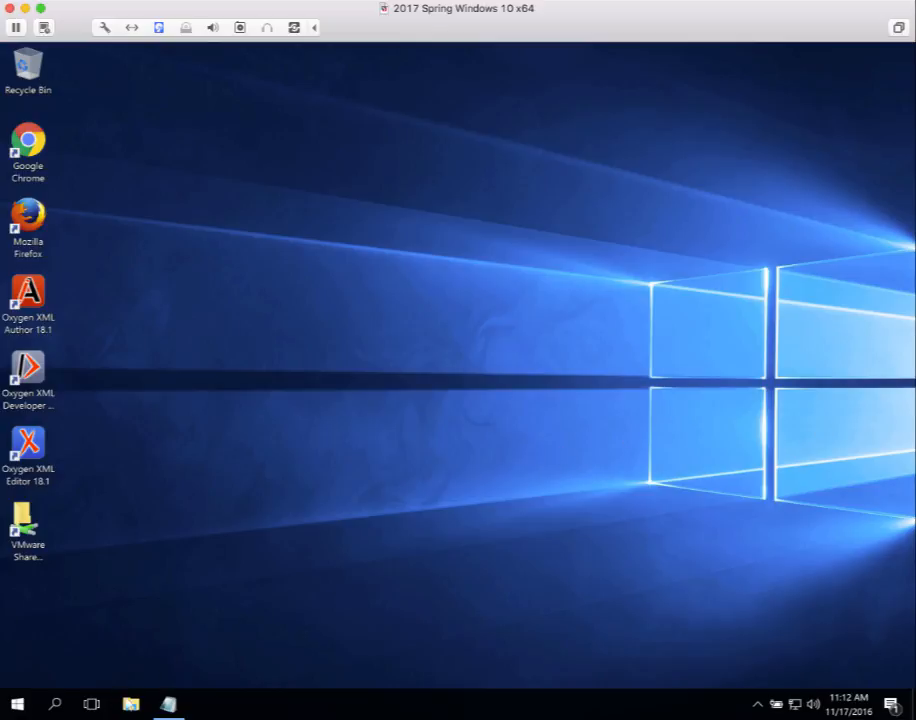
- Open File Explorer from the taskbar and open the Downloads folder
{"action": "left_click", "coordinate": [130, 704]}
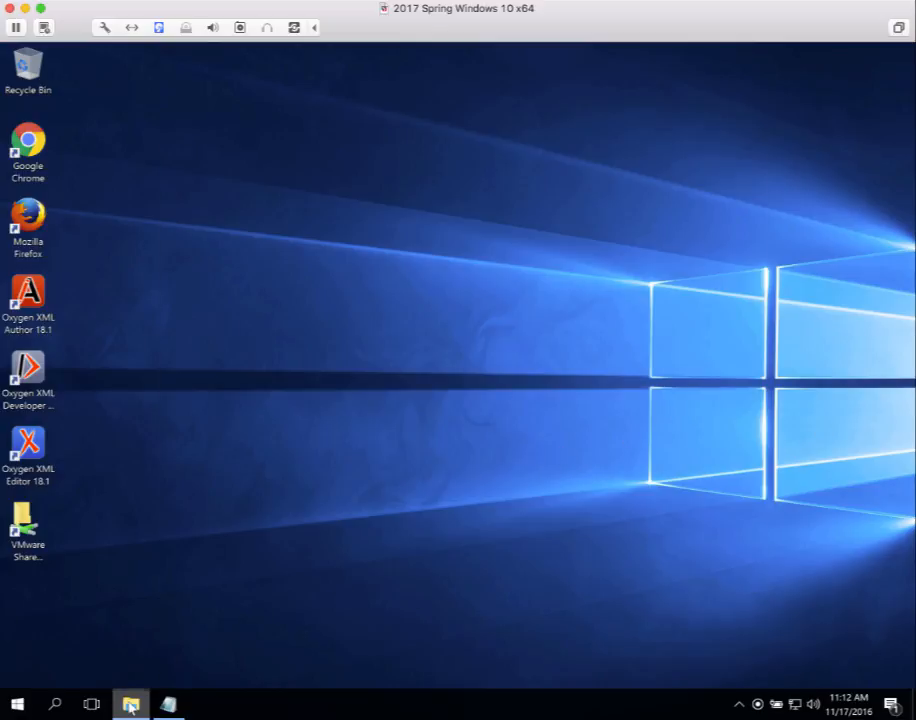
{"action": "left_click", "coordinate": [130, 704]}
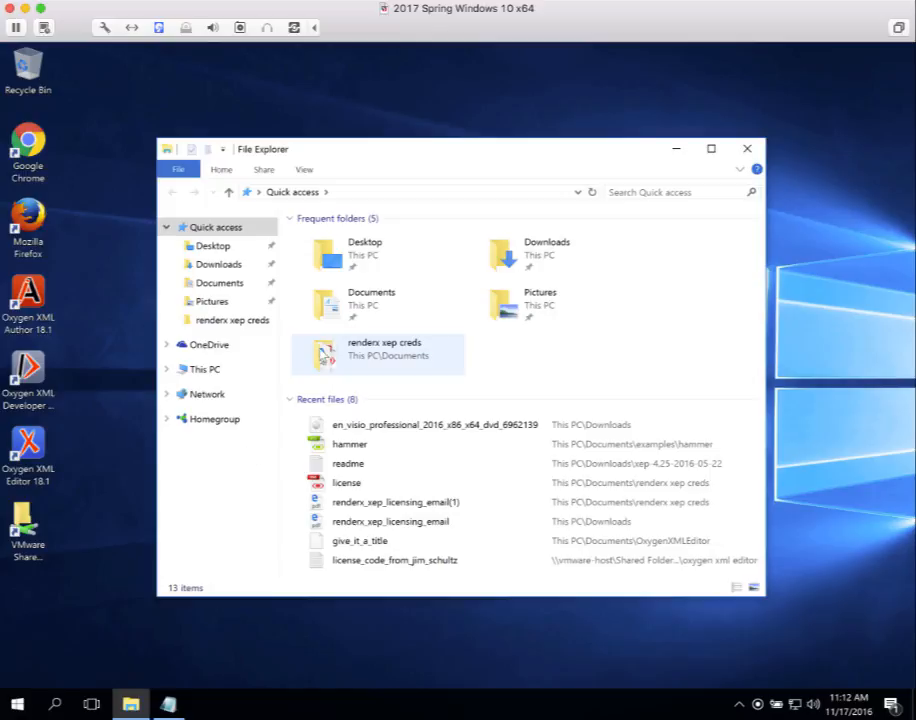
{"action": "left_click", "coordinate": [547, 253]}
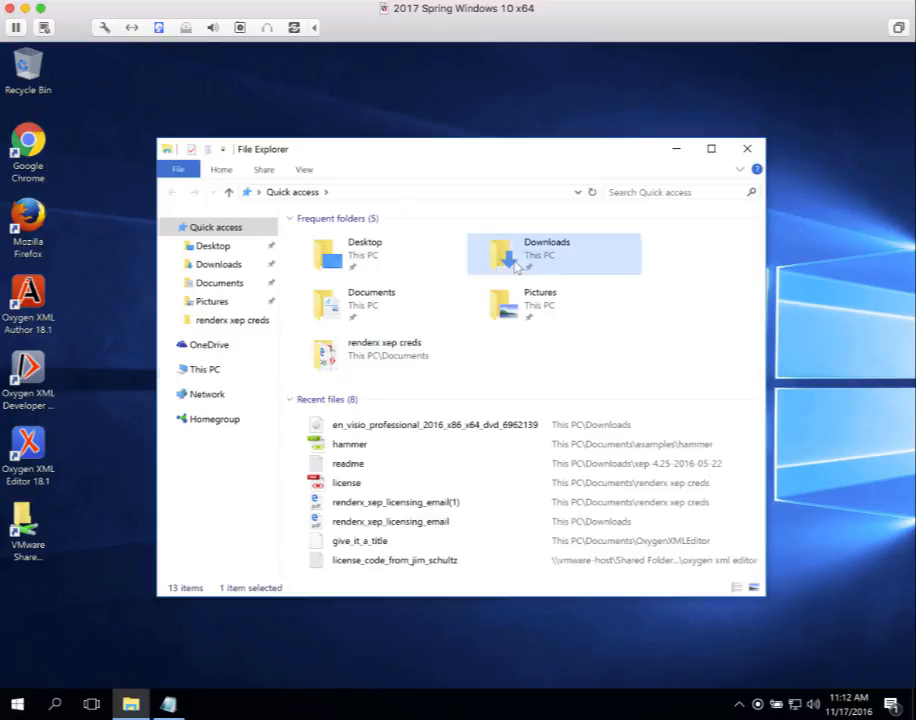
{"action": "double_click", "coordinate": [546, 248]}
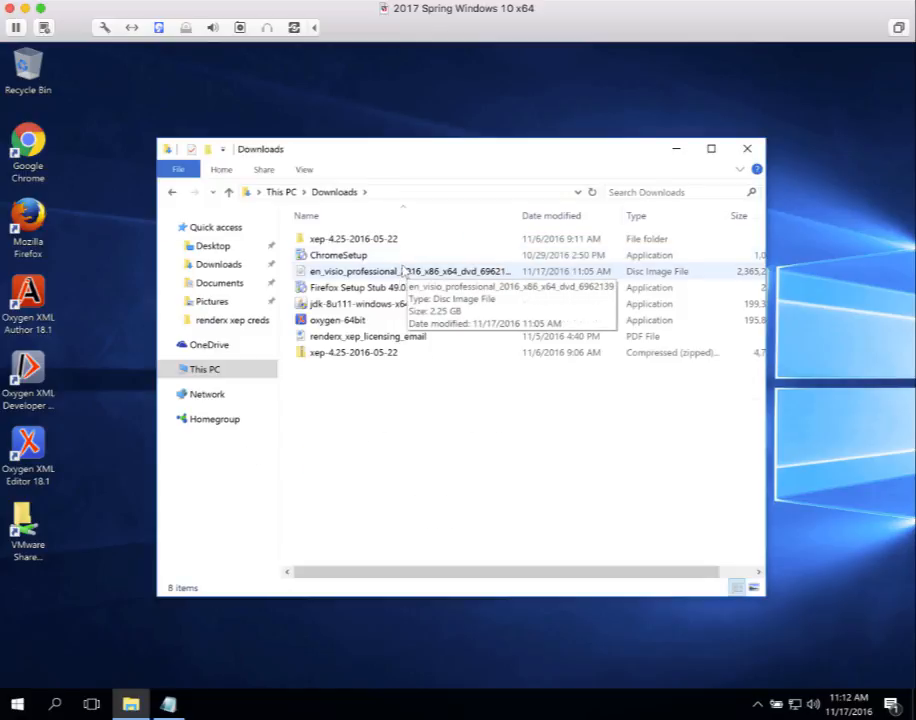
- Select the Visio Professional 2016 disc image and view its context menu
{"action": "left_click", "coordinate": [407, 271]}
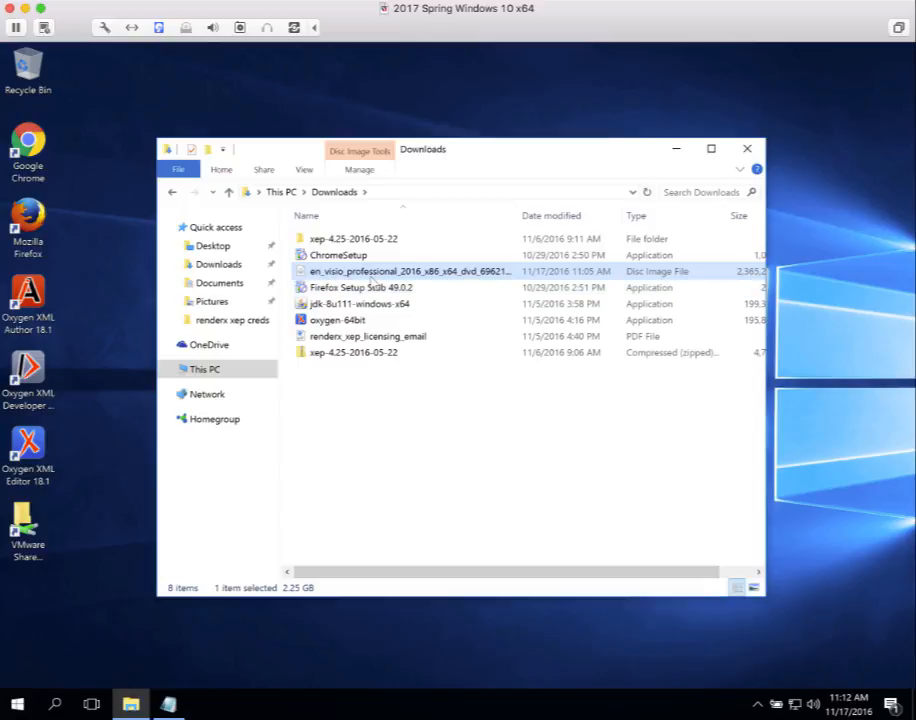
{"action": "mouse_move", "coordinate": [410, 271]}
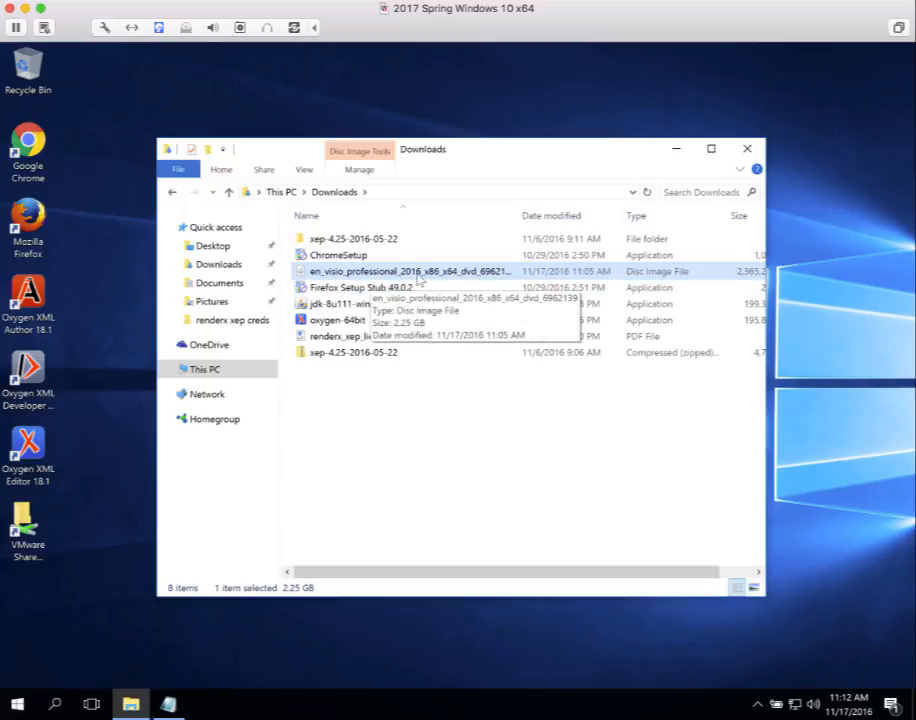
{"action": "mouse_move", "coordinate": [457, 278]}
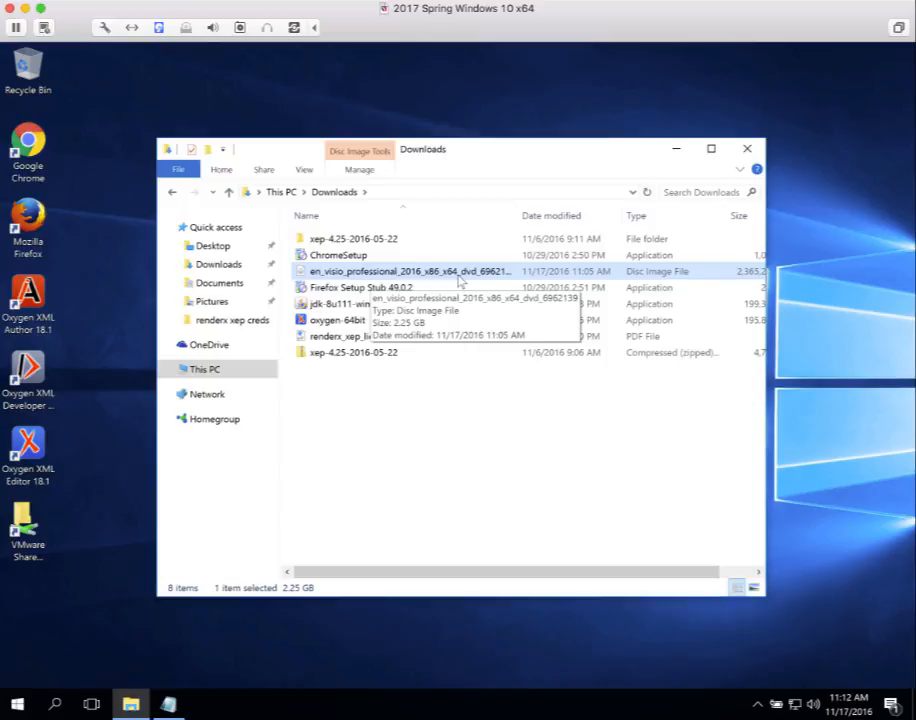
{"action": "mouse_move", "coordinate": [430, 283]}
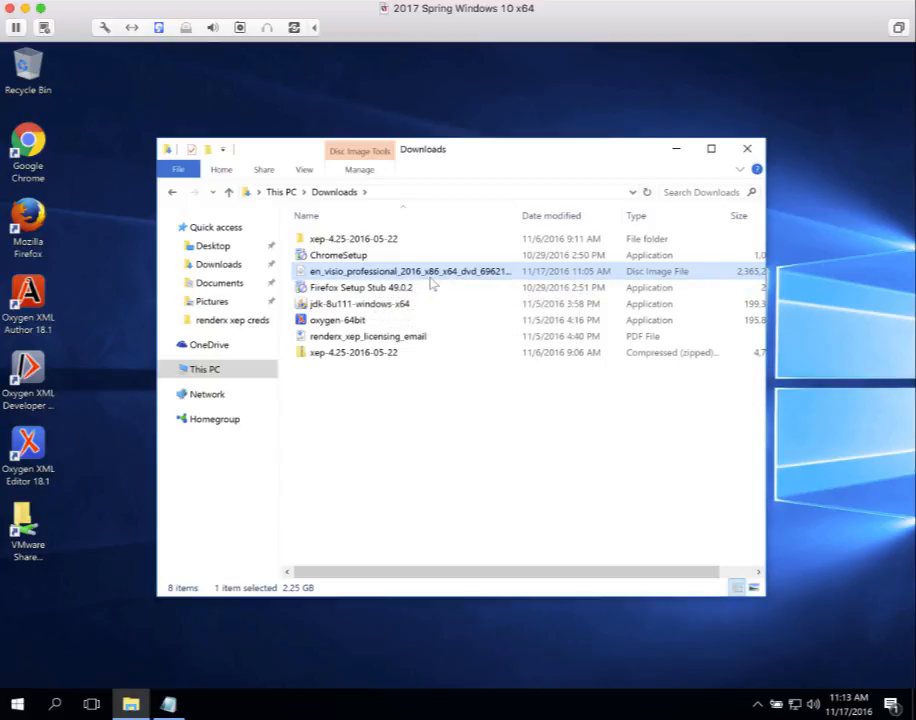
{"action": "mouse_move", "coordinate": [430, 280]}
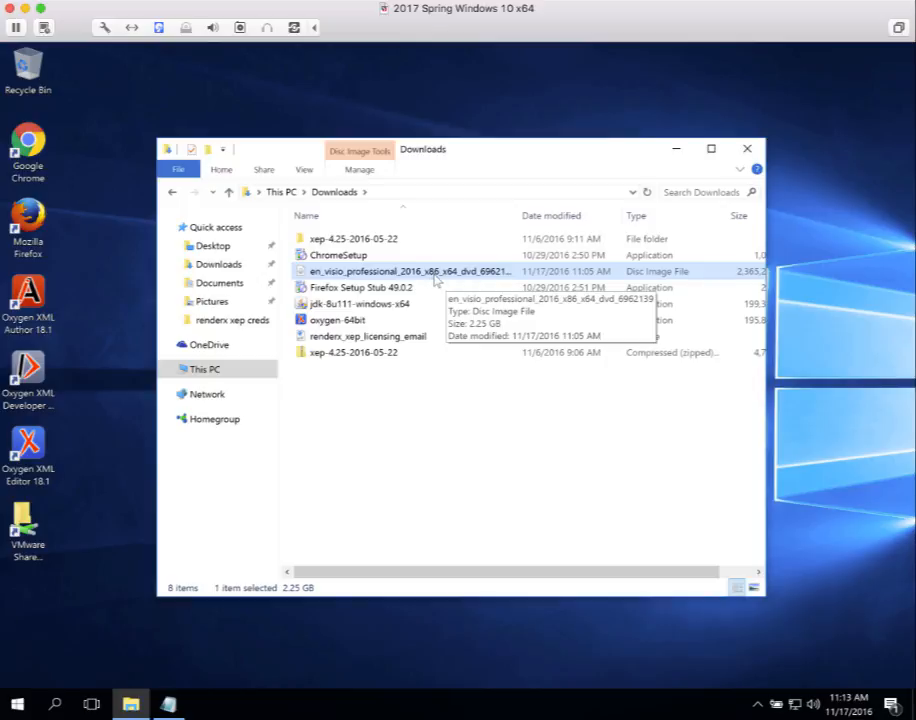
{"action": "mouse_move", "coordinate": [450, 281]}
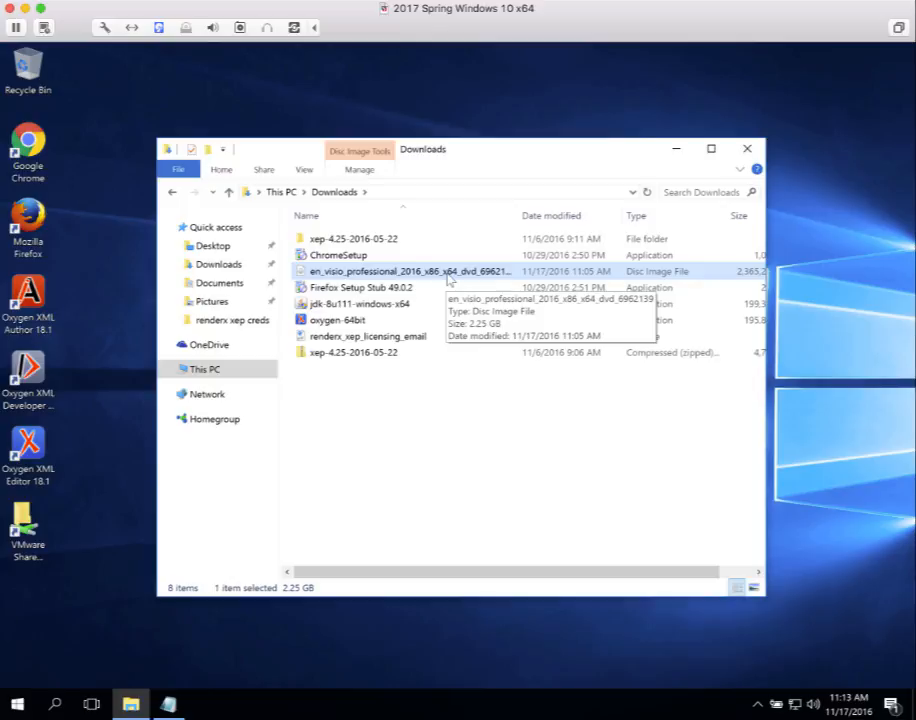
{"action": "mouse_move", "coordinate": [448, 280]}
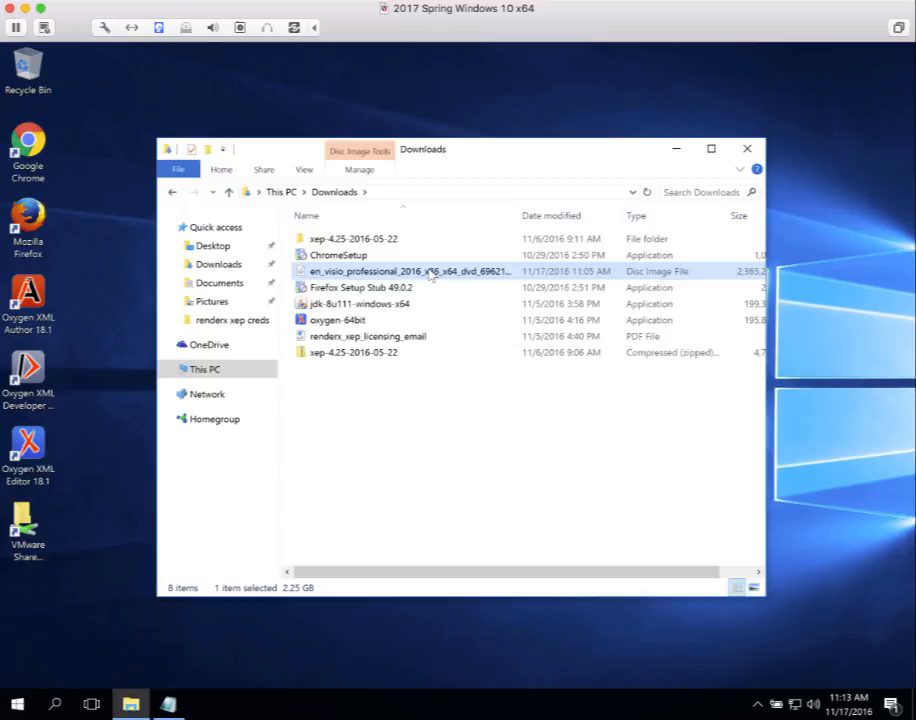
{"action": "right_click", "coordinate": [410, 271]}
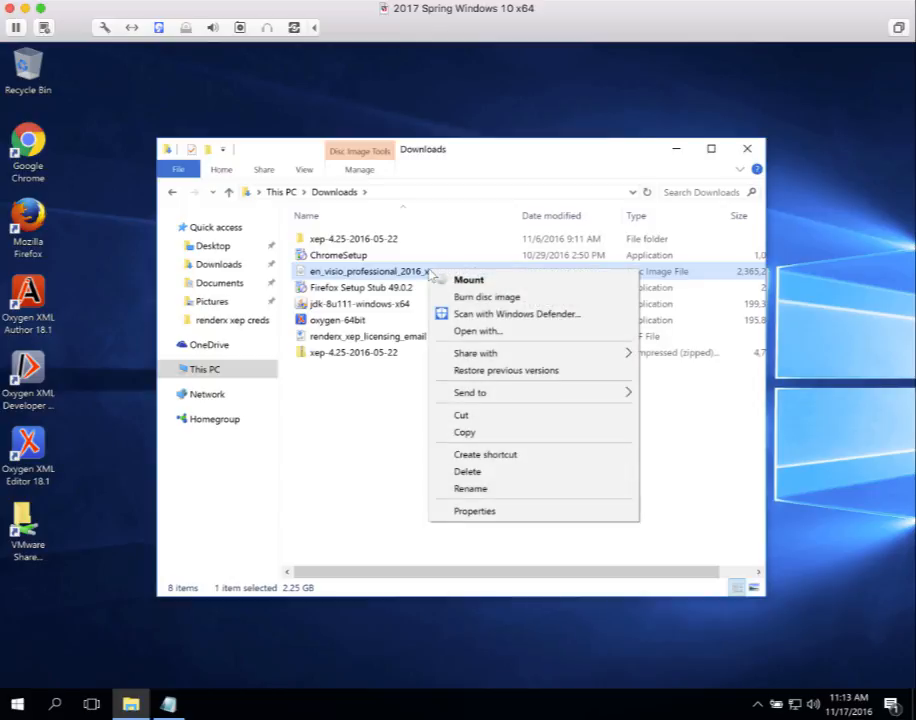
{"action": "mouse_move", "coordinate": [517, 314]}
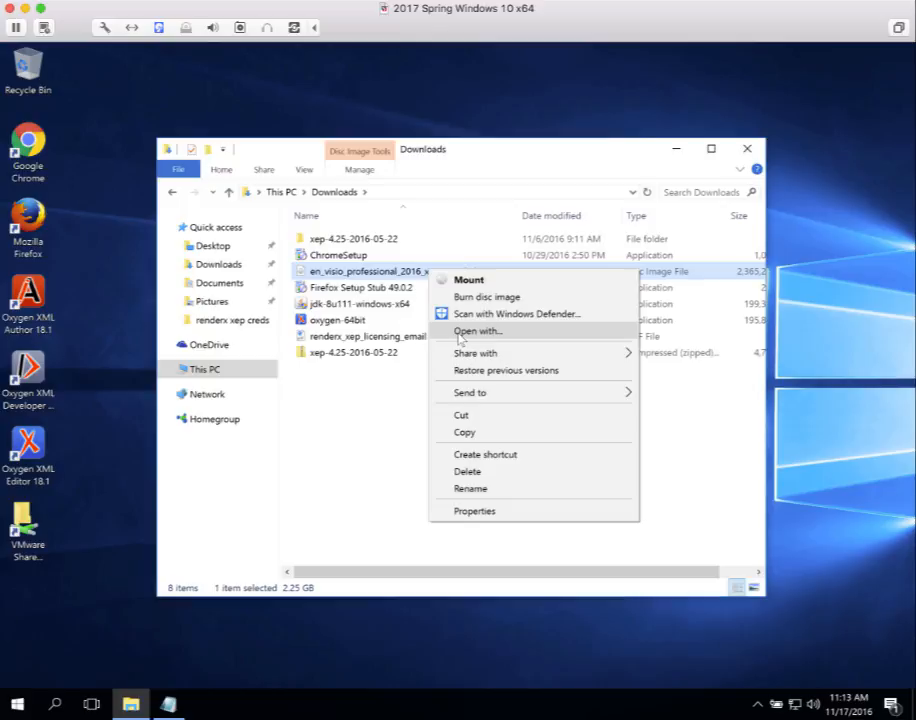
{"action": "mouse_move", "coordinate": [457, 336]}
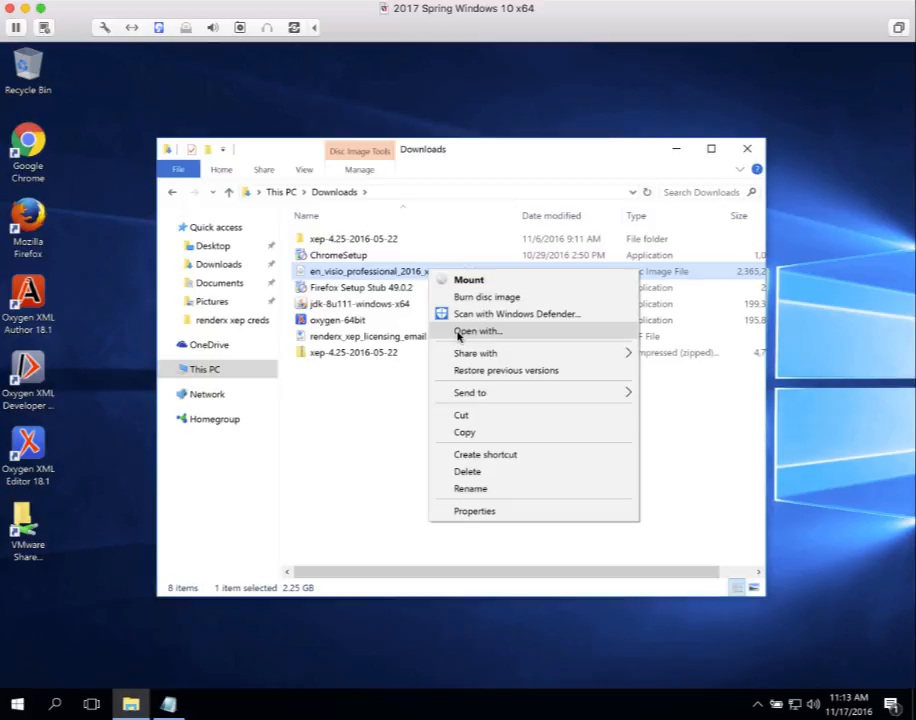
{"action": "mouse_move", "coordinate": [402, 379]}
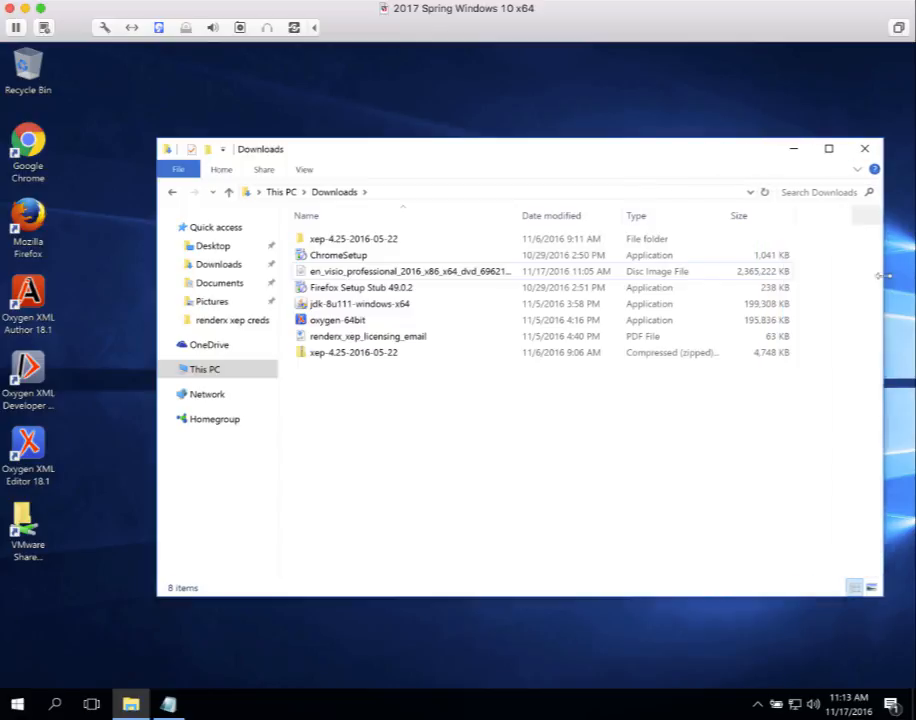
{"action": "left_click", "coordinate": [410, 271]}
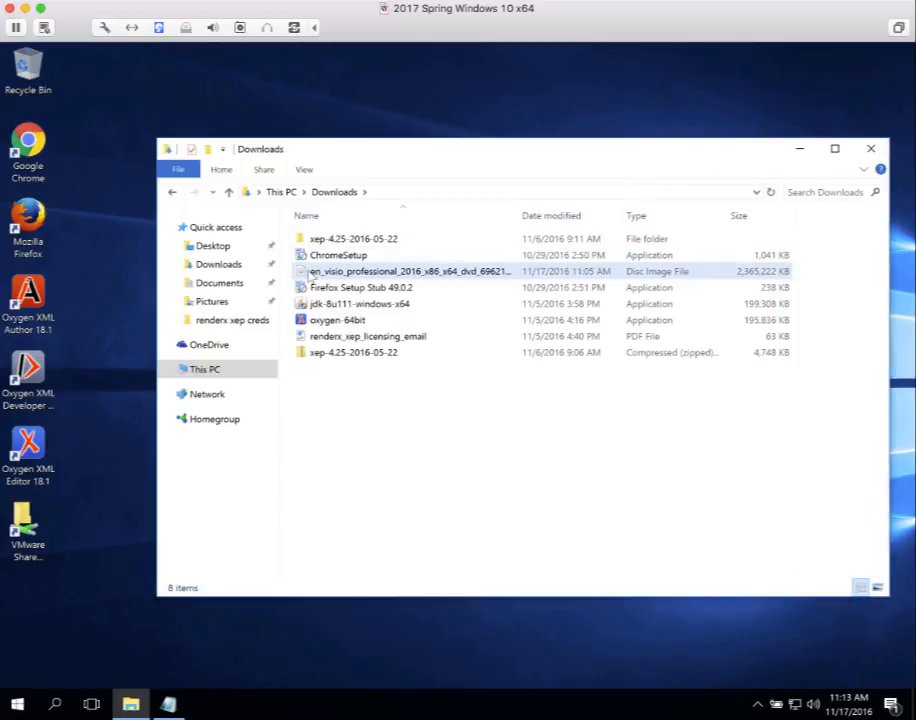
{"action": "left_click", "coordinate": [407, 271]}
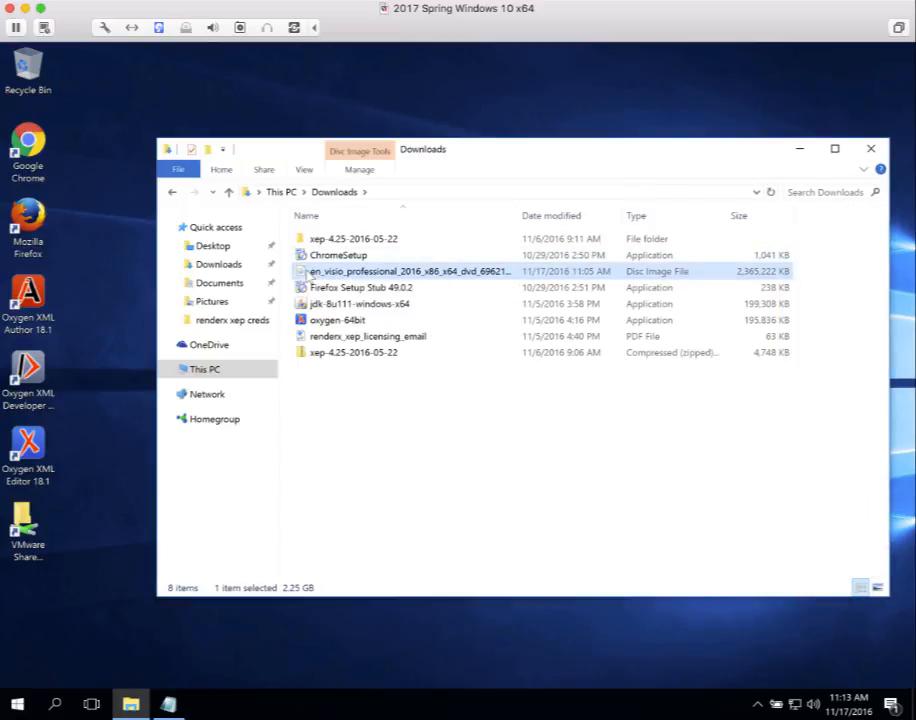
{"action": "right_click", "coordinate": [410, 271]}
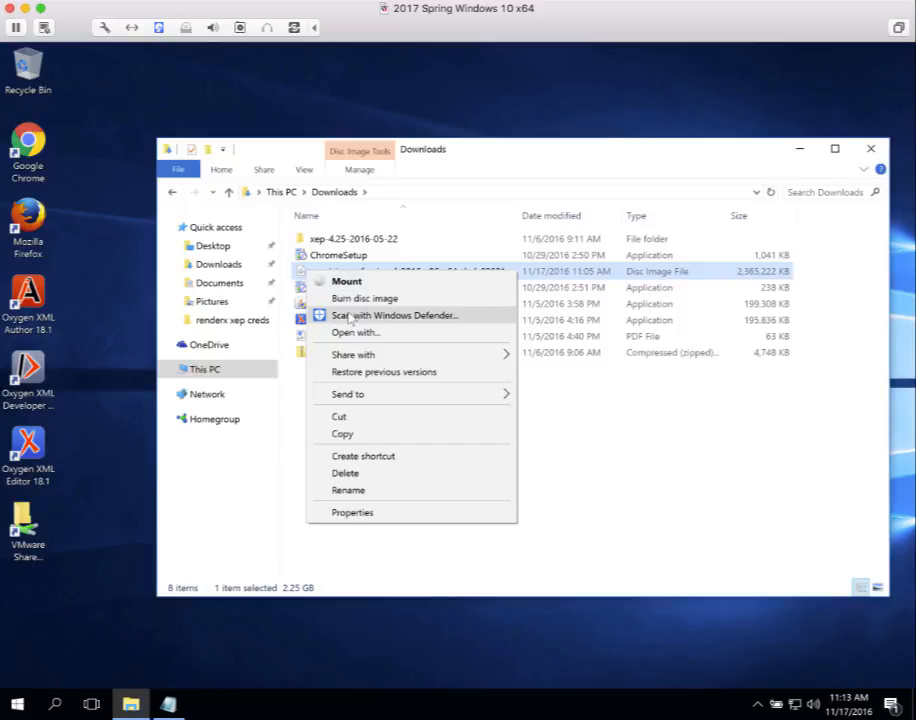
{"action": "mouse_move", "coordinate": [355, 332]}
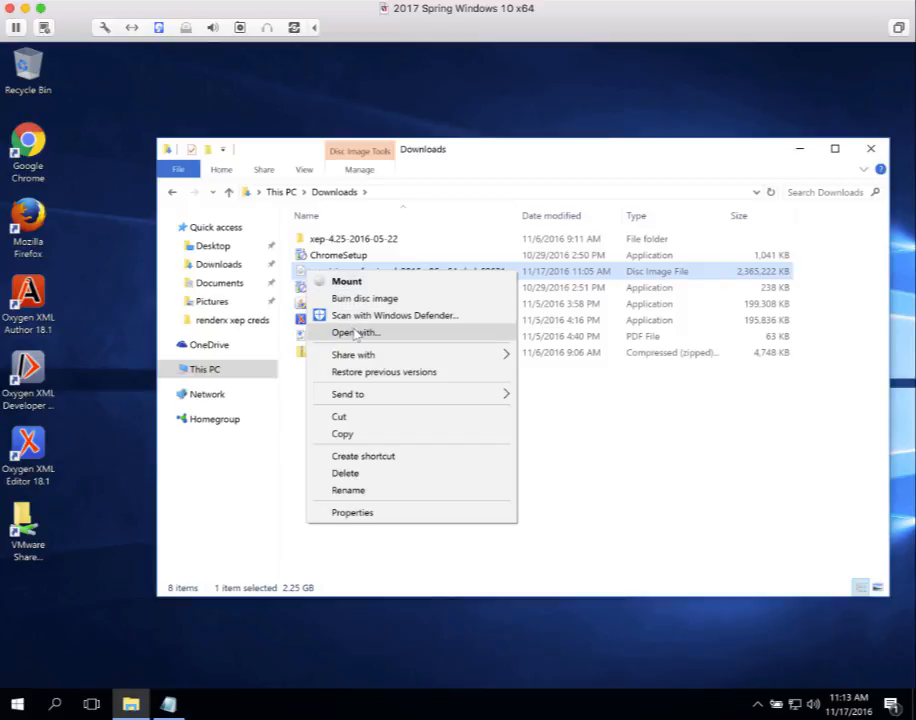
{"action": "mouse_move", "coordinate": [353, 354]}
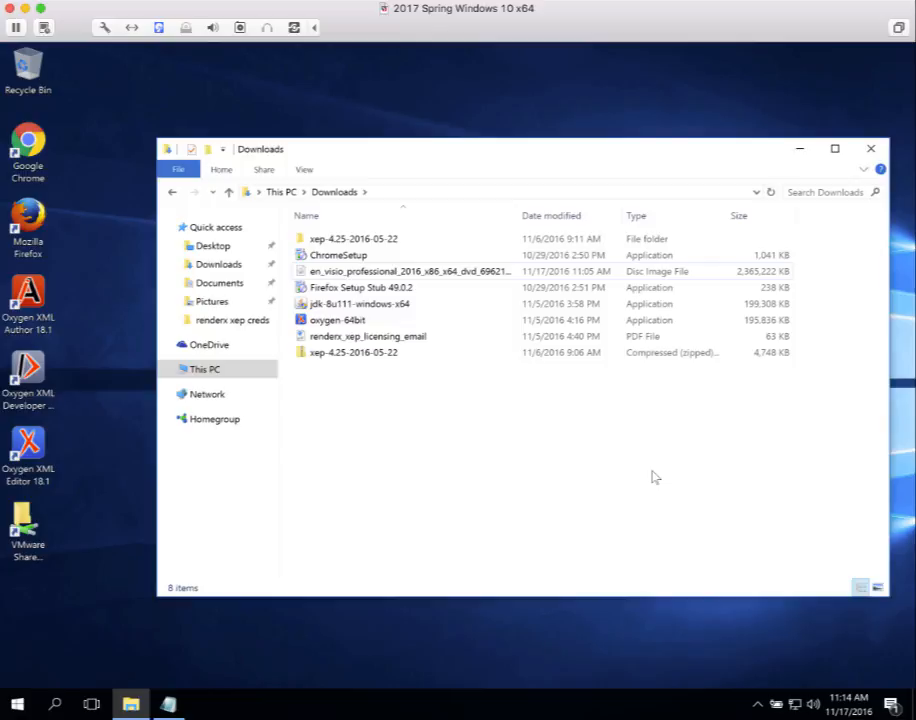
{"action": "mouse_move", "coordinate": [532, 367]}
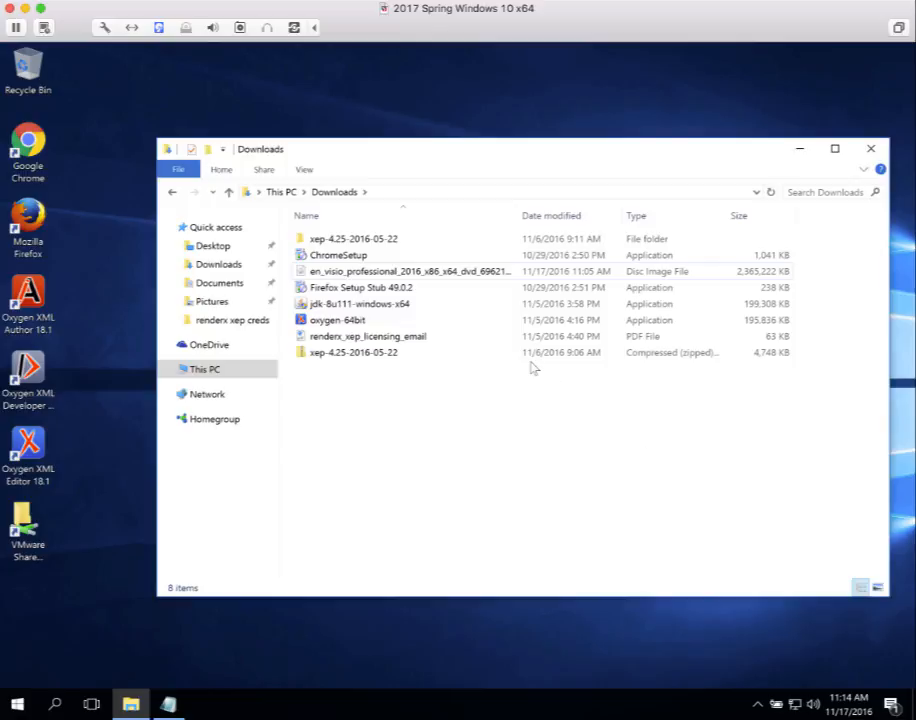
{"action": "left_click", "coordinate": [410, 271]}
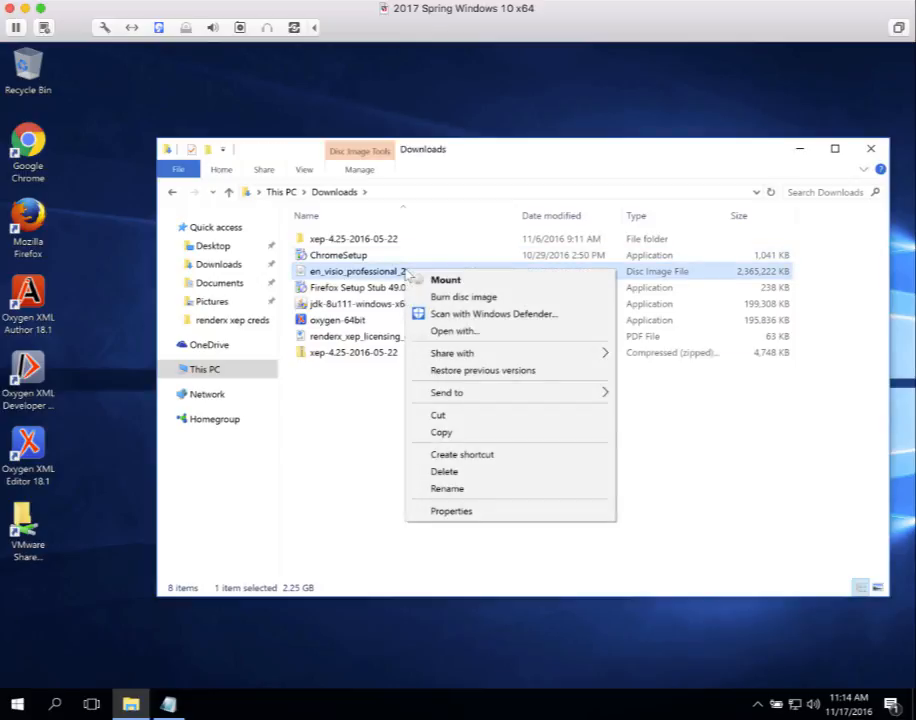
{"action": "mouse_move", "coordinate": [451, 353]}
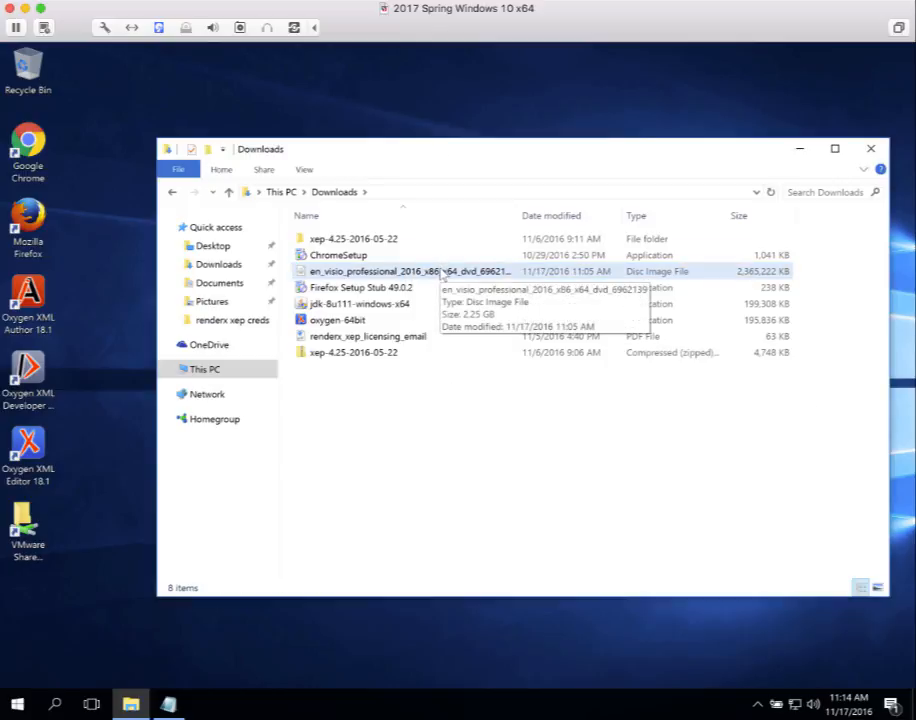
- Mount the Visio disc image as drive E: and show the setup program's context menu
{"action": "double_click", "coordinate": [390, 271]}
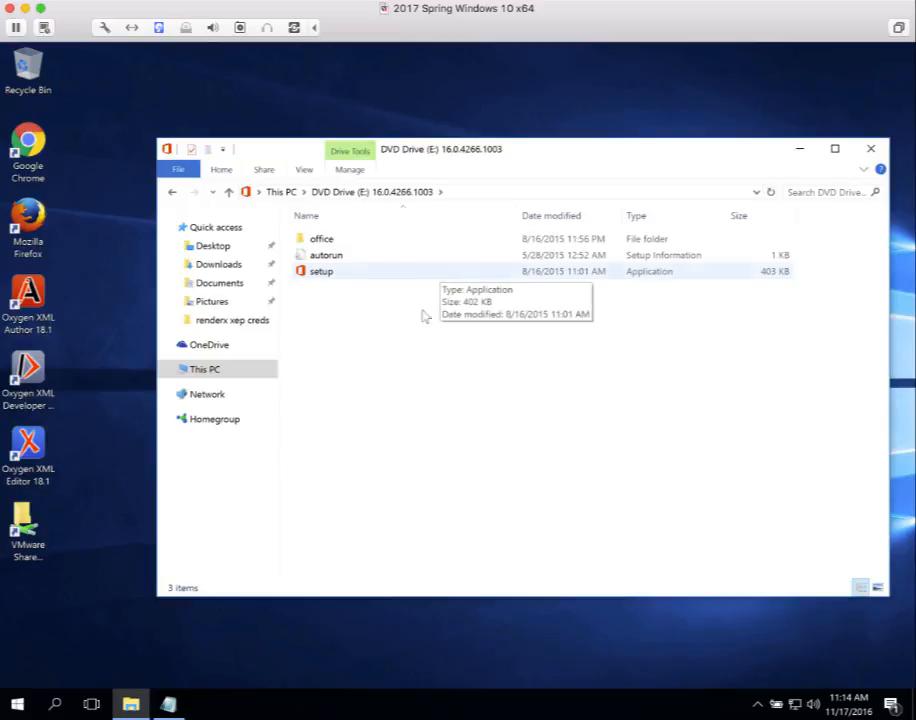
{"action": "mouse_move", "coordinate": [422, 337]}
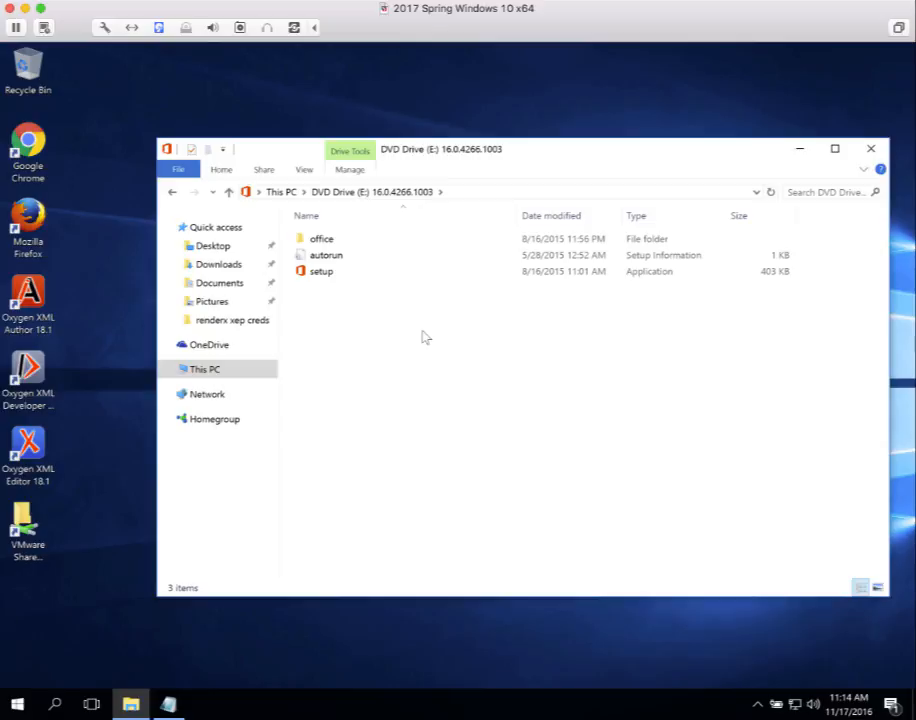
{"action": "left_click", "coordinate": [321, 271]}
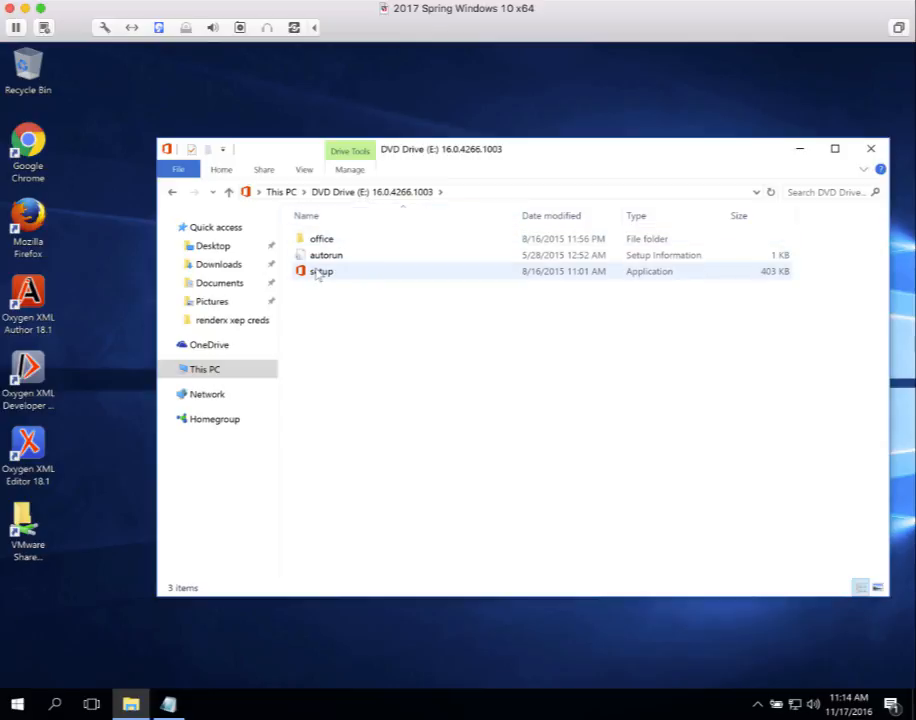
{"action": "mouse_move", "coordinate": [335, 278]}
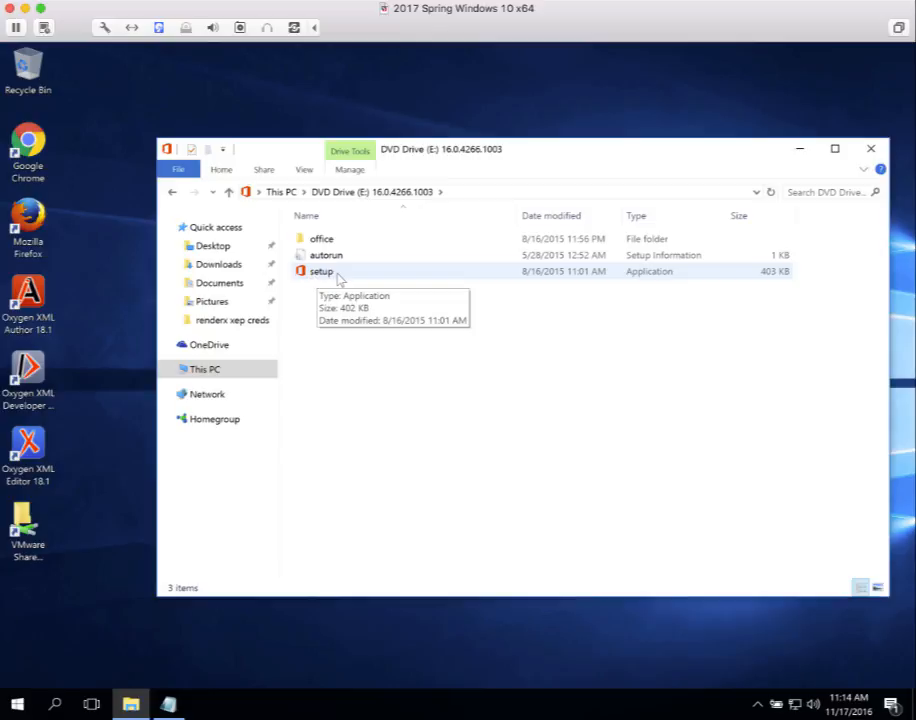
{"action": "left_click", "coordinate": [322, 271]}
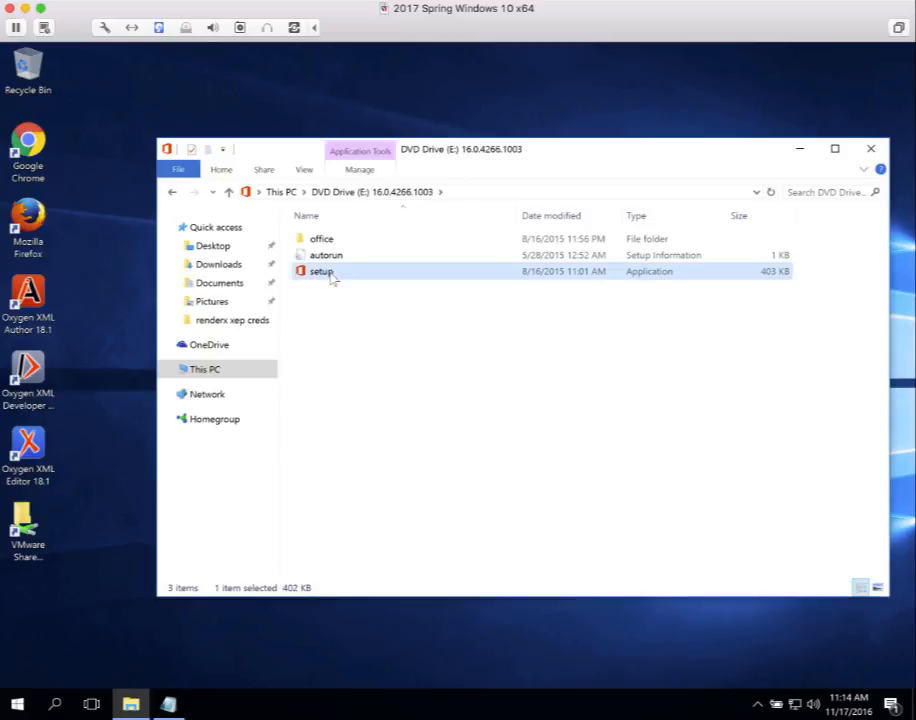
{"action": "right_click", "coordinate": [322, 271]}
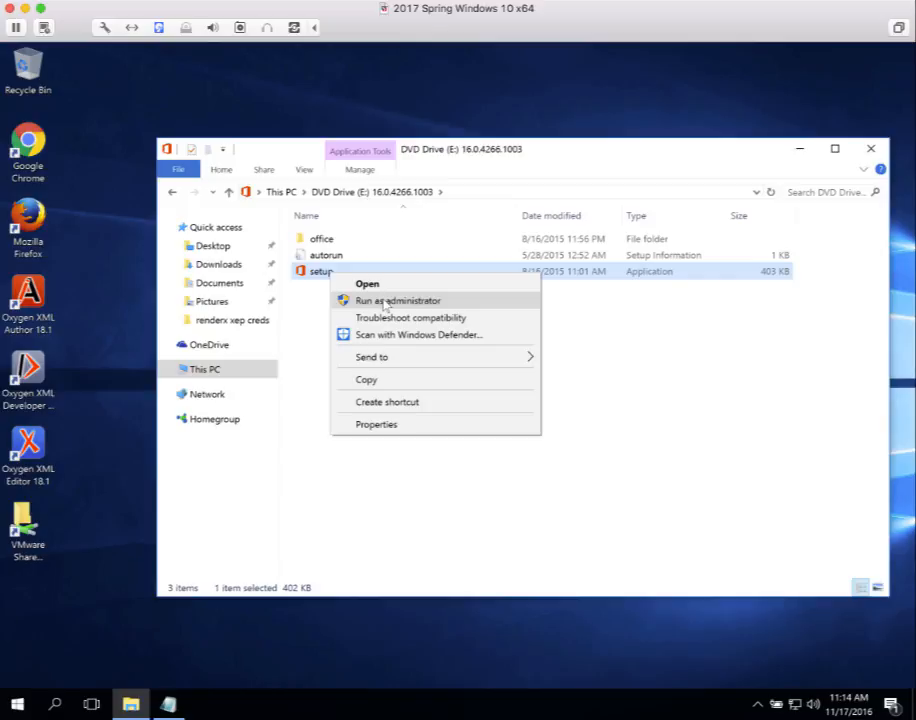
- Run Office setup as administrator, approving the User Account Control prompt
{"action": "left_click", "coordinate": [397, 300]}
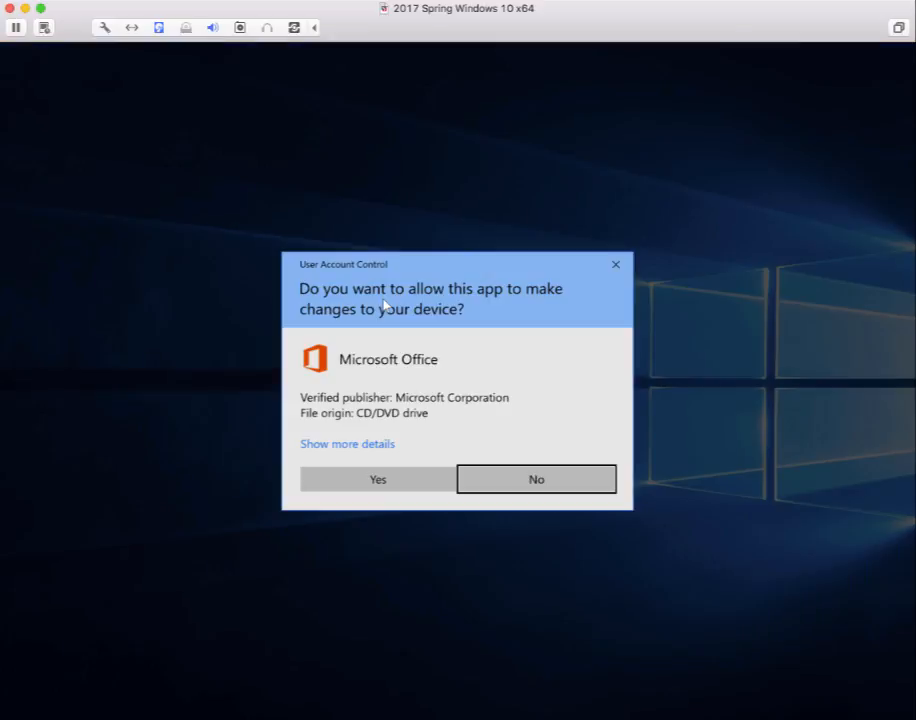
{"action": "mouse_move", "coordinate": [398, 316]}
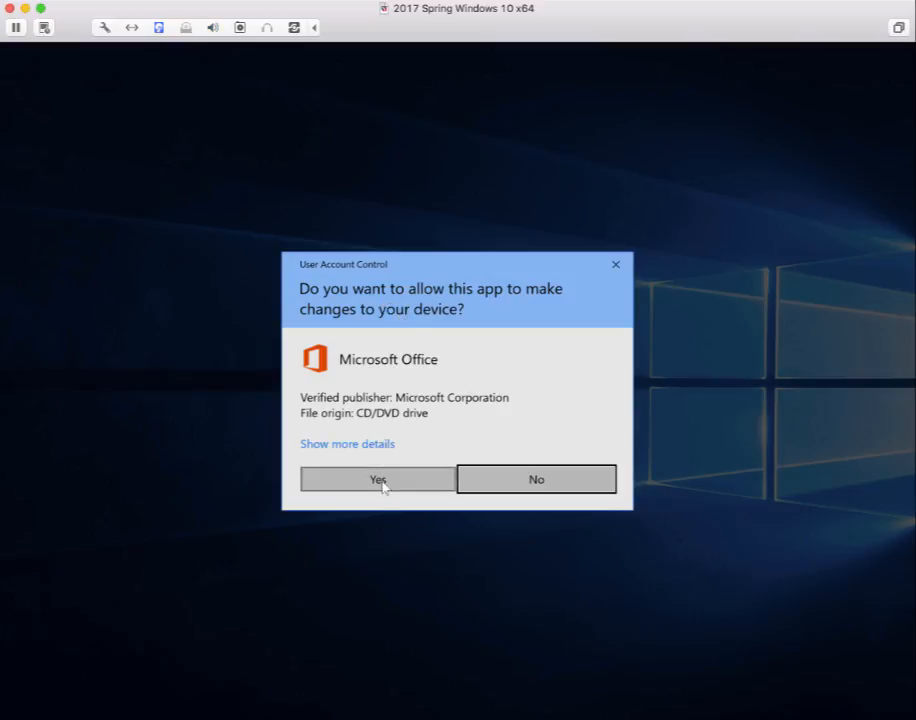
{"action": "left_click", "coordinate": [377, 479]}
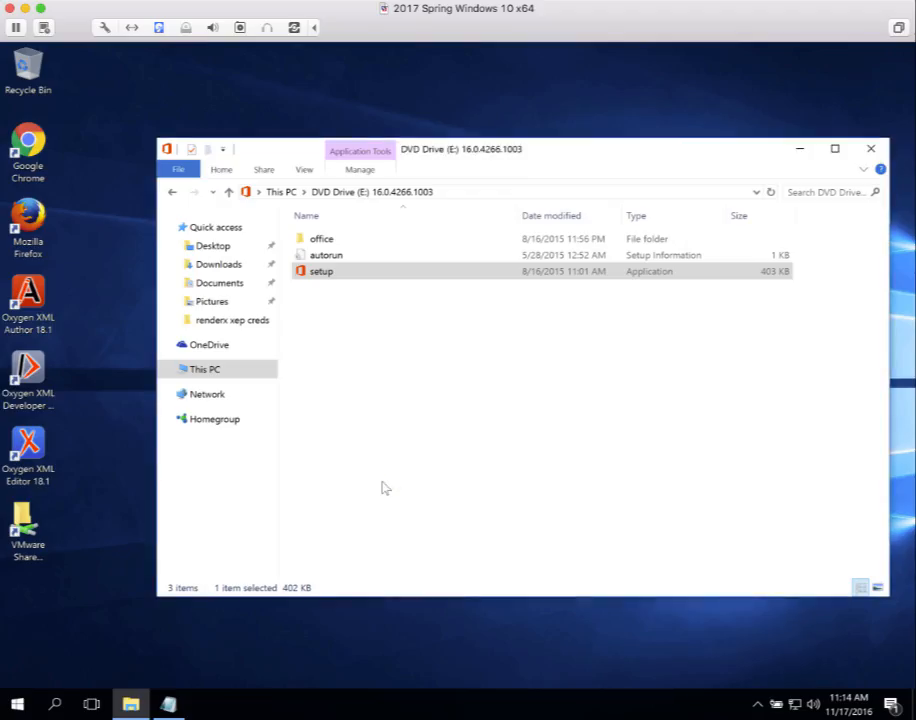
{"action": "double_click", "coordinate": [321, 271]}
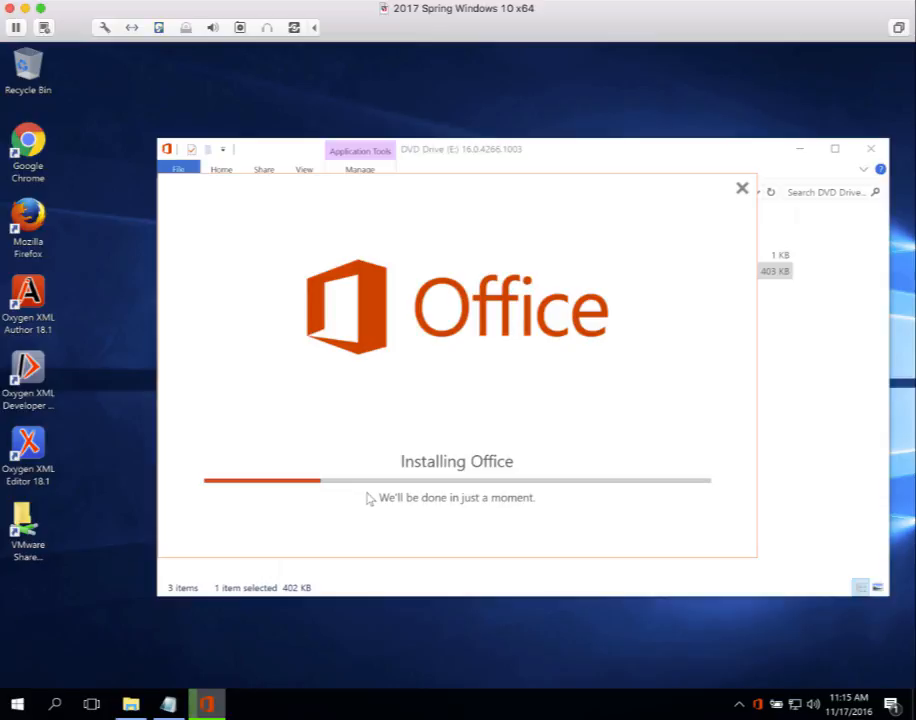
{"action": "mouse_move", "coordinate": [374, 503]}
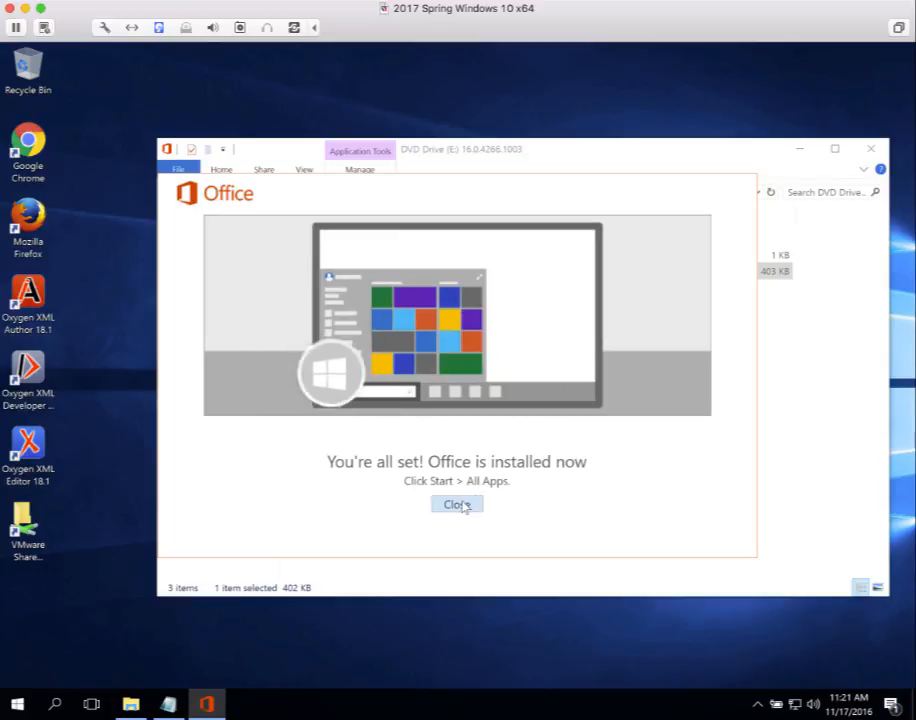
- Close the finished Office installer and the DVD Drive (E:) window
{"action": "left_click", "coordinate": [456, 503]}
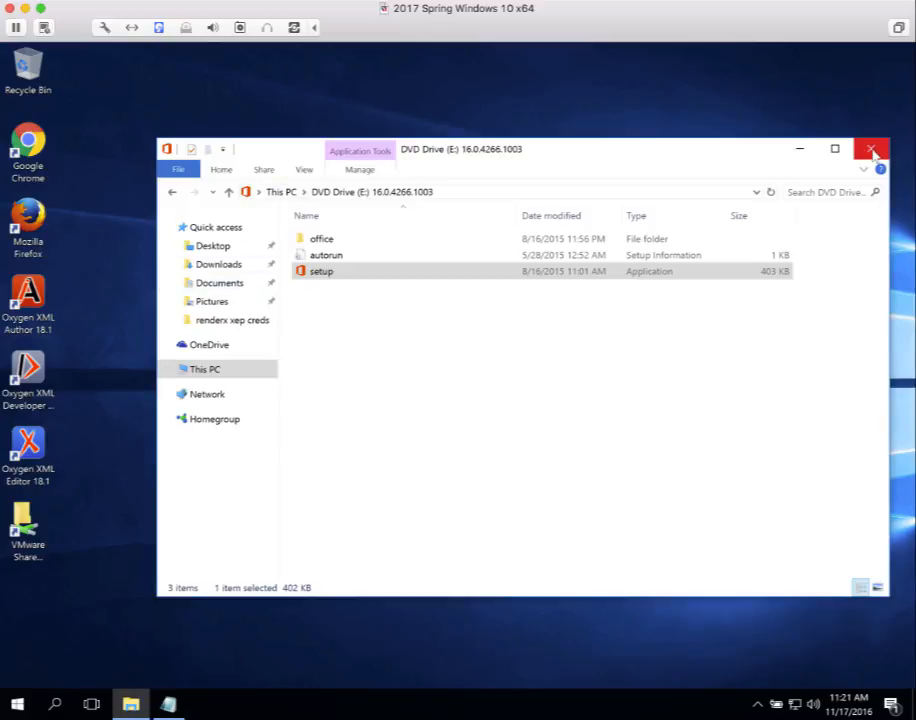
{"action": "left_click", "coordinate": [872, 149]}
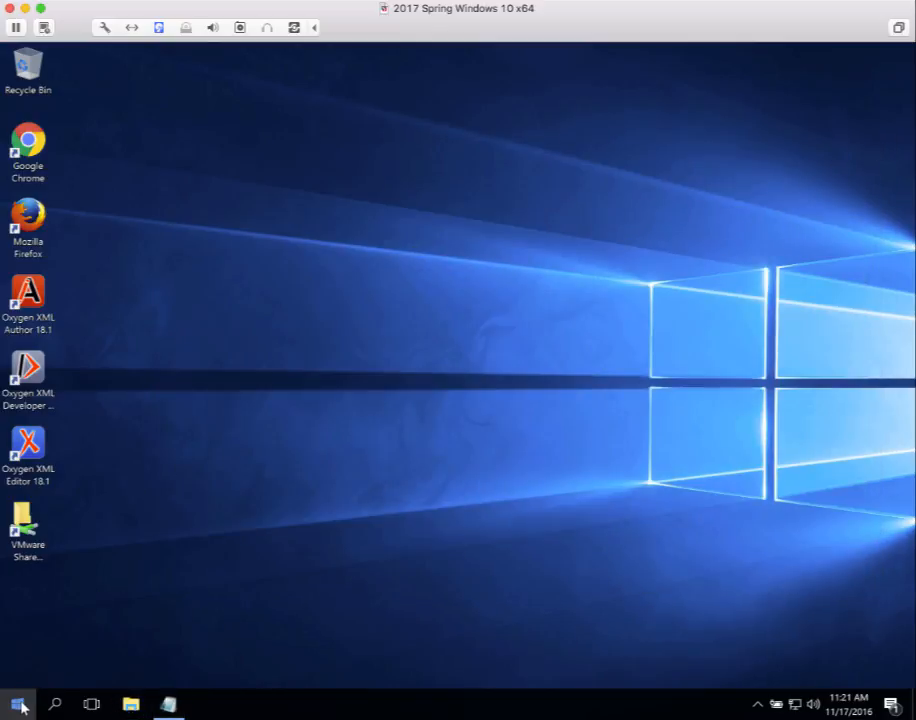
- Open the Start menu and scroll the app list to Visio 2016 under V
{"action": "left_click", "coordinate": [17, 704]}
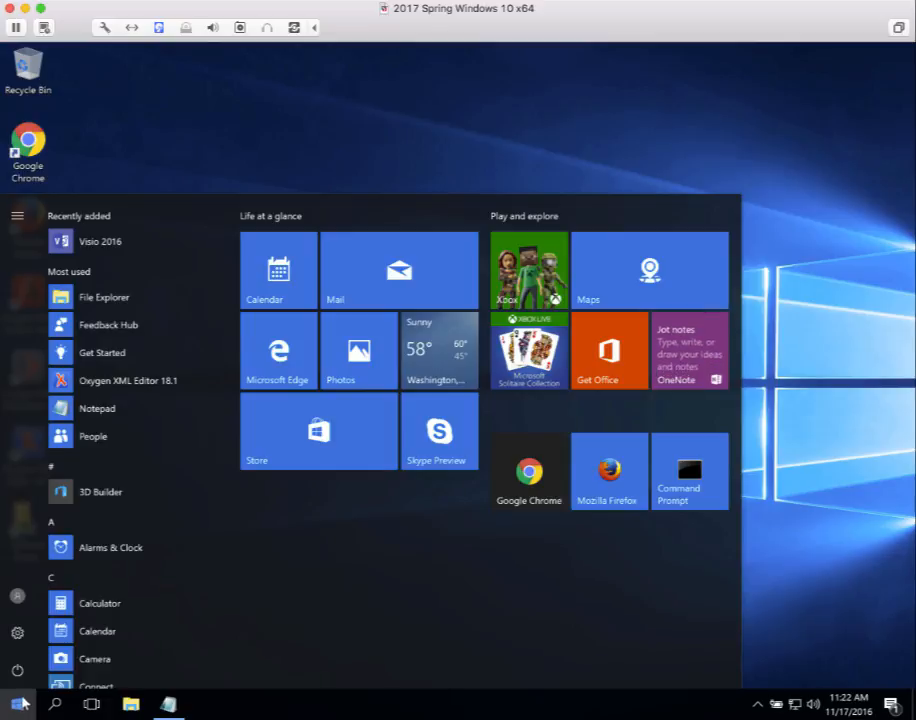
{"action": "mouse_move", "coordinate": [96, 408]}
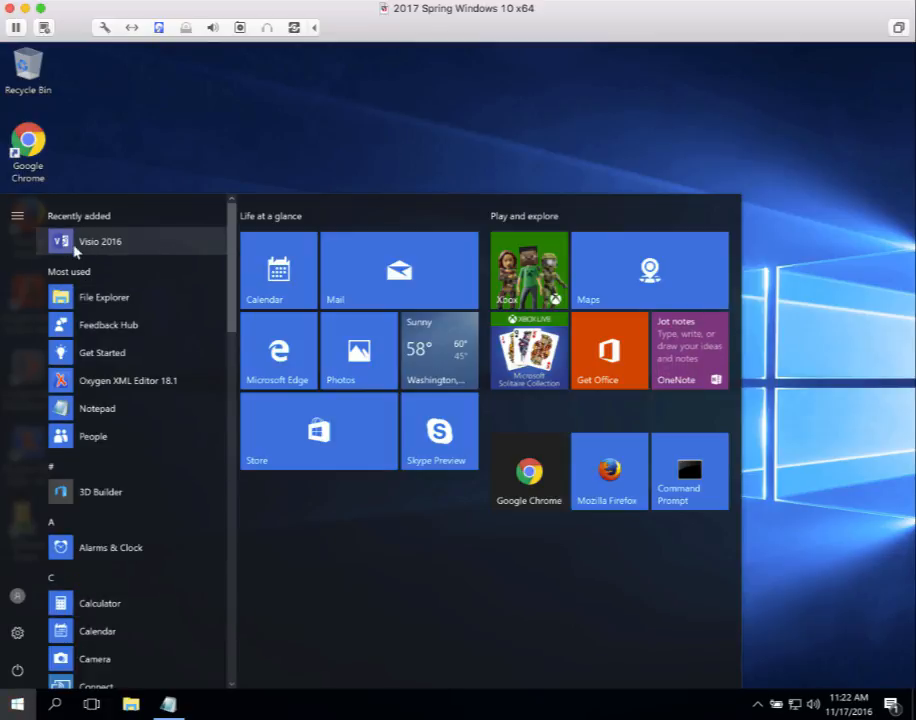
{"action": "scroll", "scroll_direction": "down", "scroll_amount": 3}
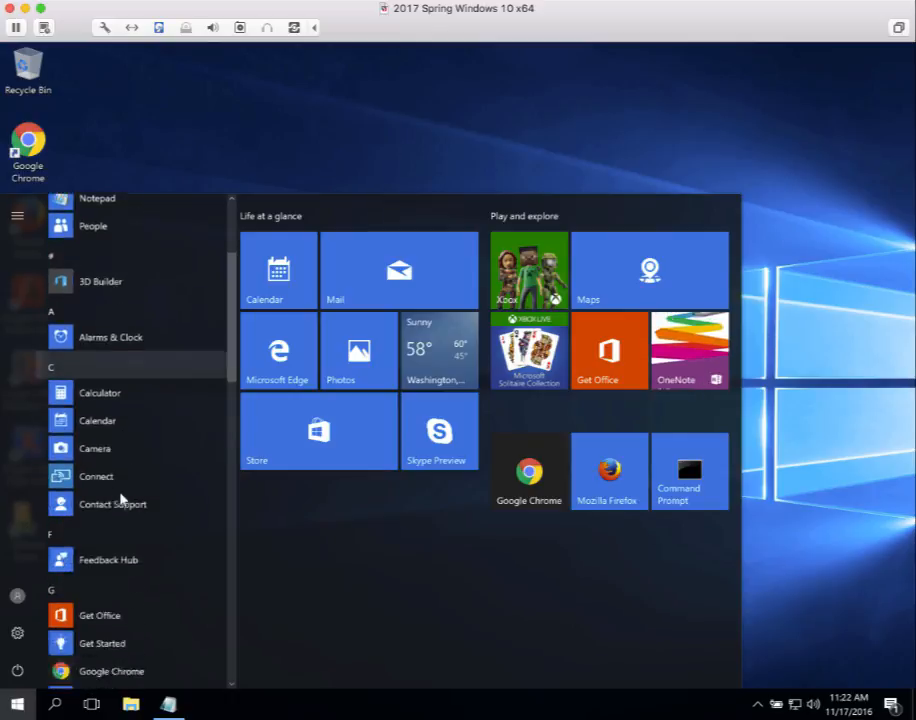
{"action": "scroll", "scroll_direction": "down", "scroll_amount": 3}
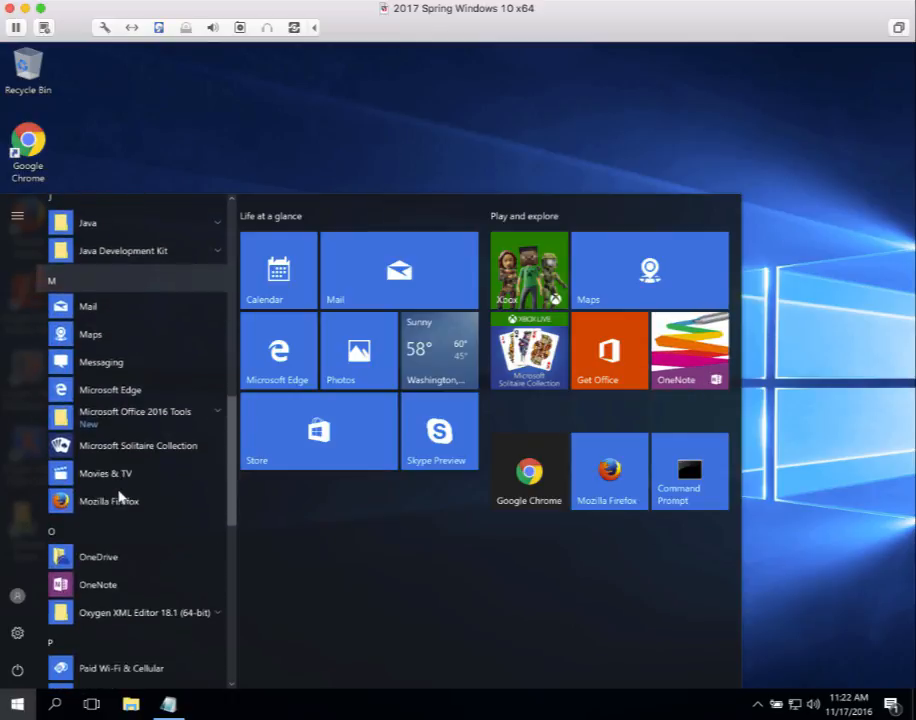
{"action": "scroll", "scroll_direction": "down", "scroll_amount": 3}
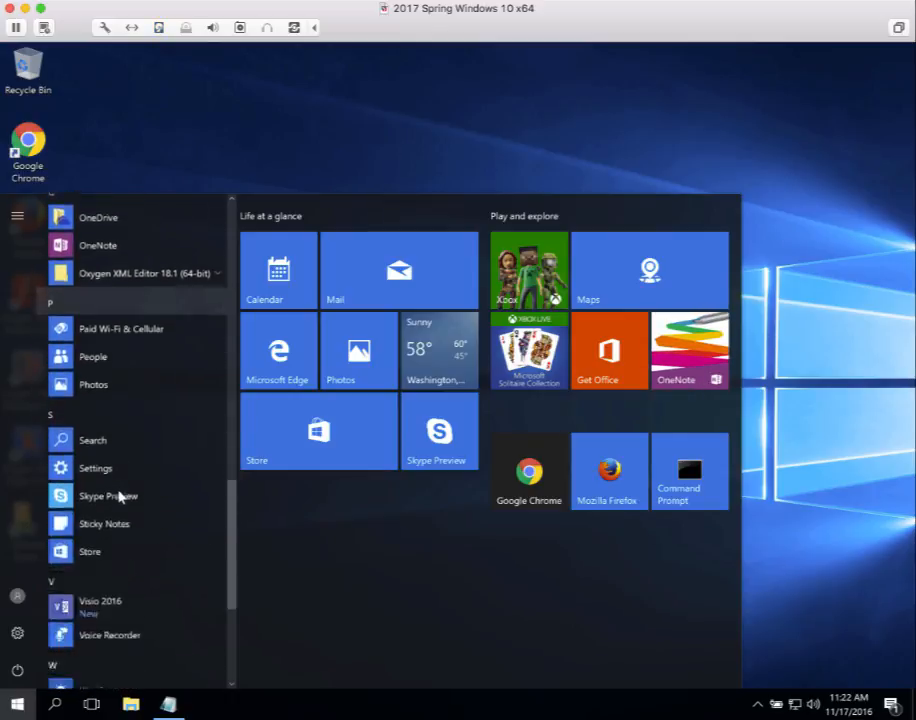
{"action": "scroll", "scroll_direction": "down", "scroll_amount": 3}
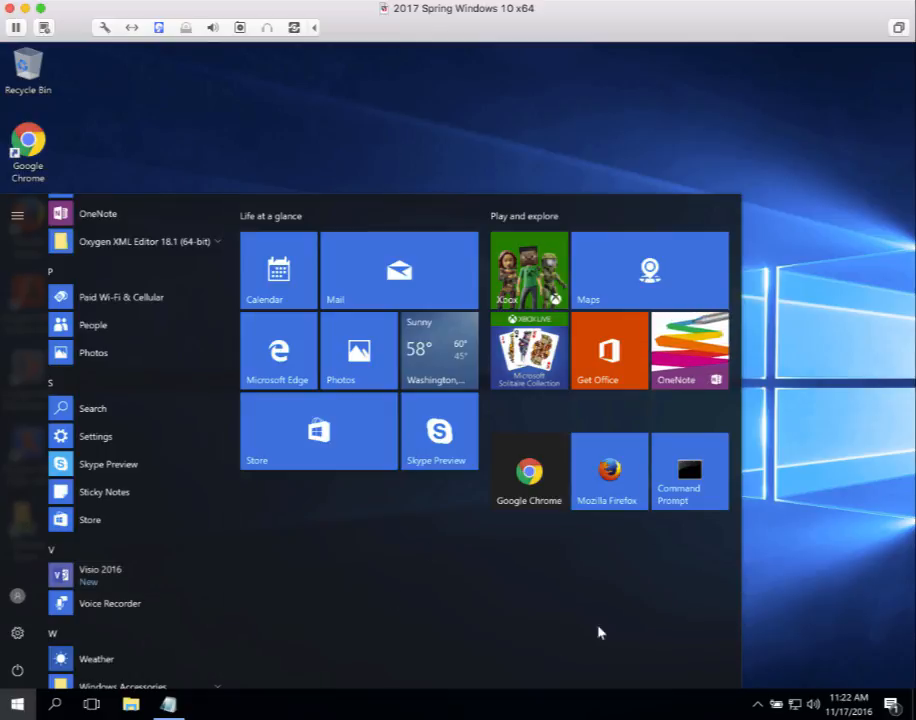
{"action": "mouse_move", "coordinate": [463, 506]}
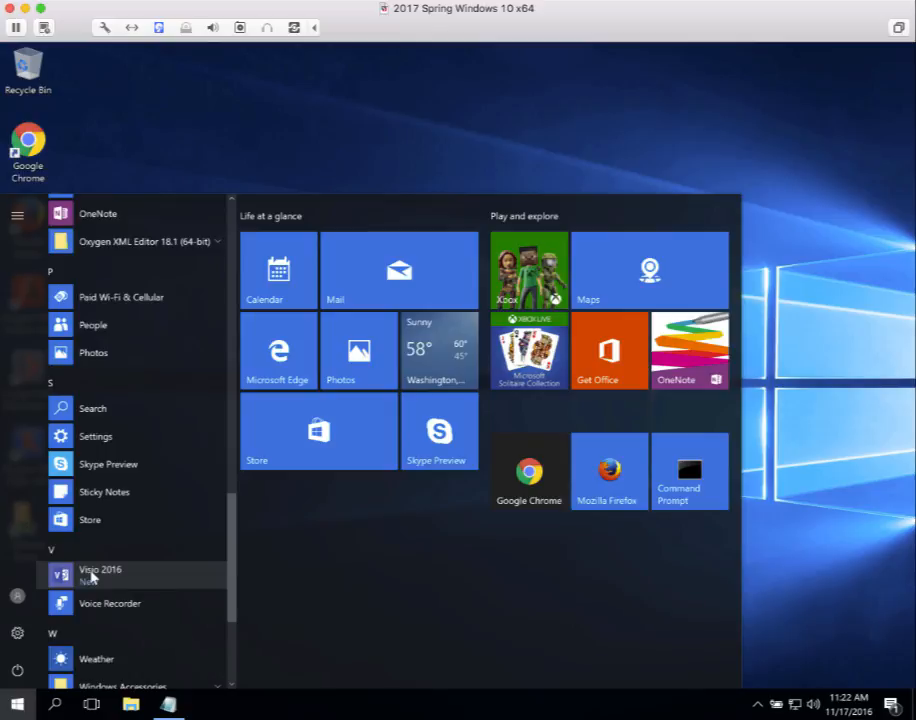
- Pin Visio 2016 to the taskbar using its More options in the Start menu
{"action": "right_click", "coordinate": [99, 574]}
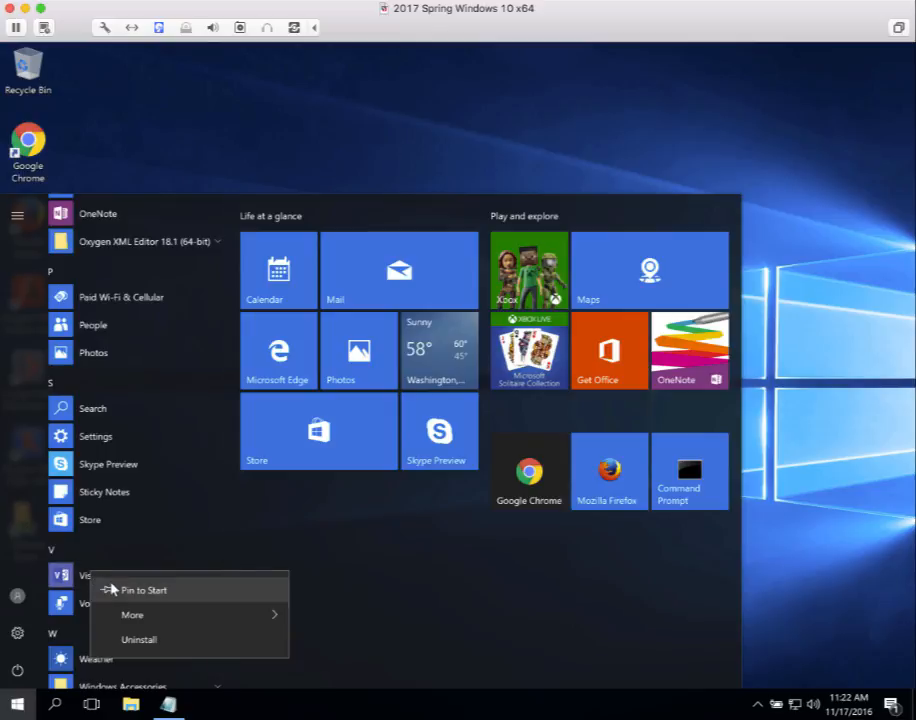
{"action": "mouse_move", "coordinate": [118, 591]}
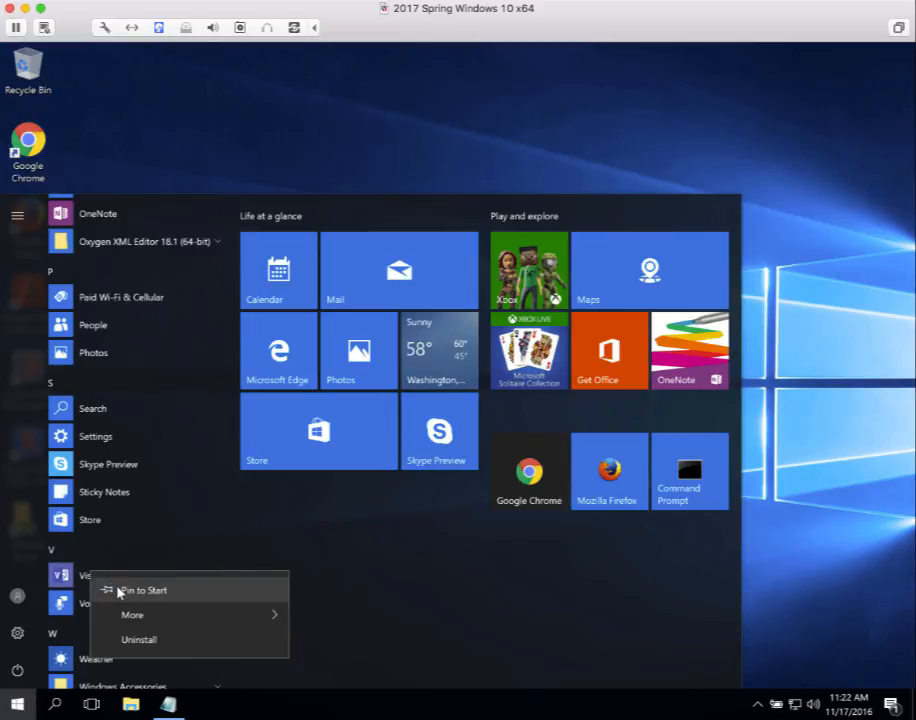
{"action": "mouse_move", "coordinate": [123, 605]}
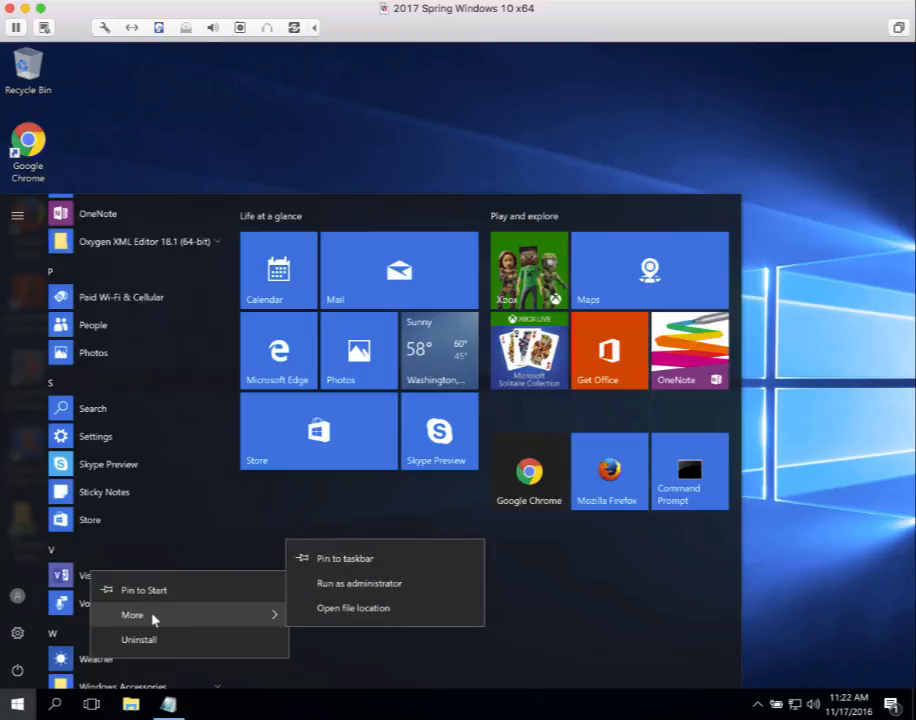
{"action": "mouse_move", "coordinate": [295, 615]}
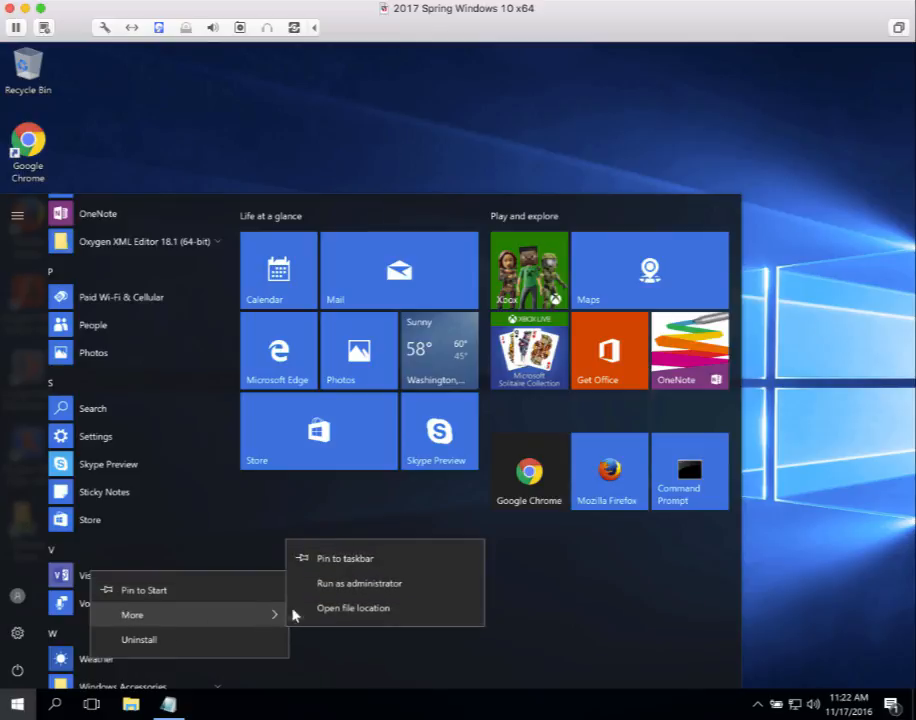
{"action": "mouse_move", "coordinate": [345, 558]}
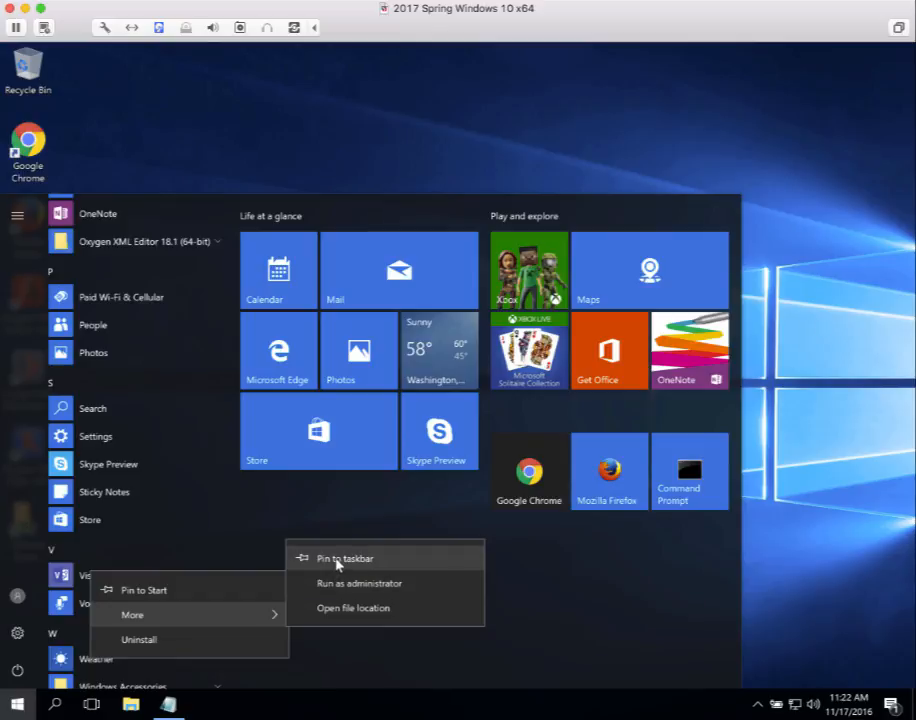
{"action": "left_click", "coordinate": [344, 558]}
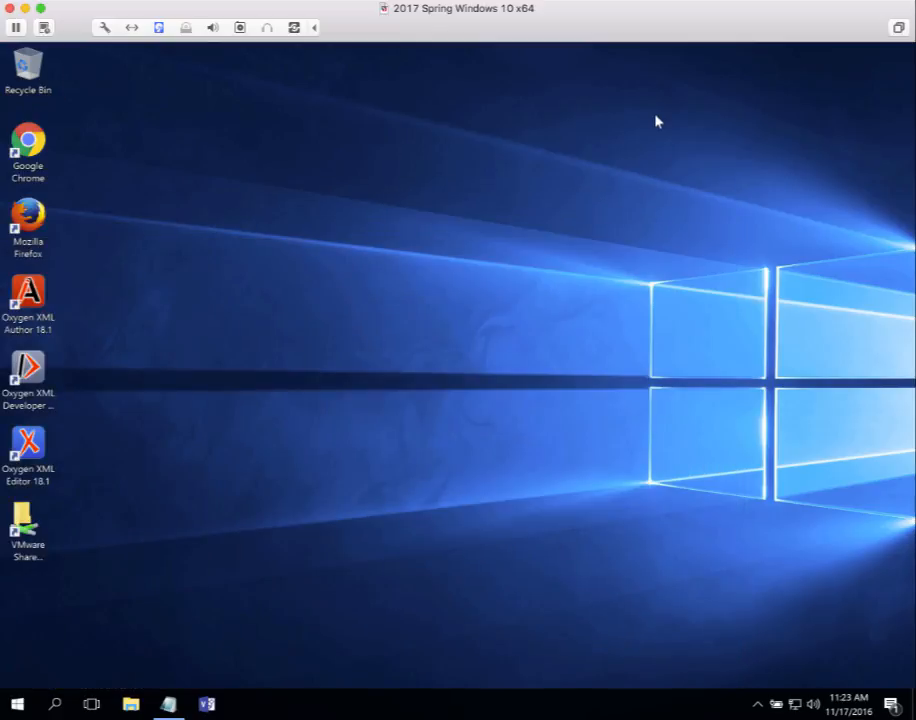
{"action": "mouse_move", "coordinate": [588, 180]}
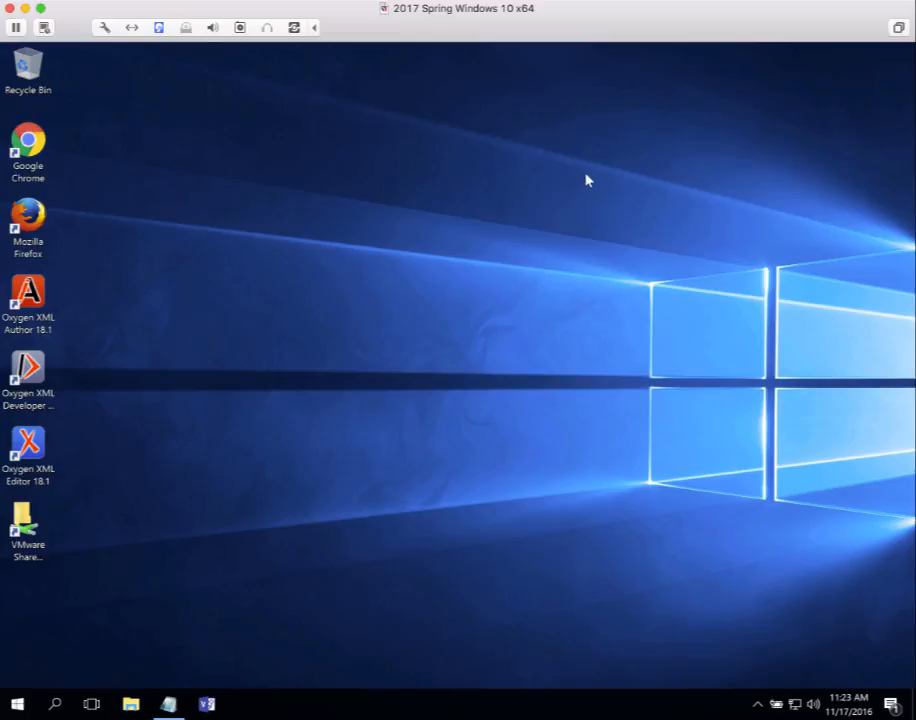
{"action": "mouse_move", "coordinate": [392, 535]}
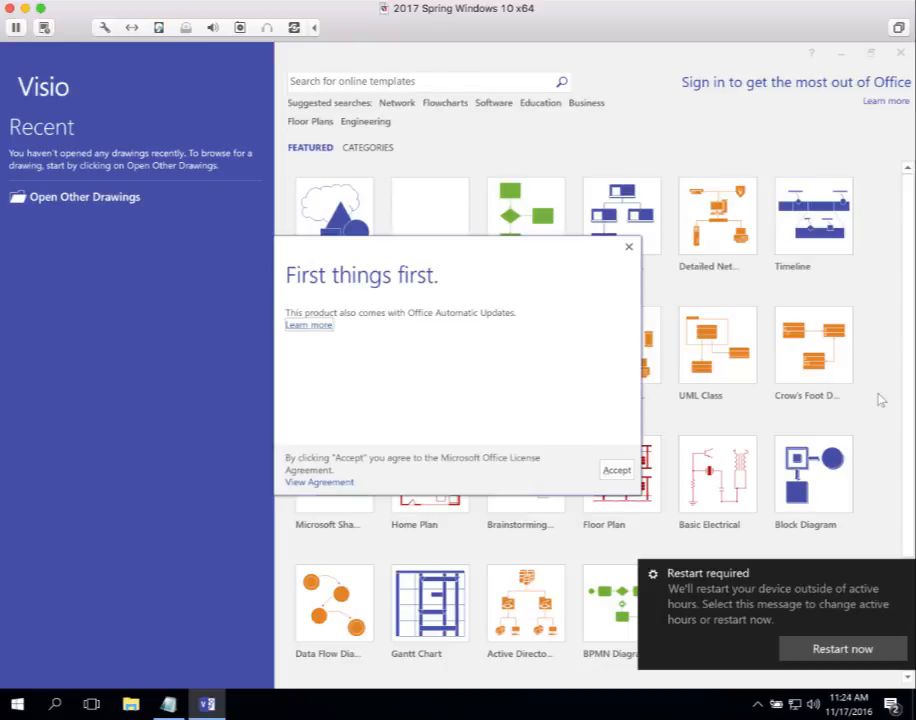
{"action": "mouse_move", "coordinate": [830, 612]}
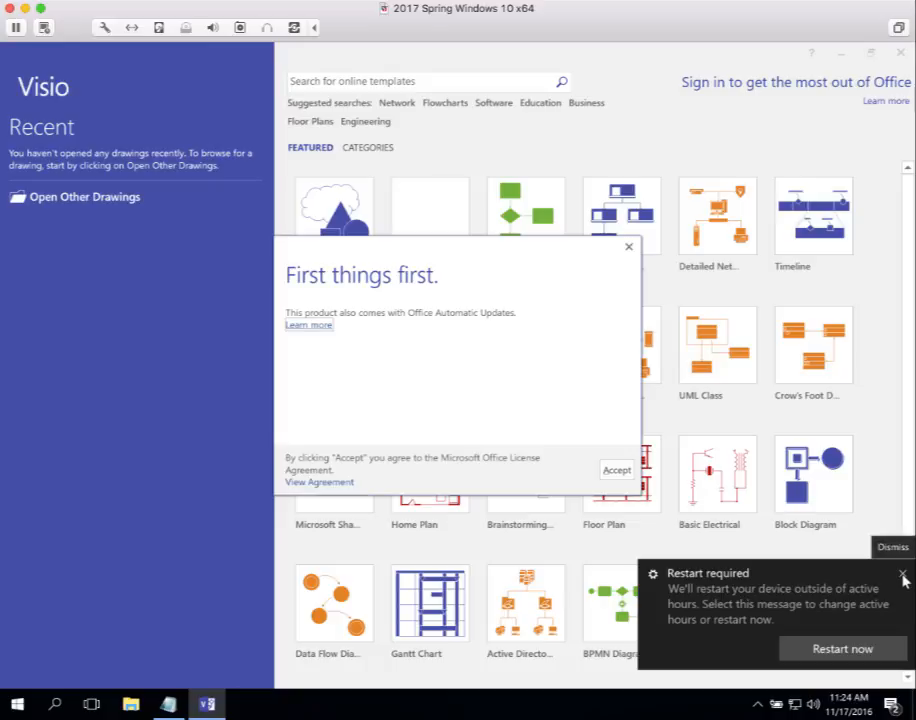
- Dismiss the restart notification and accept the Office license agreement
{"action": "left_click", "coordinate": [903, 573]}
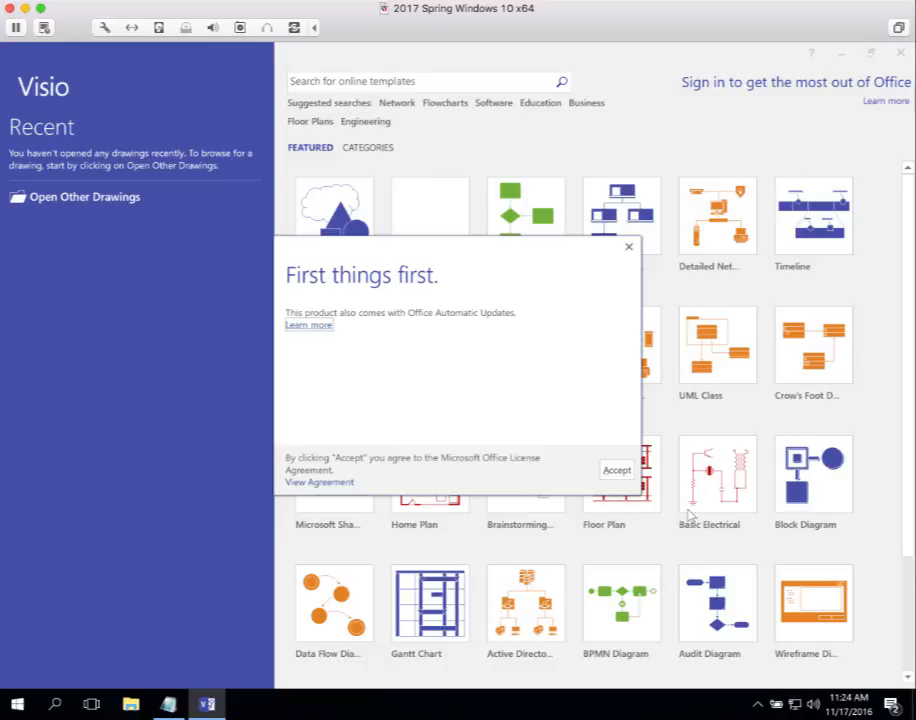
{"action": "mouse_move", "coordinate": [588, 360]}
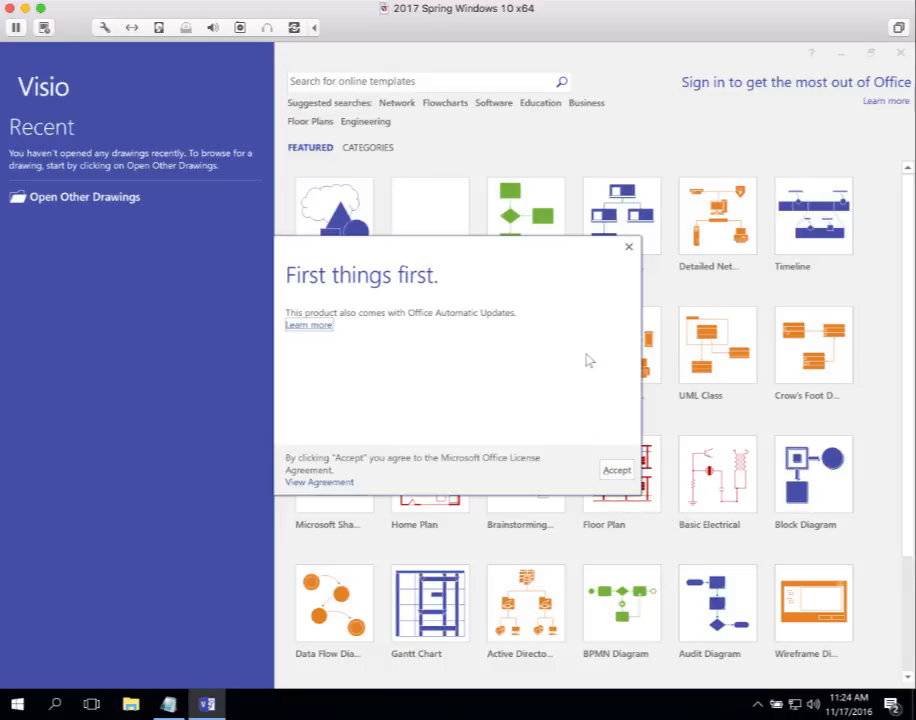
{"action": "mouse_move", "coordinate": [490, 338]}
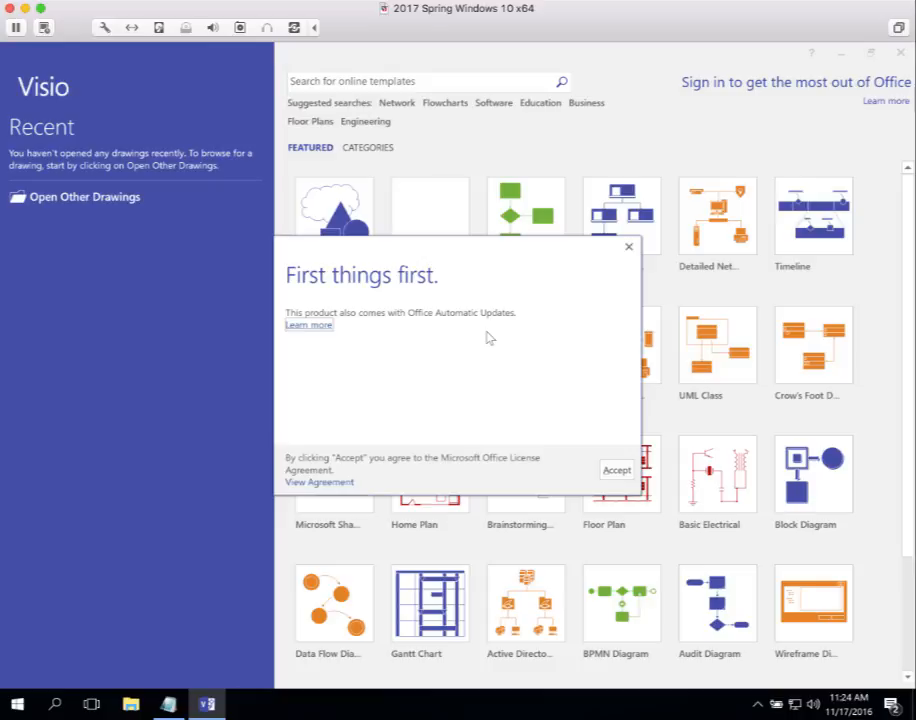
{"action": "mouse_move", "coordinate": [521, 335]}
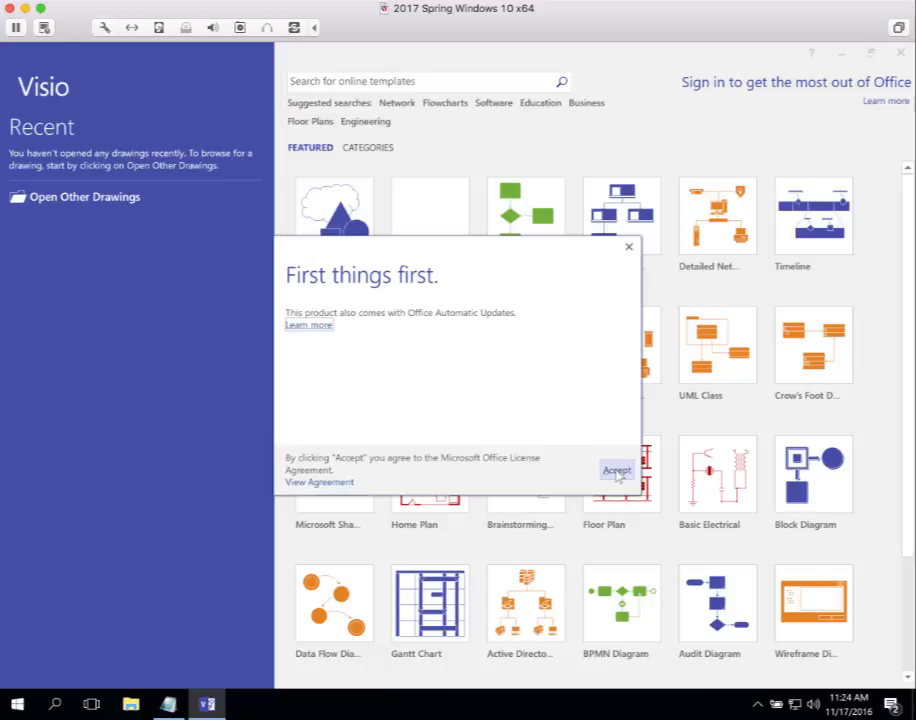
{"action": "left_click", "coordinate": [617, 470]}
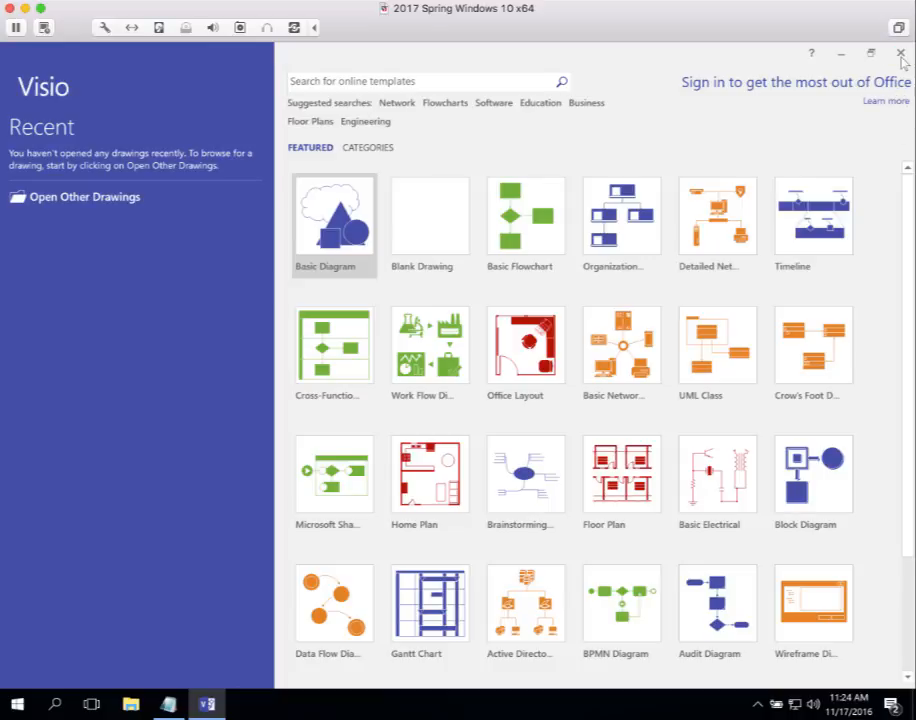
{"action": "left_click", "coordinate": [899, 53]}
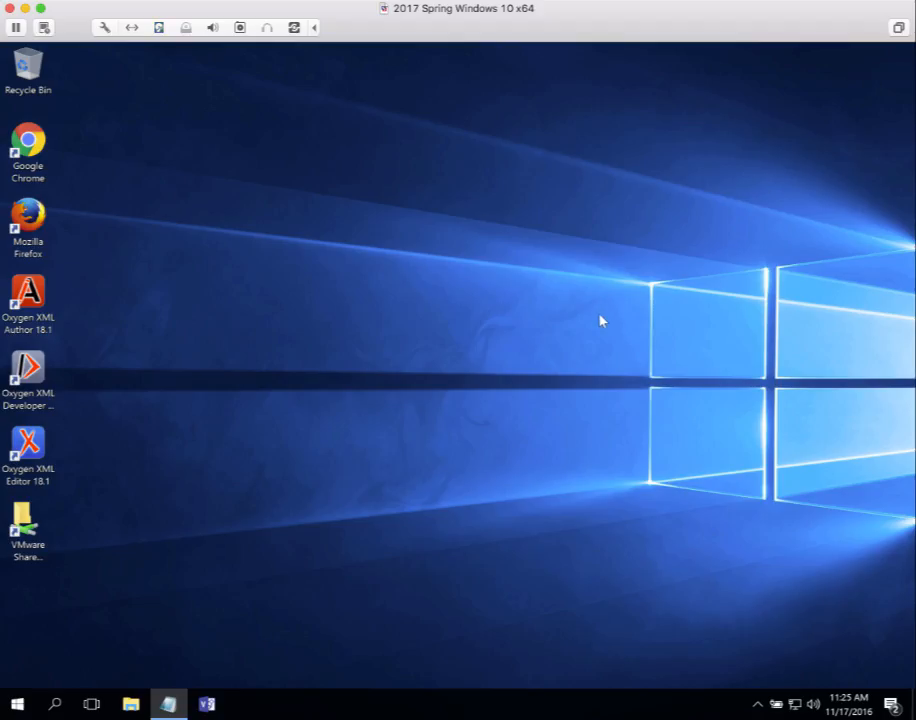
{"action": "mouse_move", "coordinate": [228, 678]}
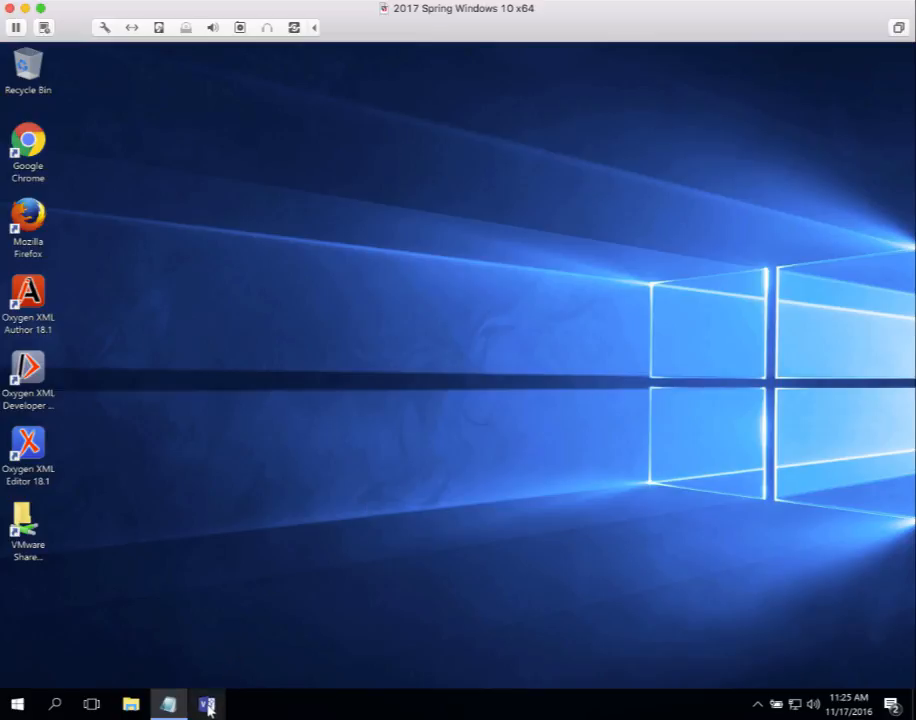
{"action": "left_click", "coordinate": [208, 705]}
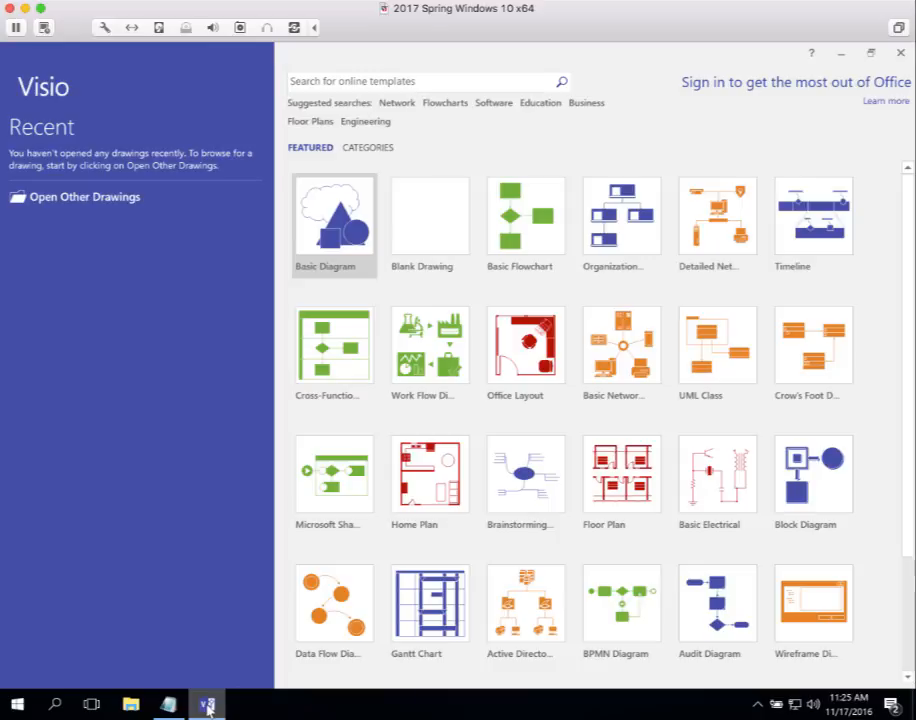
{"action": "mouse_move", "coordinate": [212, 708]}
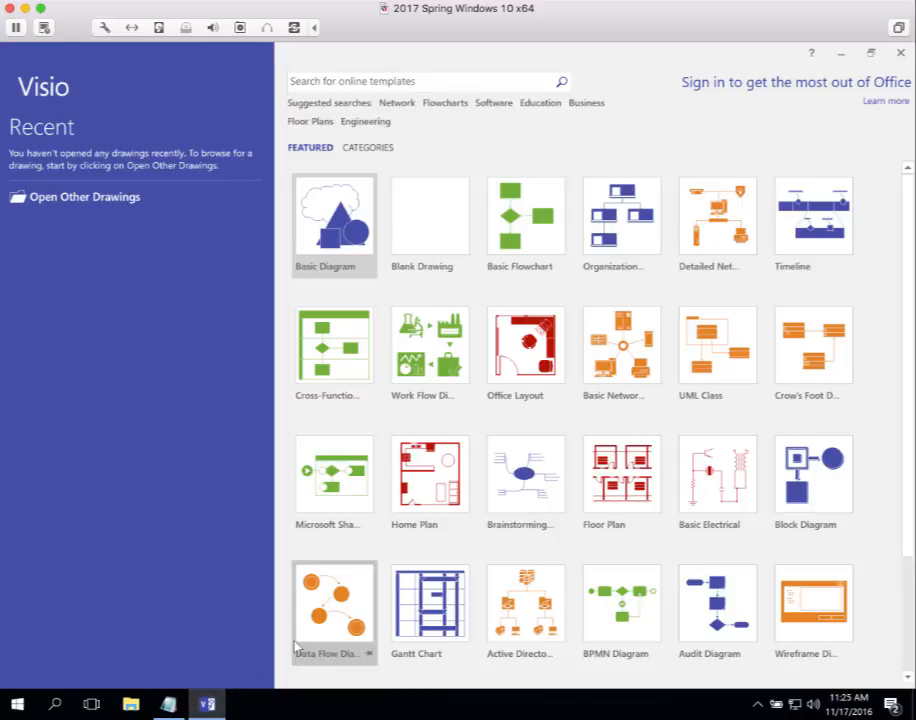
{"action": "mouse_move", "coordinate": [525, 215]}
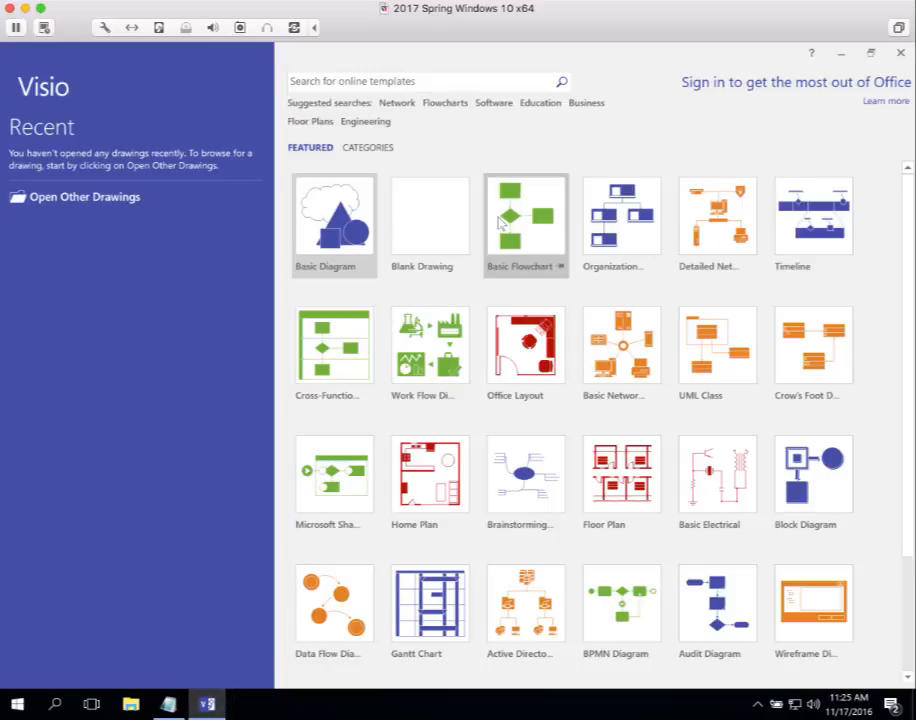
{"action": "mouse_move", "coordinate": [525, 225]}
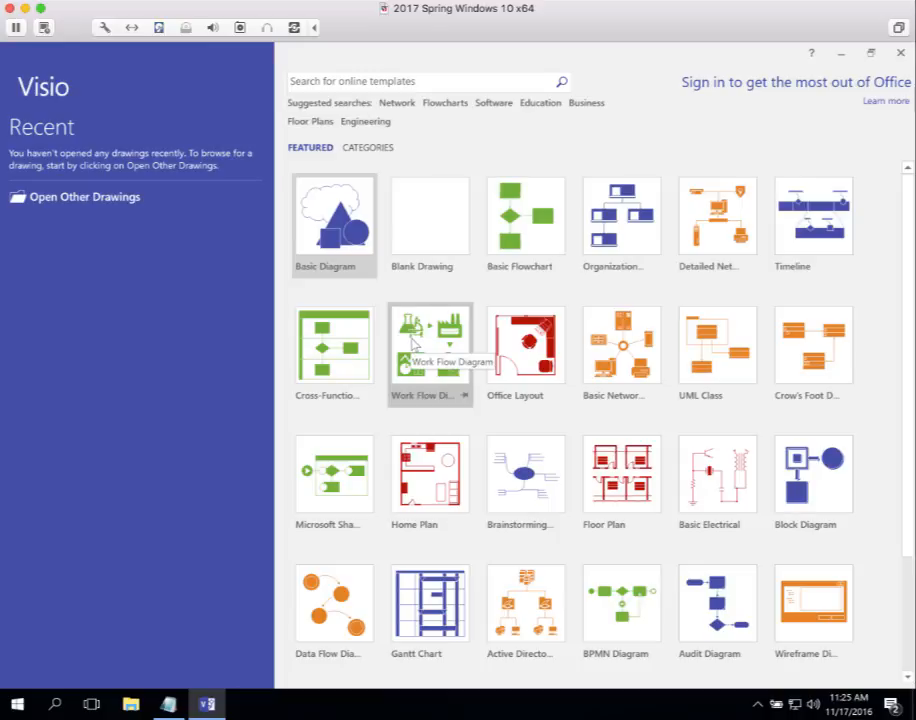
{"action": "mouse_move", "coordinate": [410, 303]}
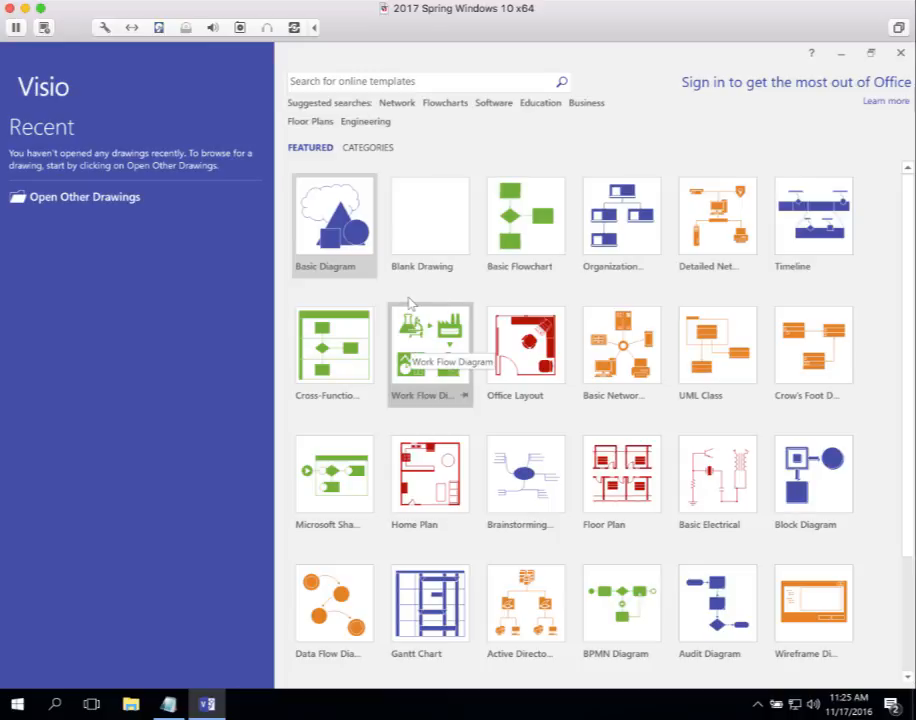
{"action": "mouse_move", "coordinate": [398, 281]}
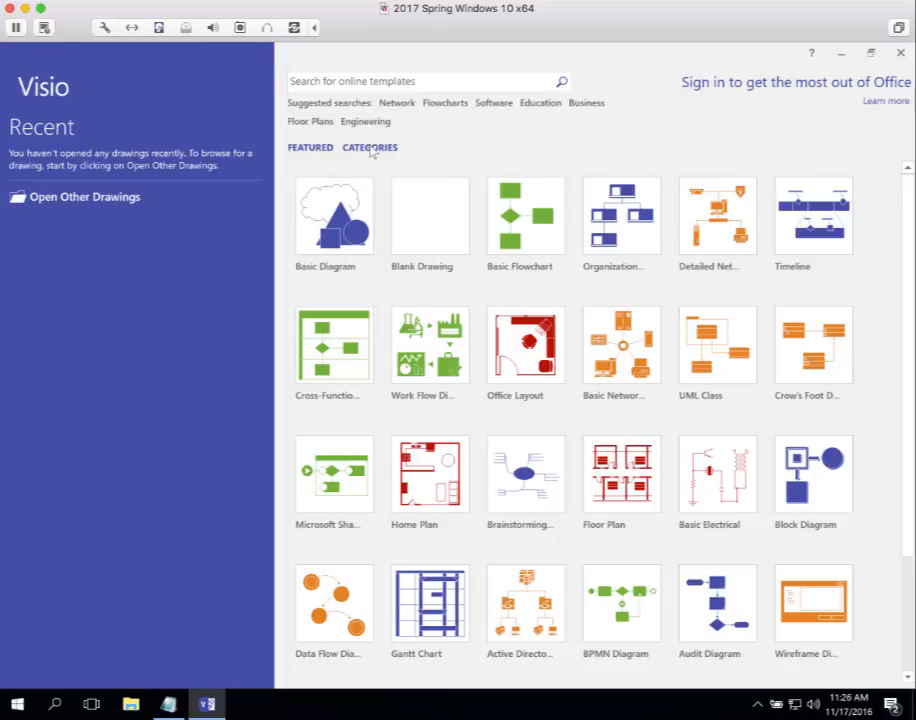
- Create a drawing from the Software and Database Crow's Foot Database Notation template
{"action": "left_click", "coordinate": [369, 147]}
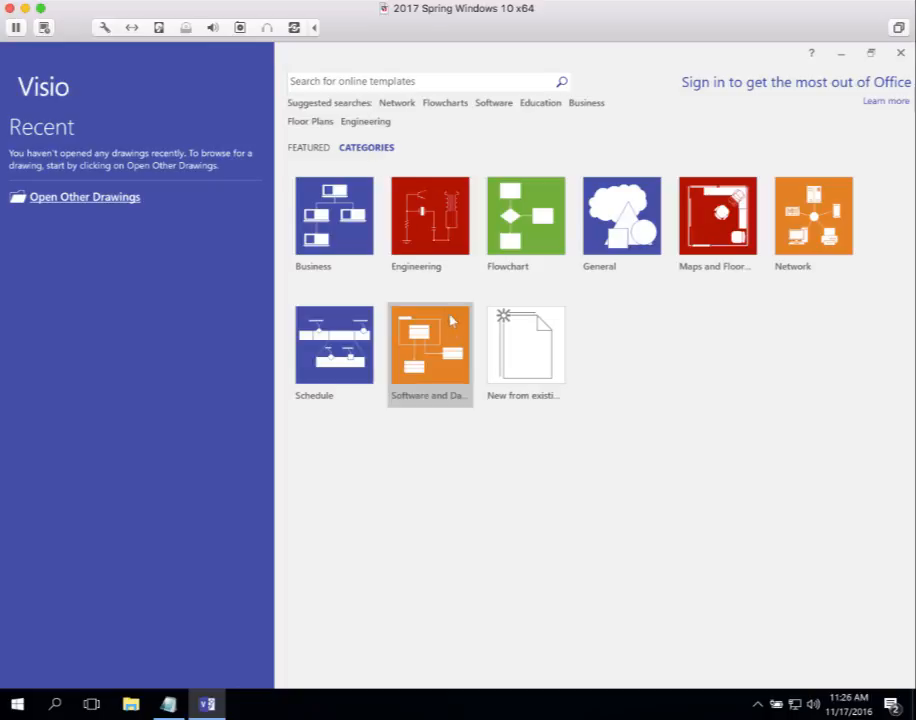
{"action": "mouse_move", "coordinate": [410, 403]}
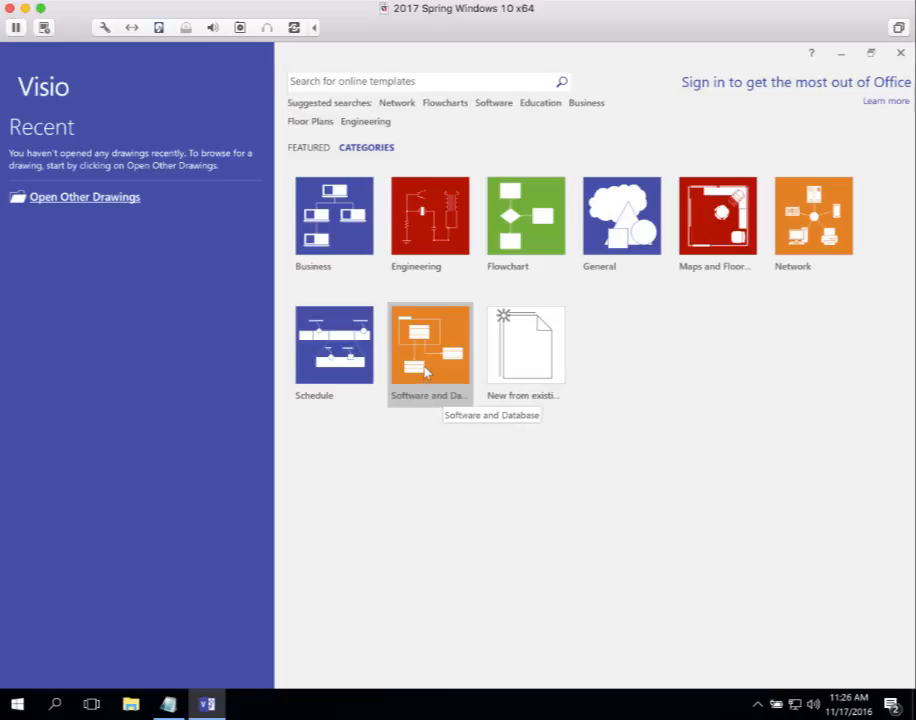
{"action": "left_click", "coordinate": [429, 345]}
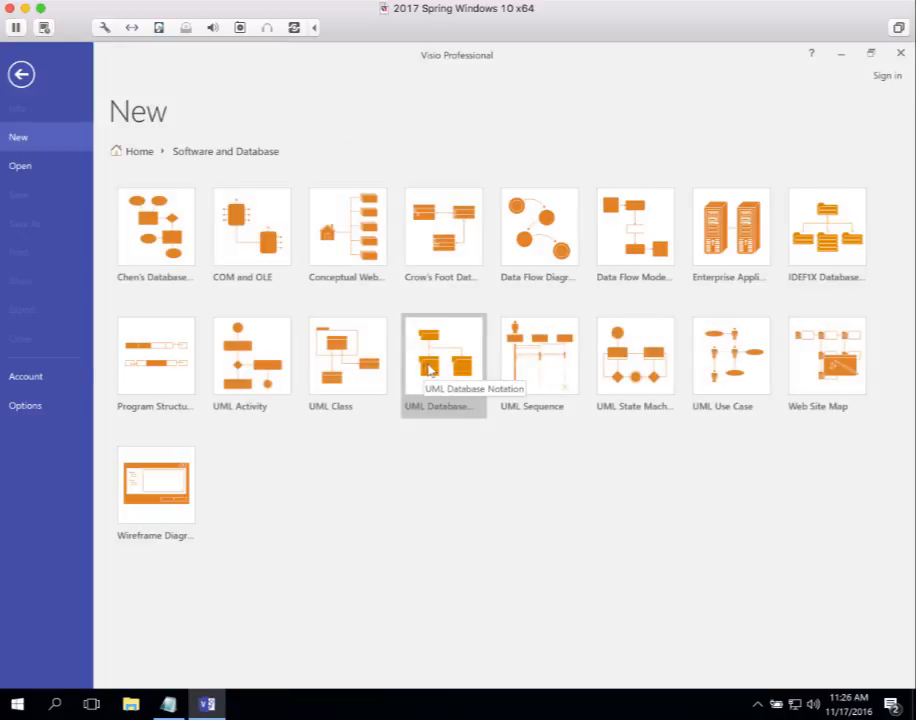
{"action": "mouse_move", "coordinate": [426, 362]}
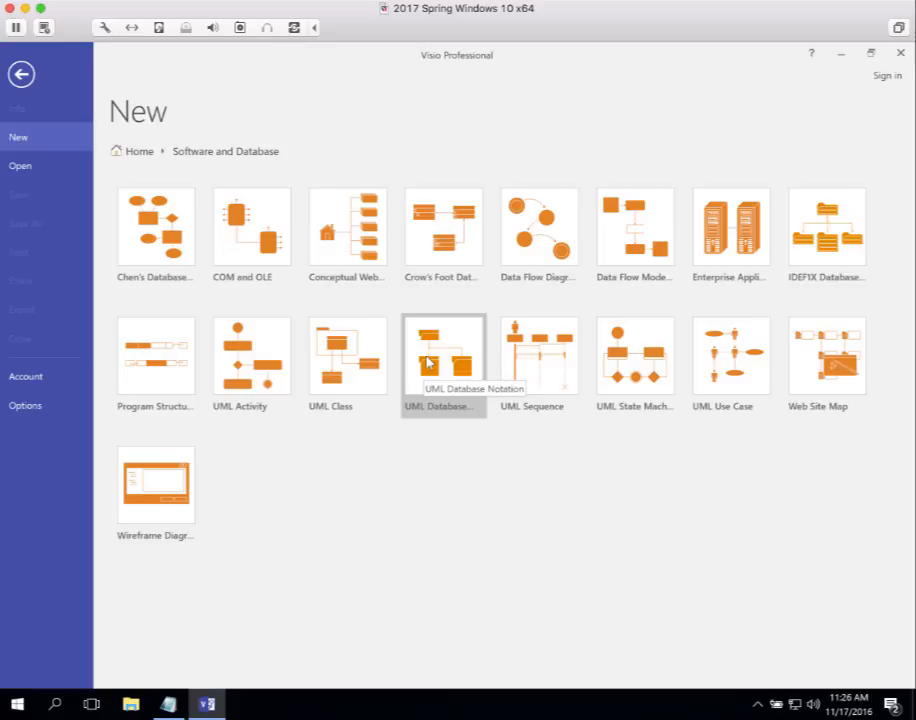
{"action": "mouse_move", "coordinate": [447, 298]}
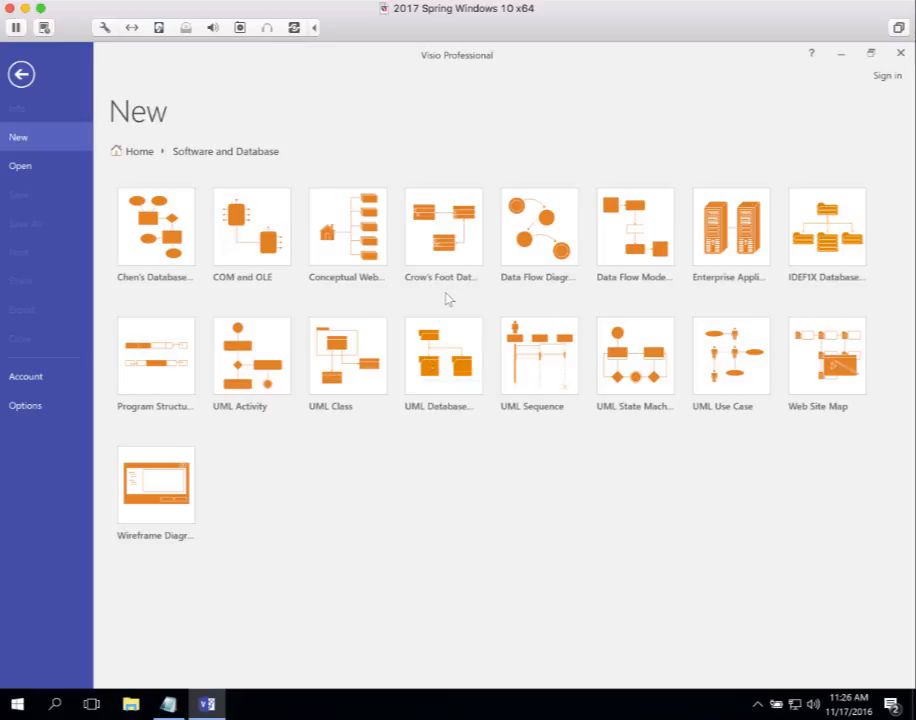
{"action": "mouse_move", "coordinate": [443, 230]}
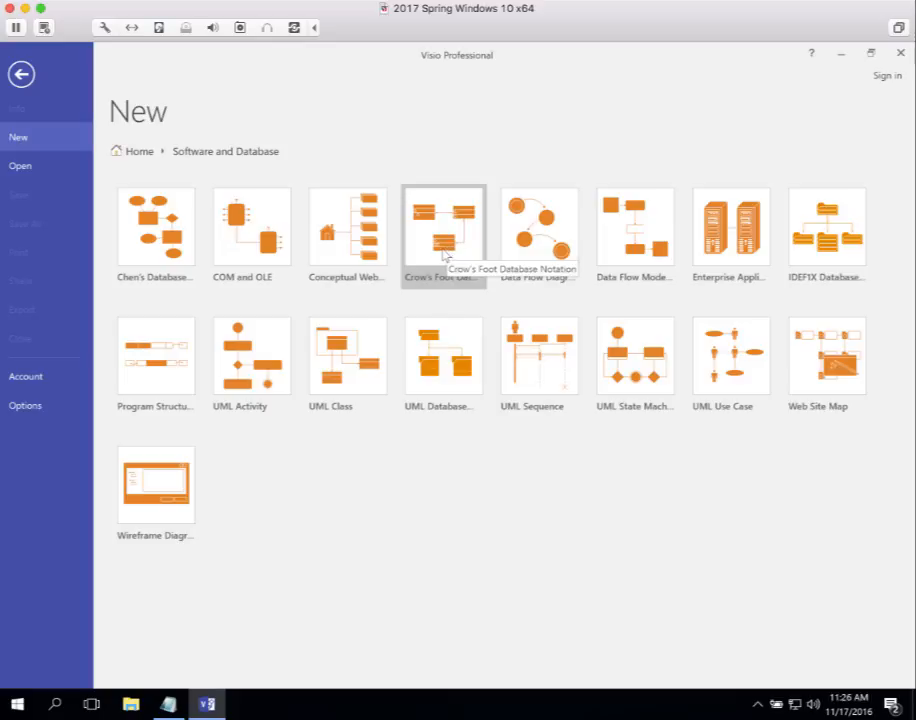
{"action": "left_click", "coordinate": [443, 228]}
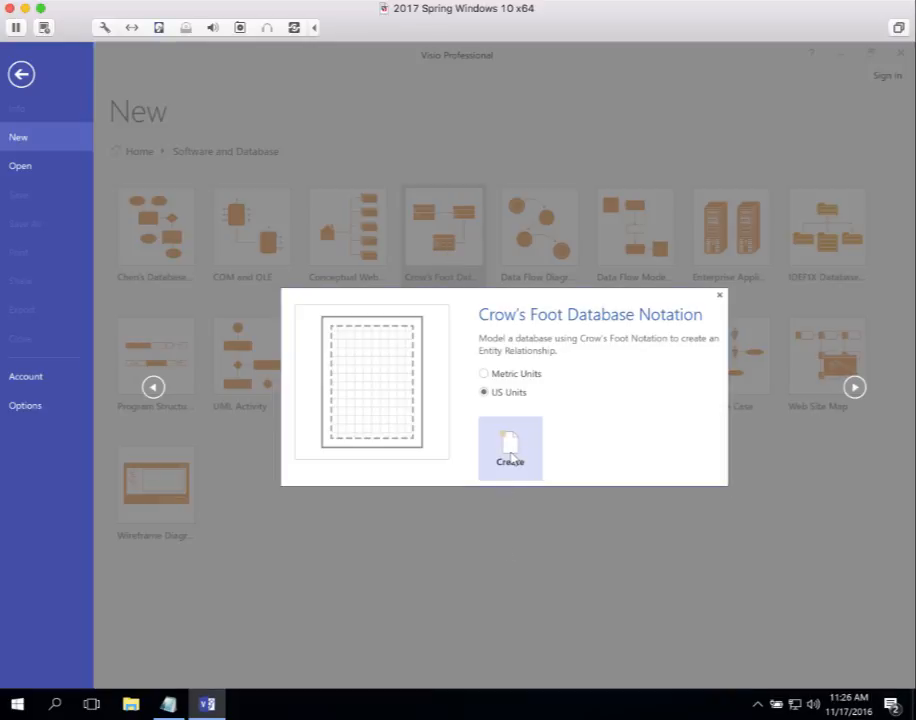
{"action": "left_click", "coordinate": [510, 448]}
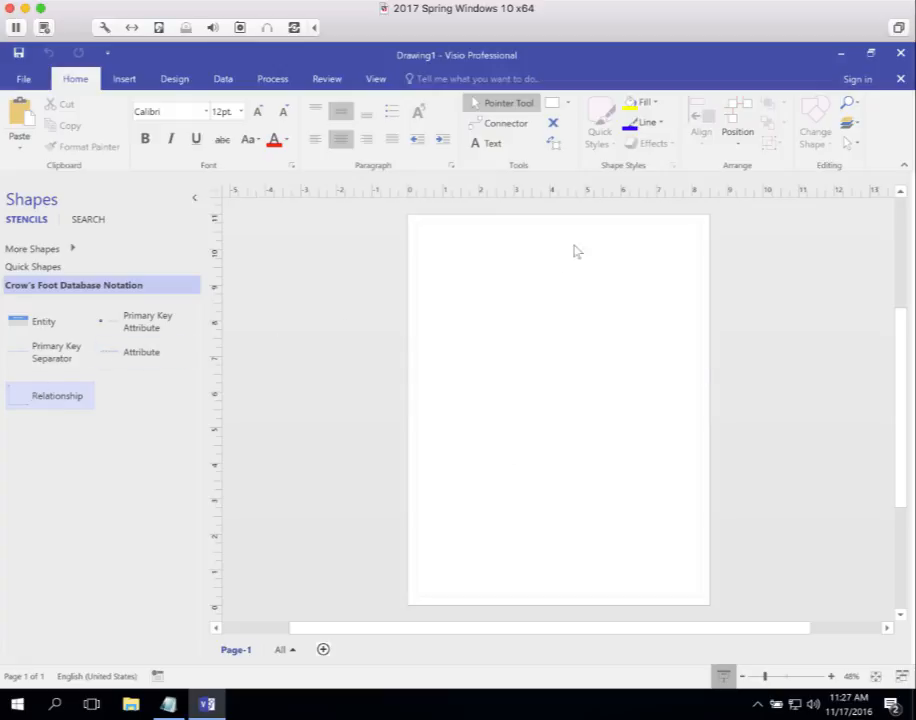
{"action": "mouse_move", "coordinate": [901, 79]}
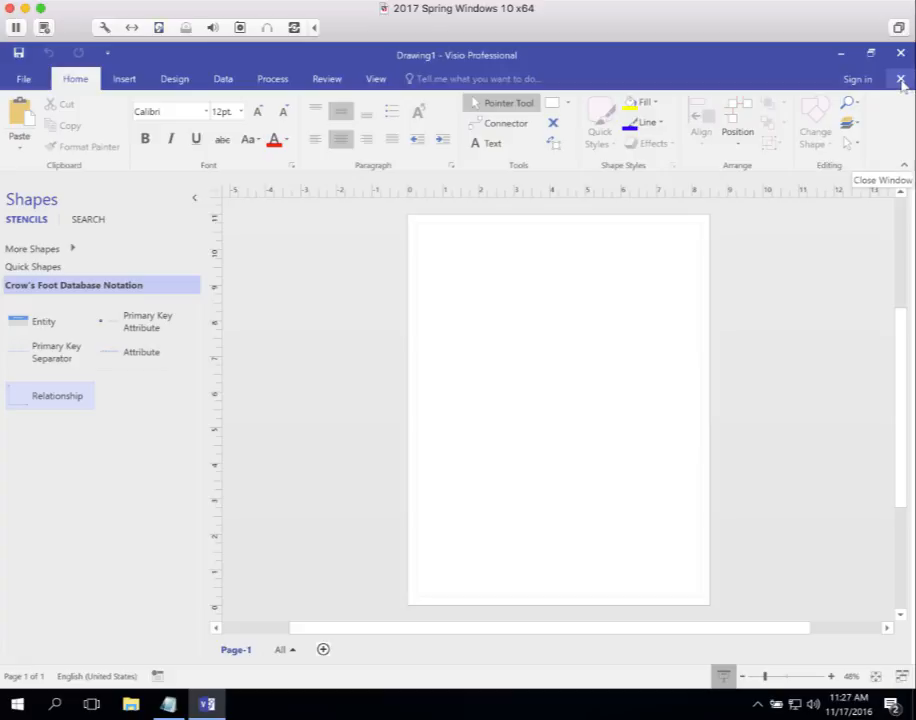
- Close the Crow's Foot drawing and create a new Data Flow Model Diagram drawing
{"action": "left_click", "coordinate": [900, 78]}
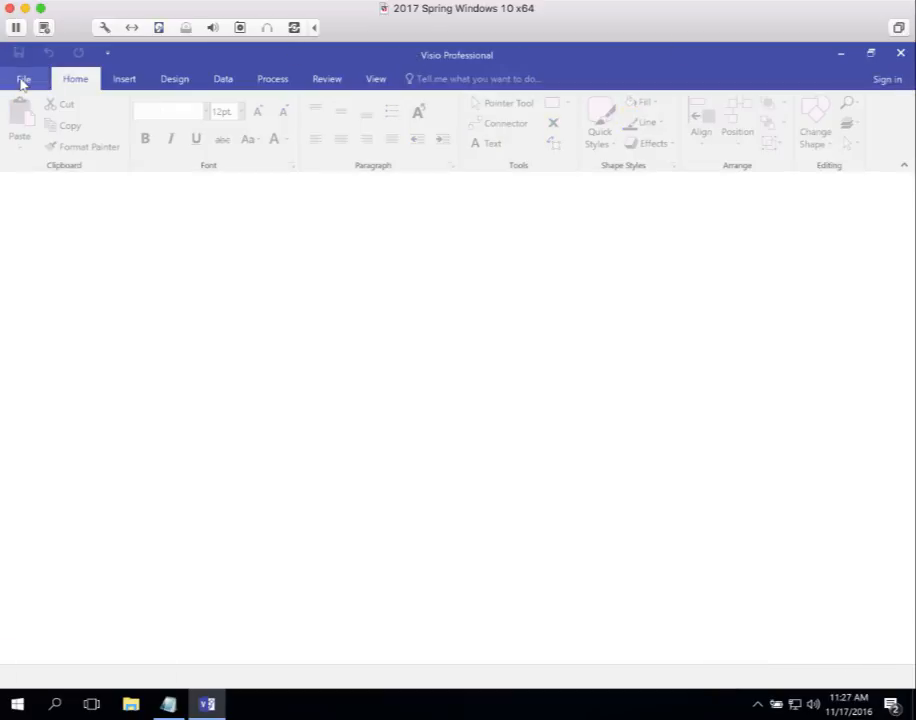
{"action": "left_click", "coordinate": [23, 78]}
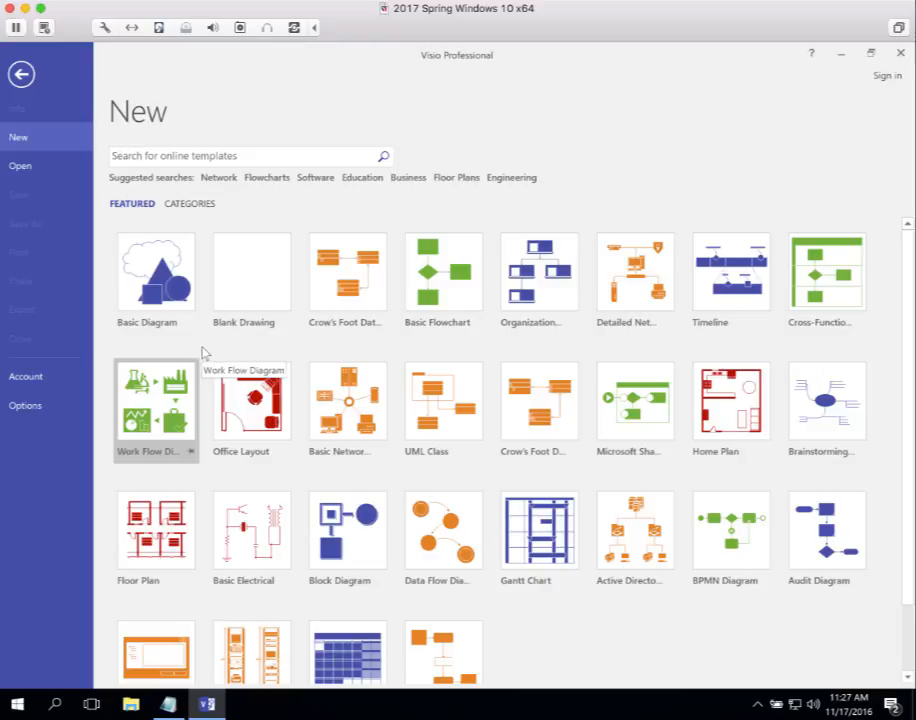
{"action": "mouse_move", "coordinate": [208, 356]}
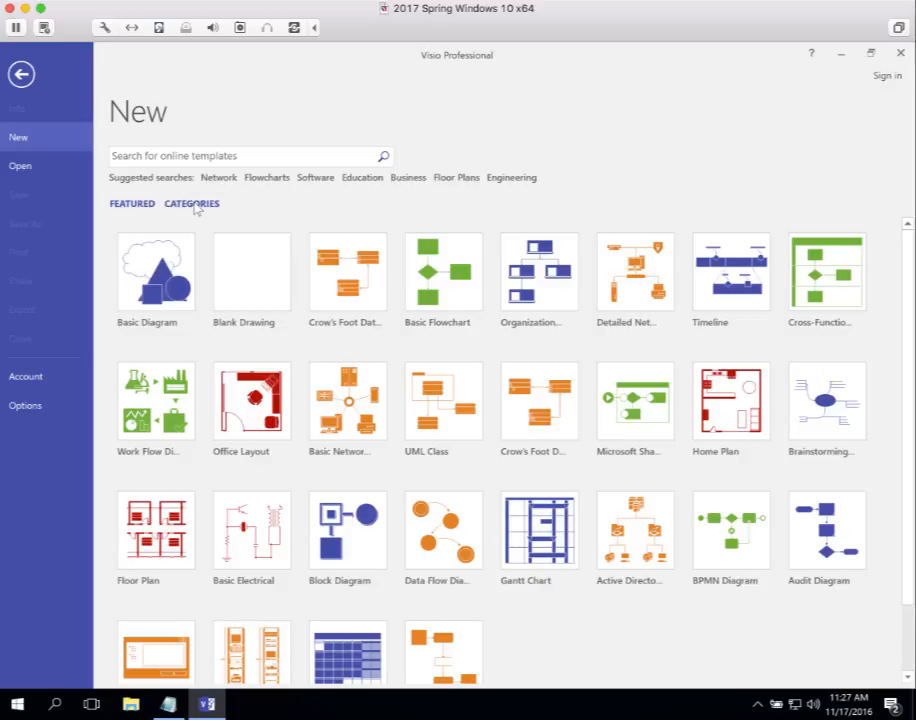
{"action": "left_click", "coordinate": [188, 203]}
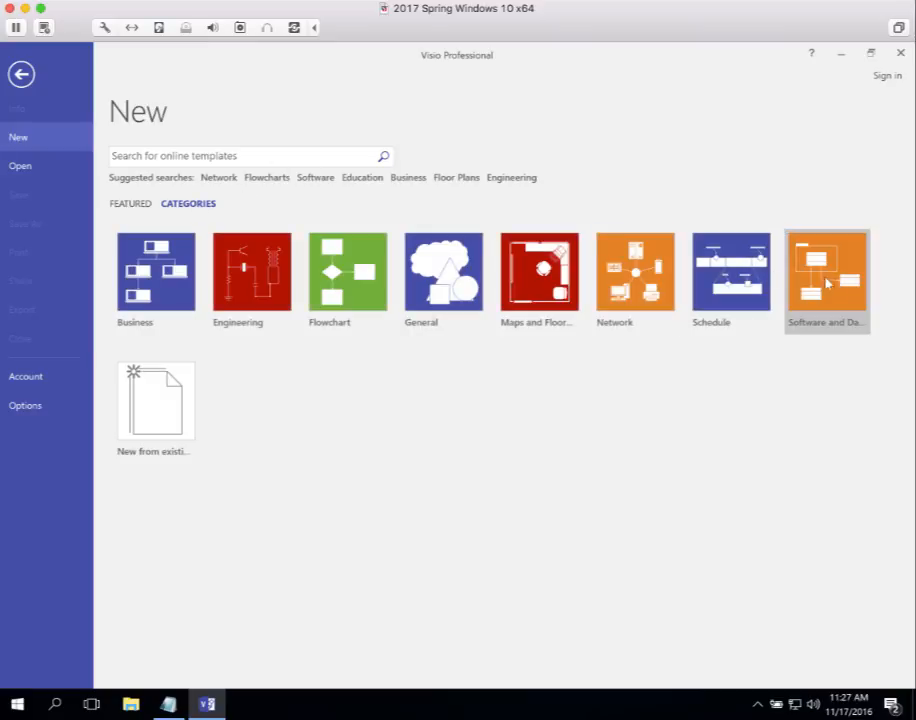
{"action": "left_click", "coordinate": [826, 272]}
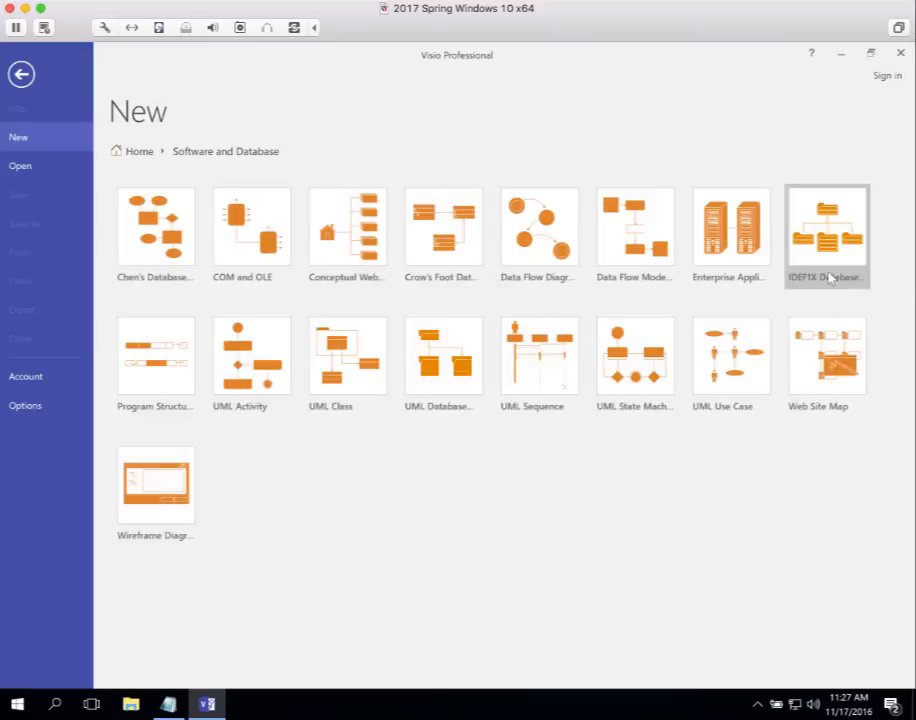
{"action": "mouse_move", "coordinate": [827, 277]}
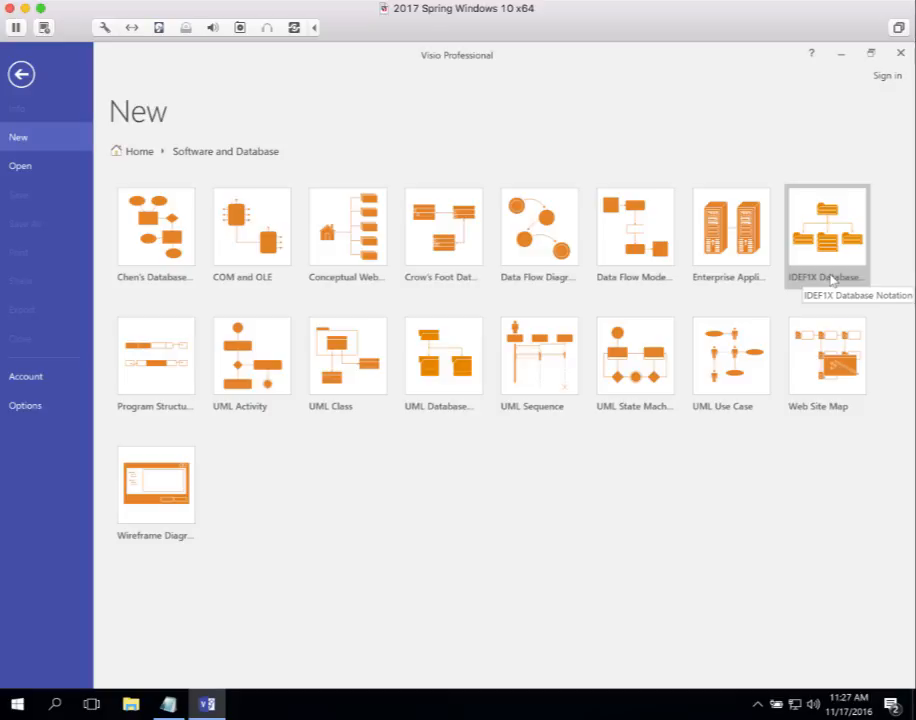
{"action": "mouse_move", "coordinate": [634, 235]}
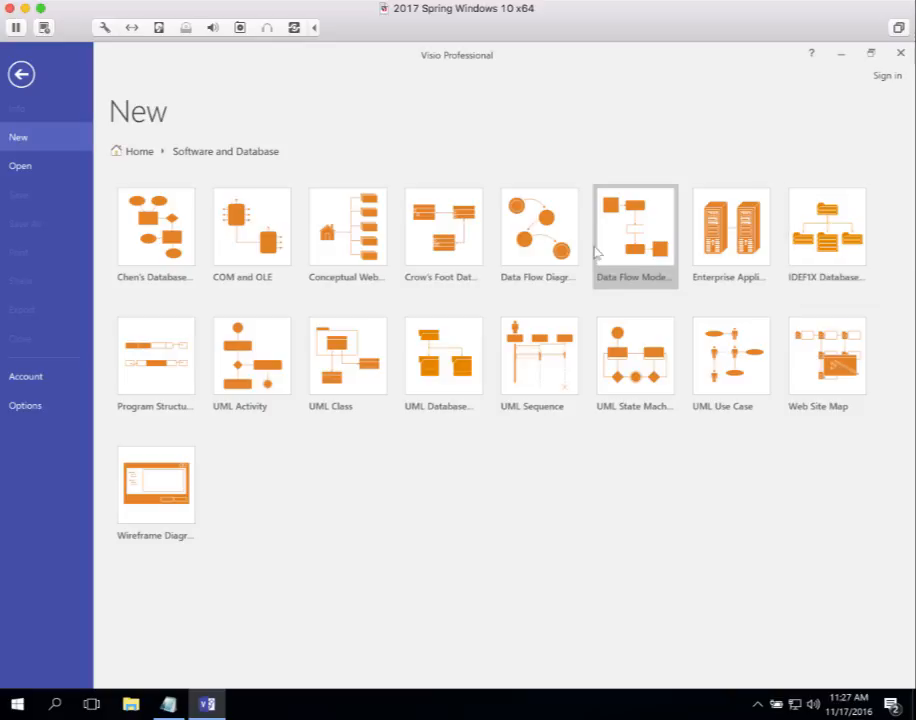
{"action": "mouse_move", "coordinate": [640, 280]}
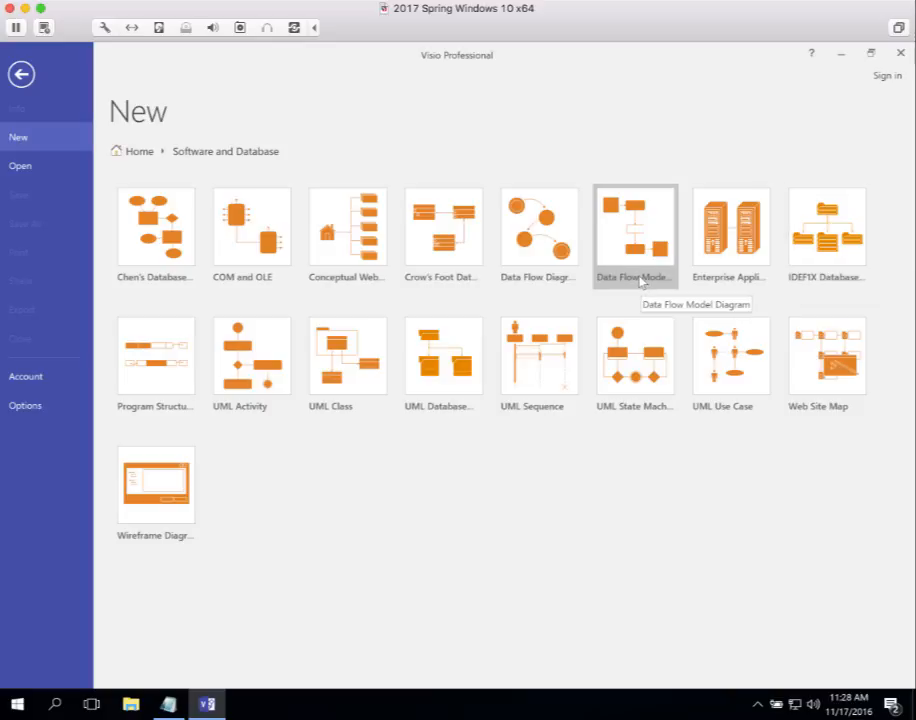
{"action": "mouse_move", "coordinate": [593, 283]}
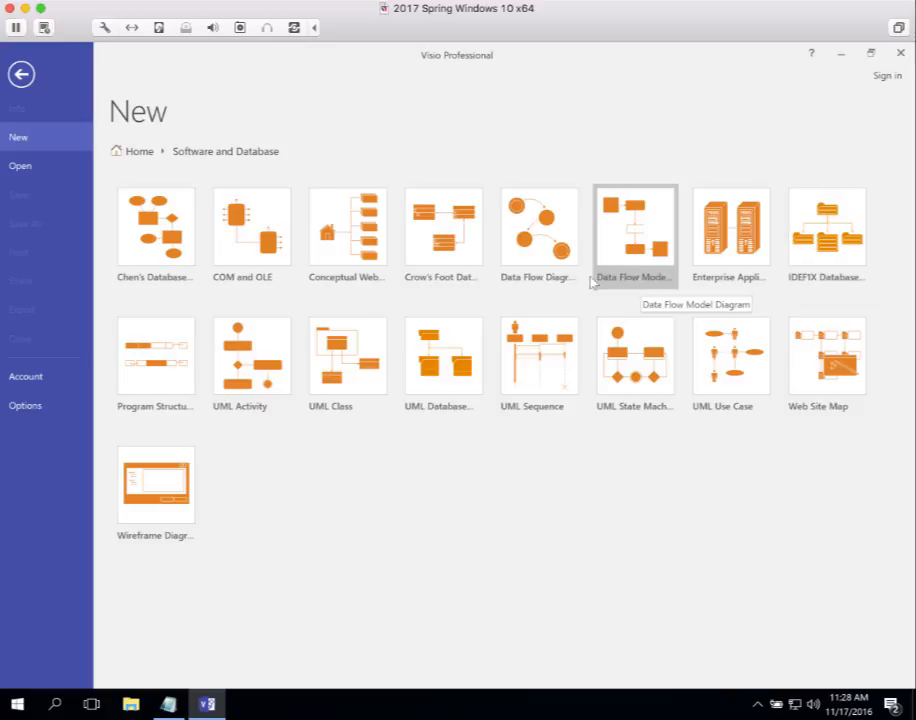
{"action": "mouse_move", "coordinate": [538, 230]}
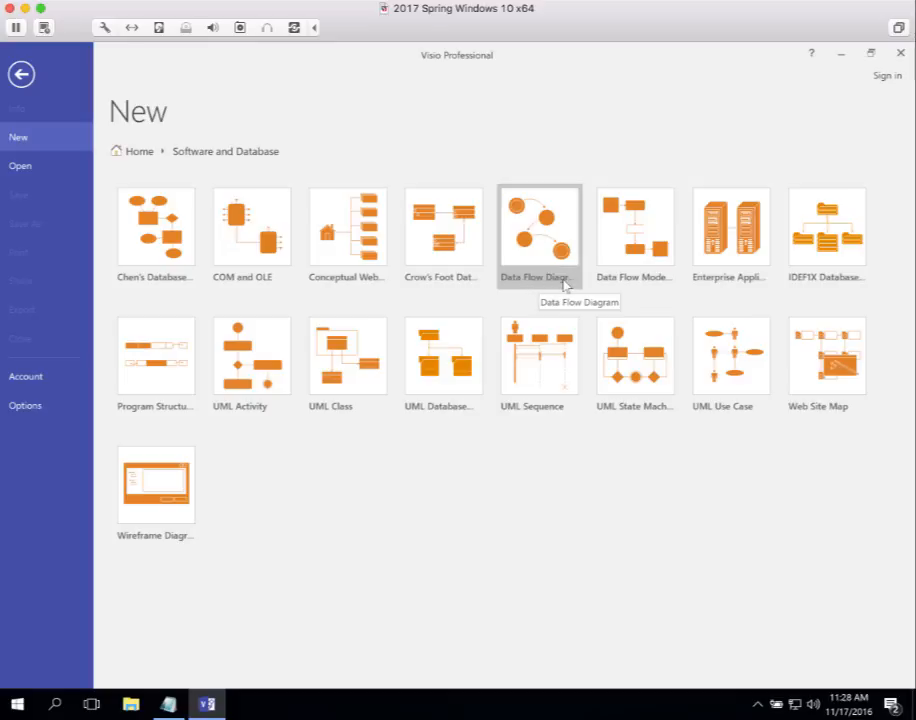
{"action": "mouse_move", "coordinate": [635, 230]}
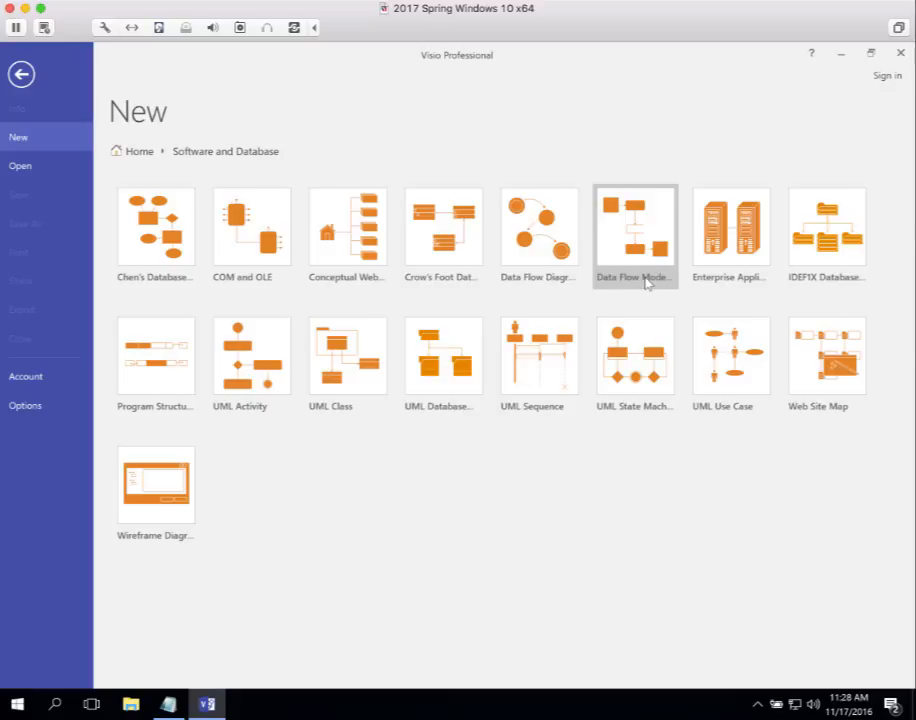
{"action": "left_click", "coordinate": [634, 226]}
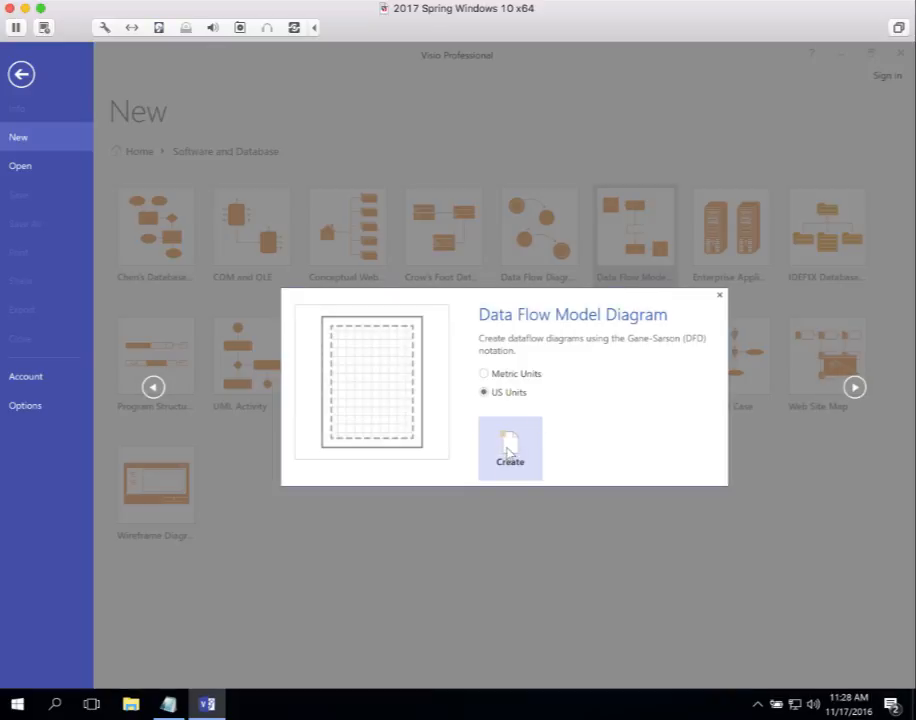
{"action": "left_click", "coordinate": [510, 448]}
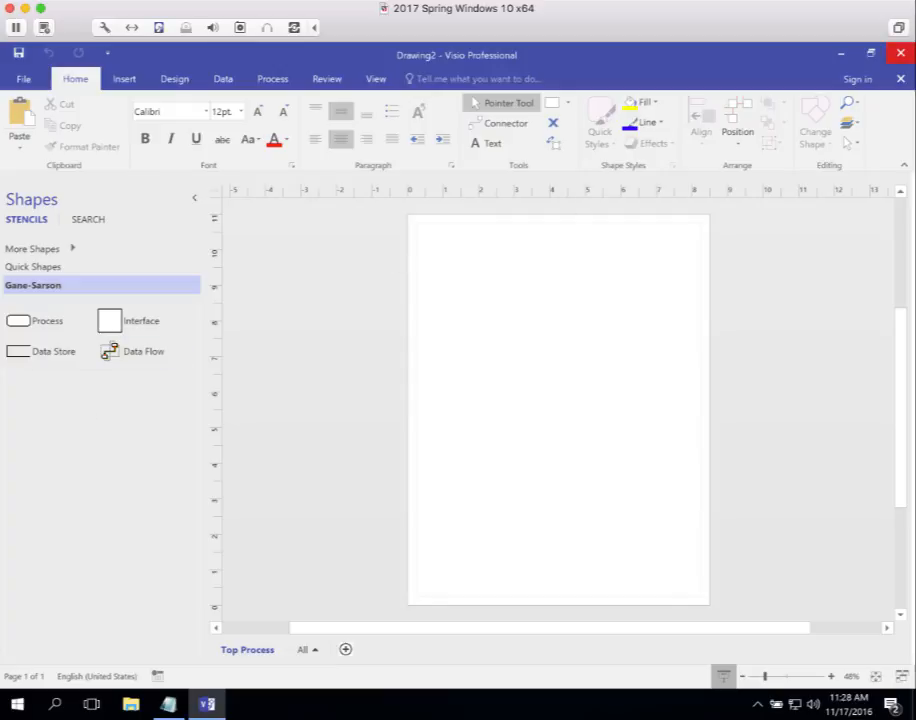
{"action": "mouse_move", "coordinate": [899, 79]}
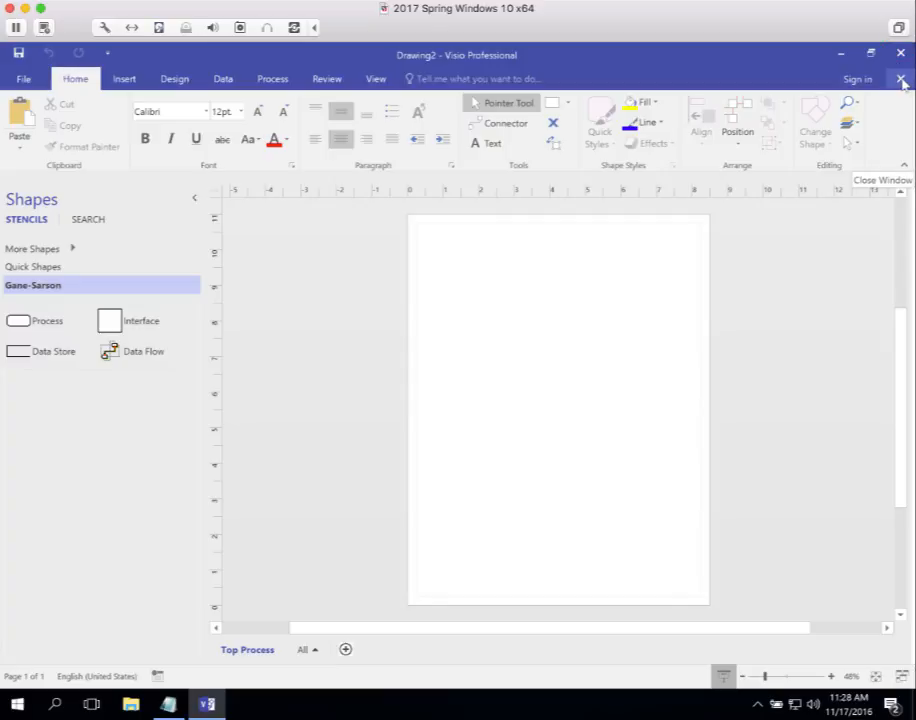
- Close the Data Flow drawing and preview the UML Use Case template under Software and Database
{"action": "left_click", "coordinate": [899, 79]}
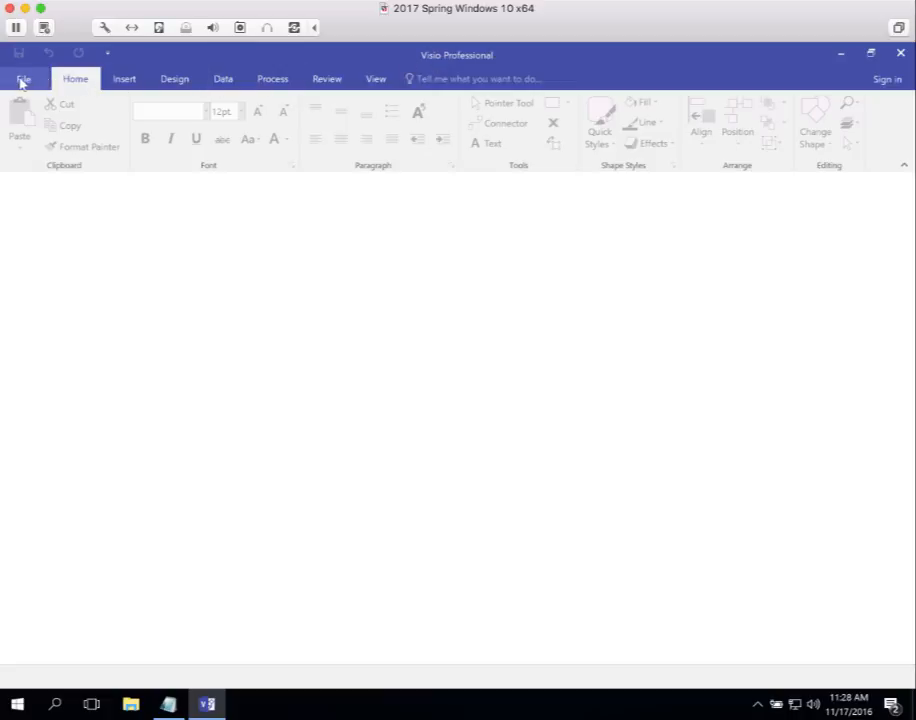
{"action": "left_click", "coordinate": [23, 79]}
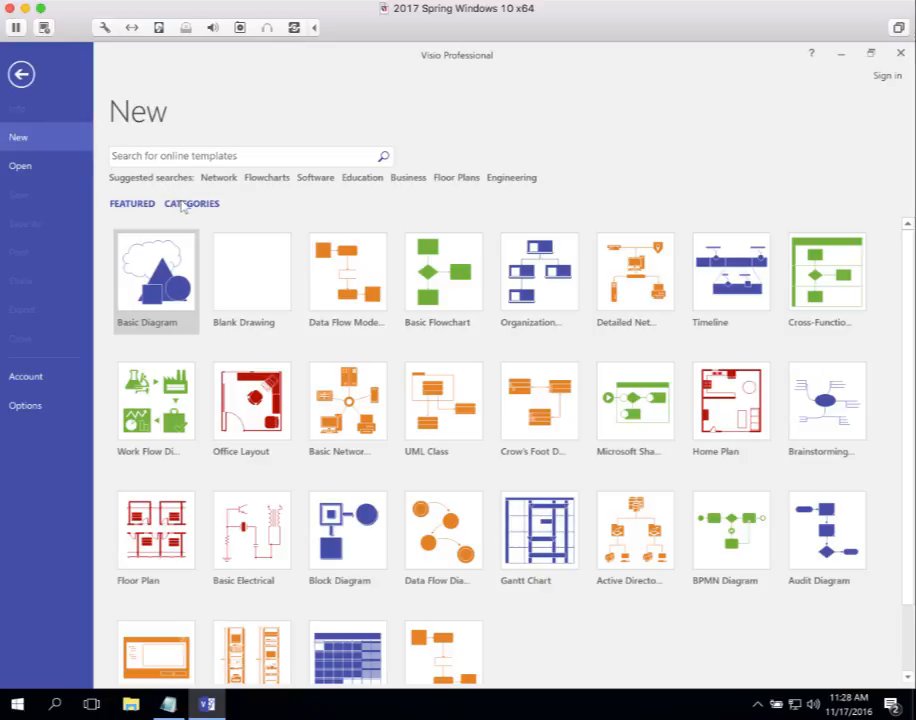
{"action": "left_click", "coordinate": [188, 203]}
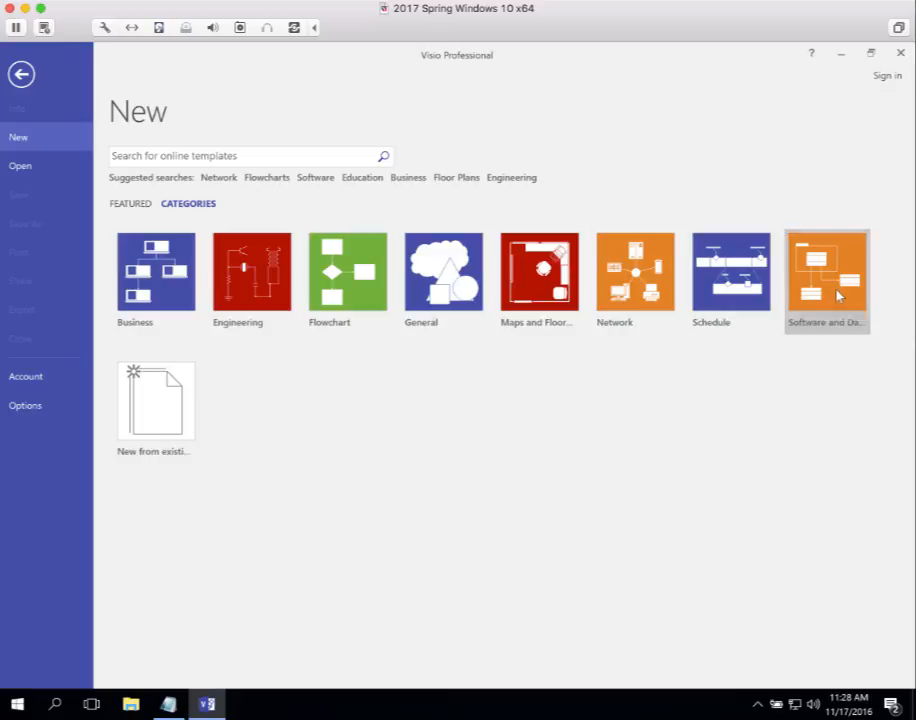
{"action": "left_click", "coordinate": [826, 272]}
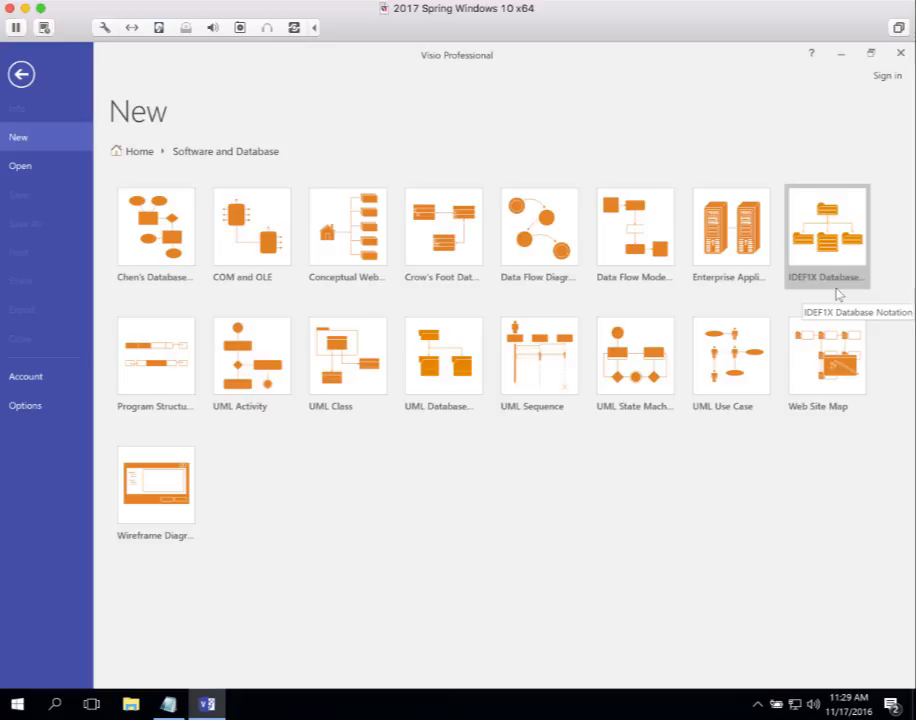
{"action": "mouse_move", "coordinate": [843, 296]}
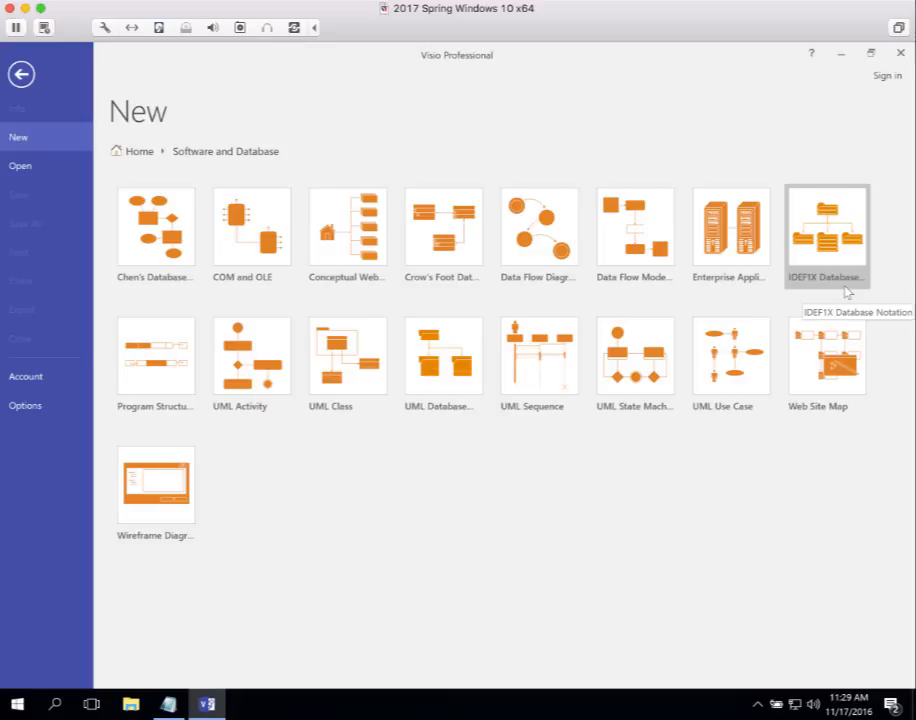
{"action": "mouse_move", "coordinate": [715, 410]}
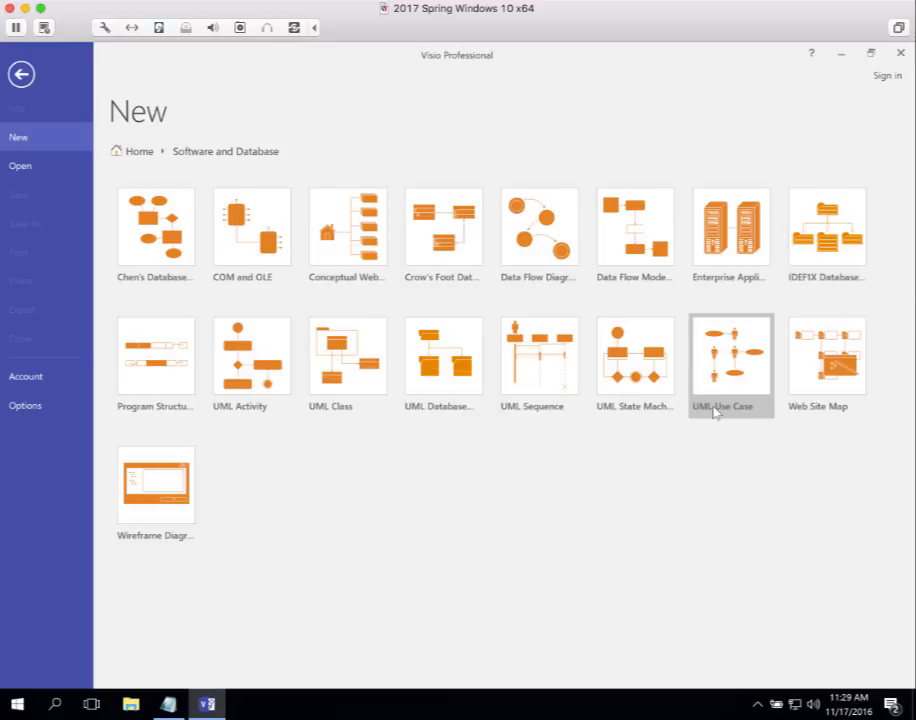
{"action": "mouse_move", "coordinate": [725, 385]}
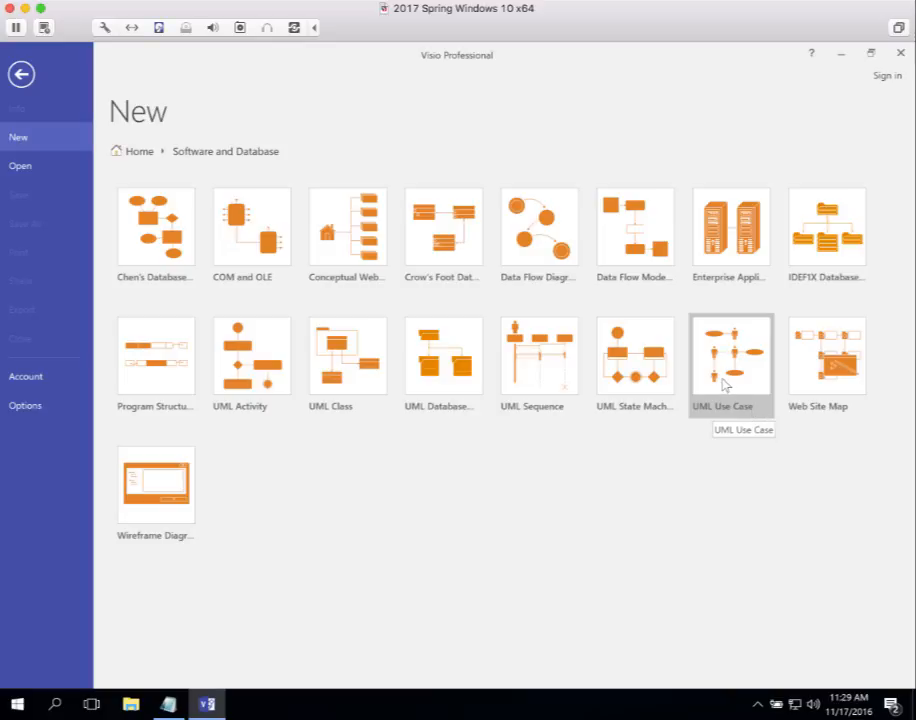
{"action": "left_click", "coordinate": [731, 355]}
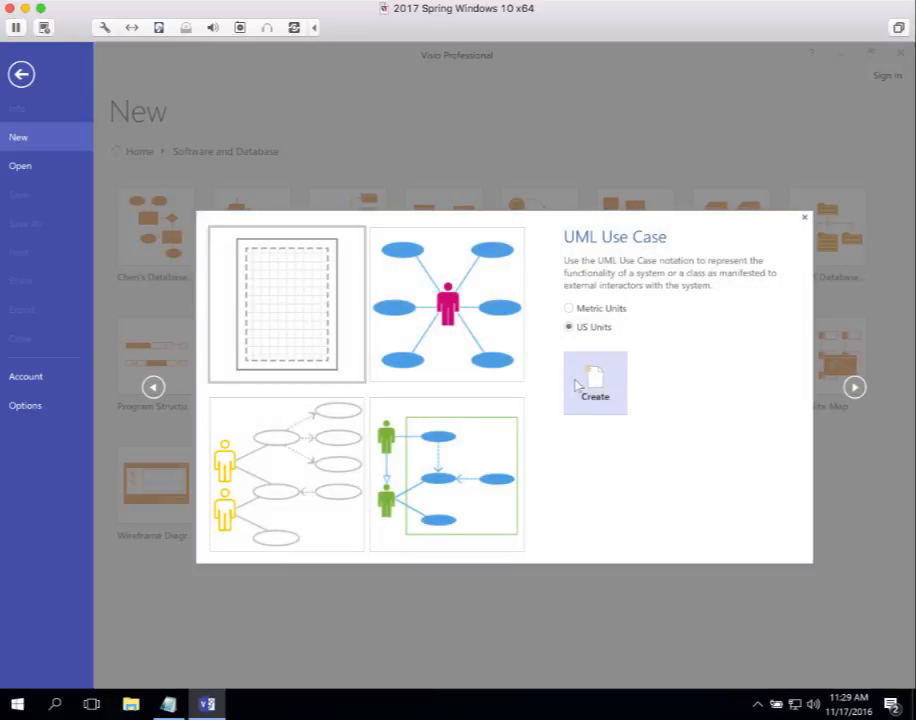
- Create a blank UML Use Case drawing from the template preview
{"action": "left_click", "coordinate": [594, 382]}
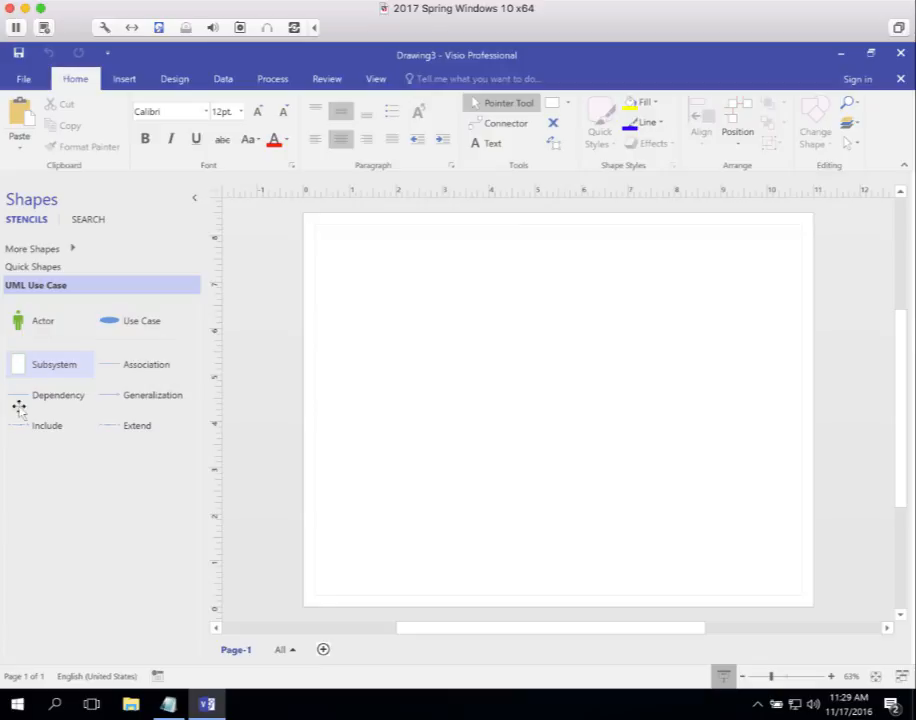
{"action": "mouse_move", "coordinate": [35, 388]}
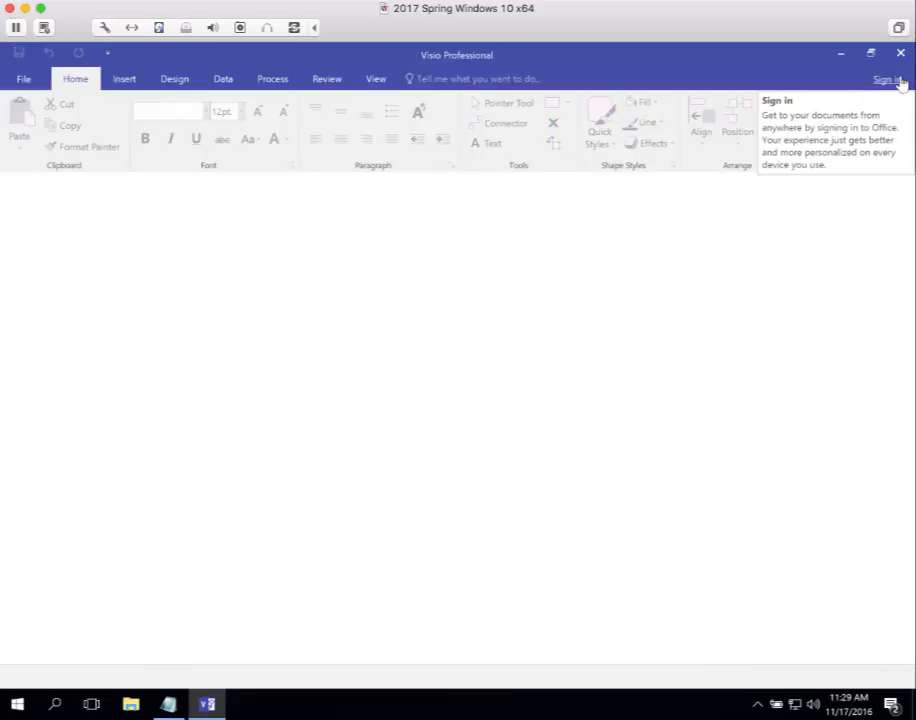
- Close the Use Case drawing and list the Software and Database templates
{"action": "left_click", "coordinate": [327, 78]}
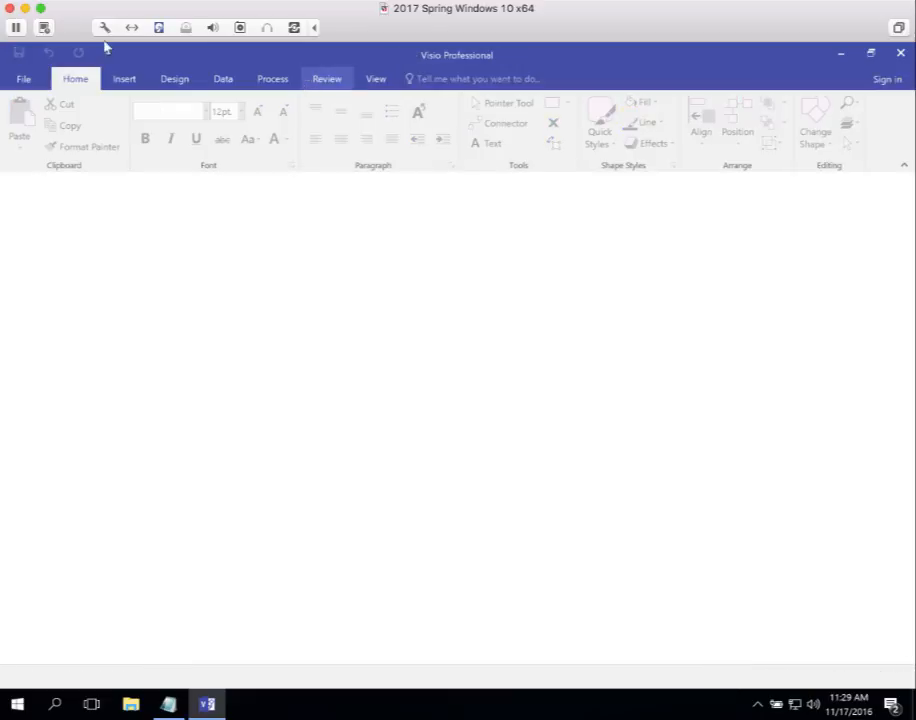
{"action": "left_click", "coordinate": [75, 78]}
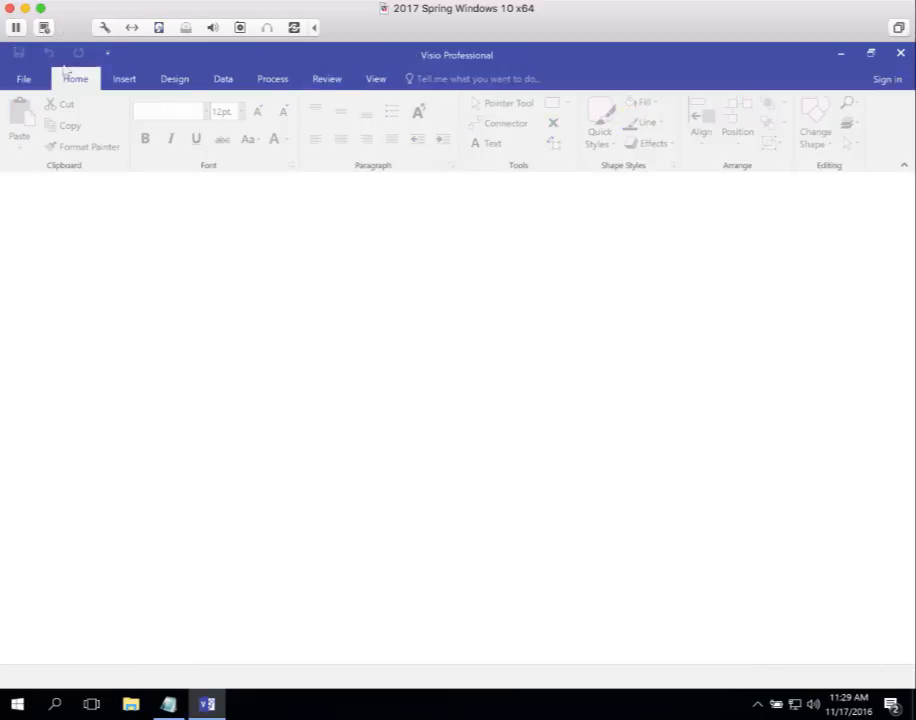
{"action": "left_click", "coordinate": [23, 78]}
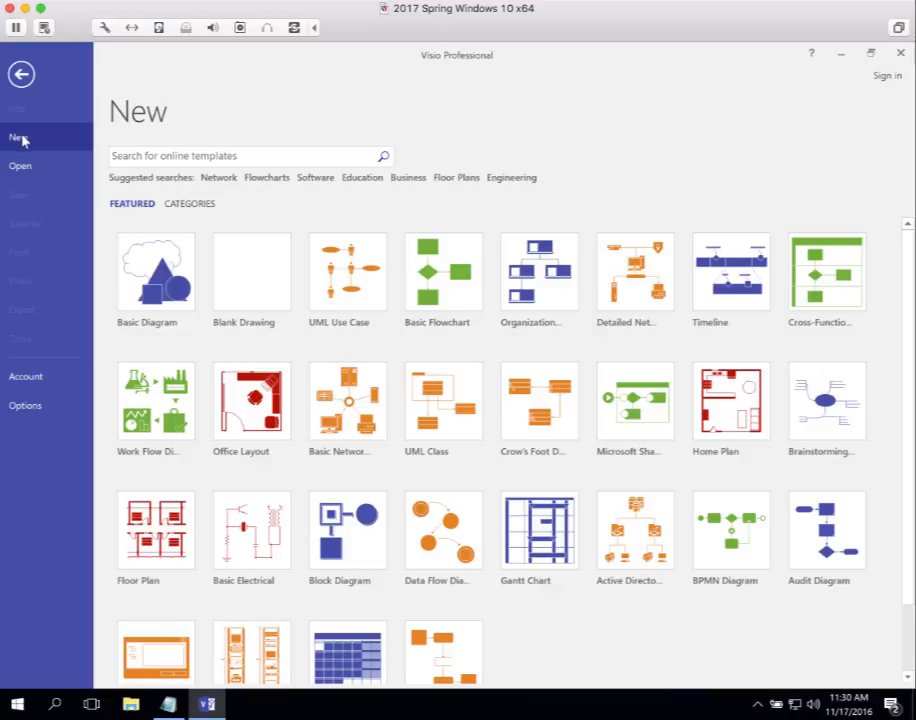
{"action": "scroll", "scroll_direction": "down", "scroll_amount": 3}
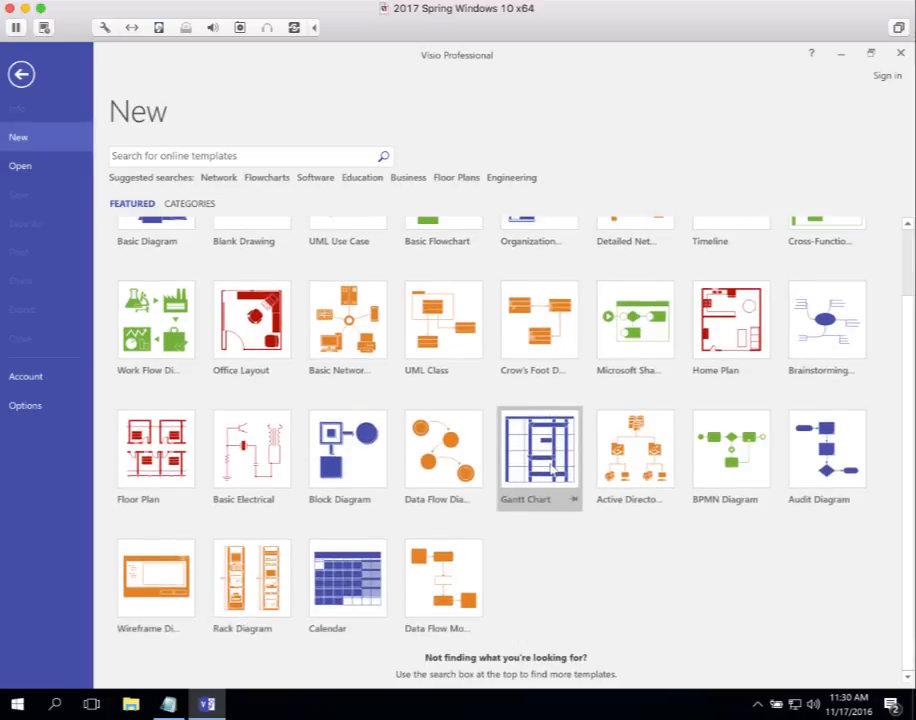
{"action": "mouse_move", "coordinate": [555, 470]}
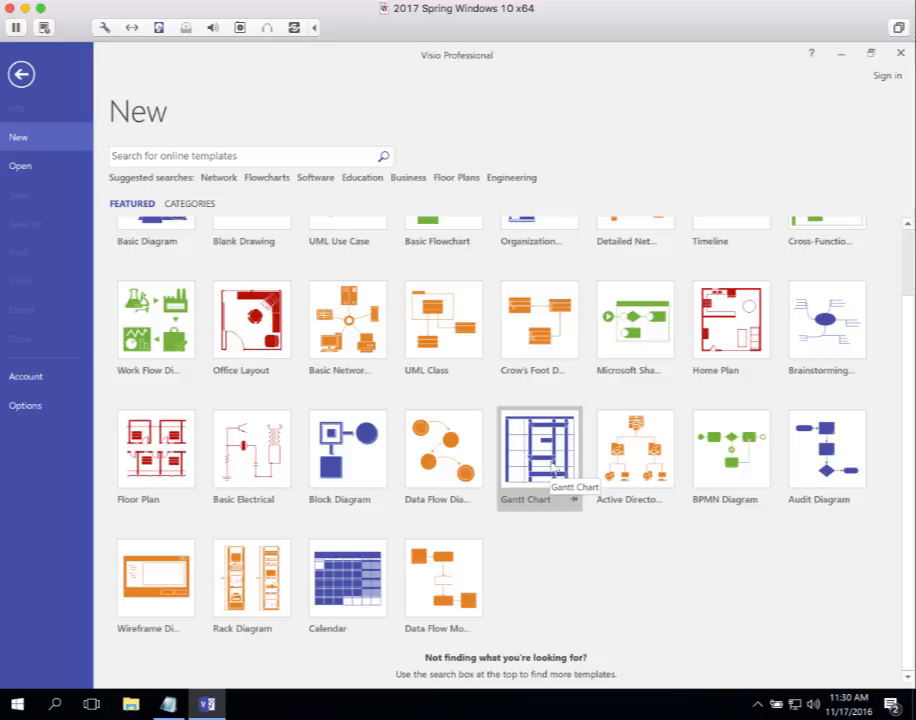
{"action": "mouse_move", "coordinate": [182, 197]}
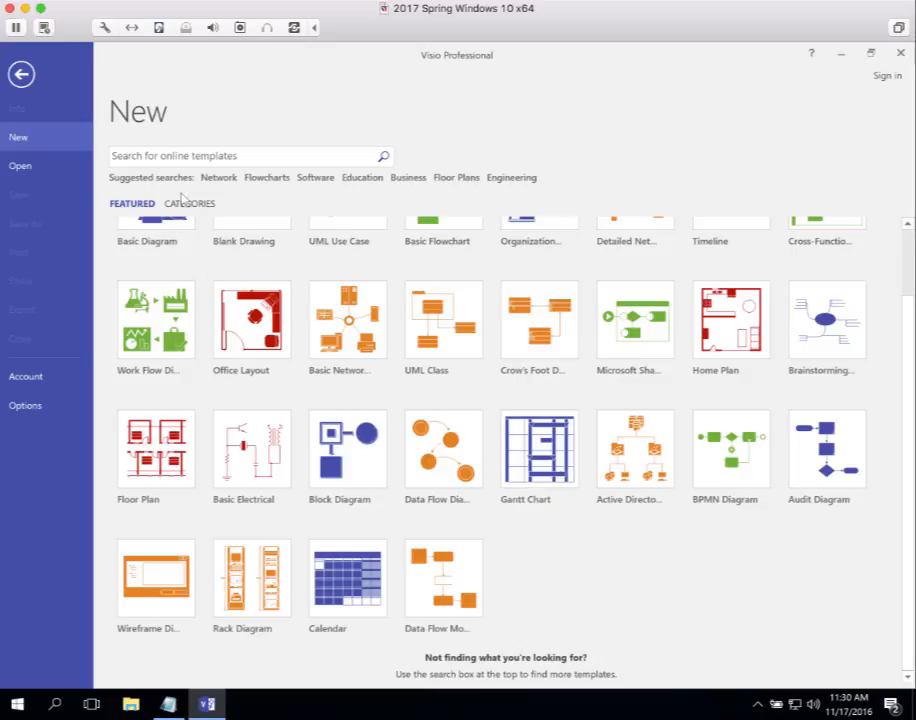
{"action": "left_click", "coordinate": [188, 203]}
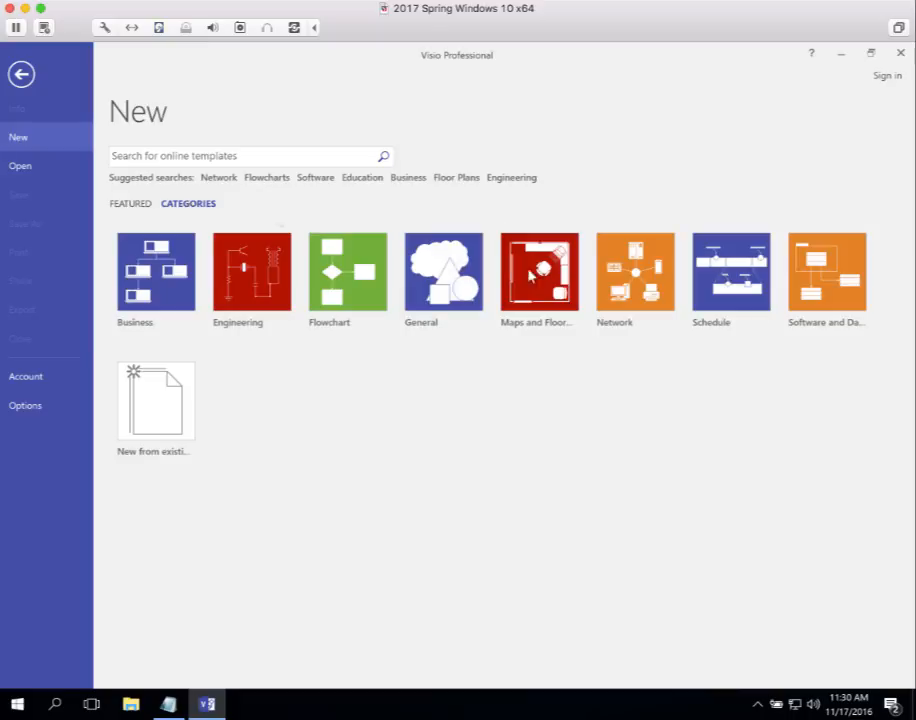
{"action": "left_click", "coordinate": [826, 272]}
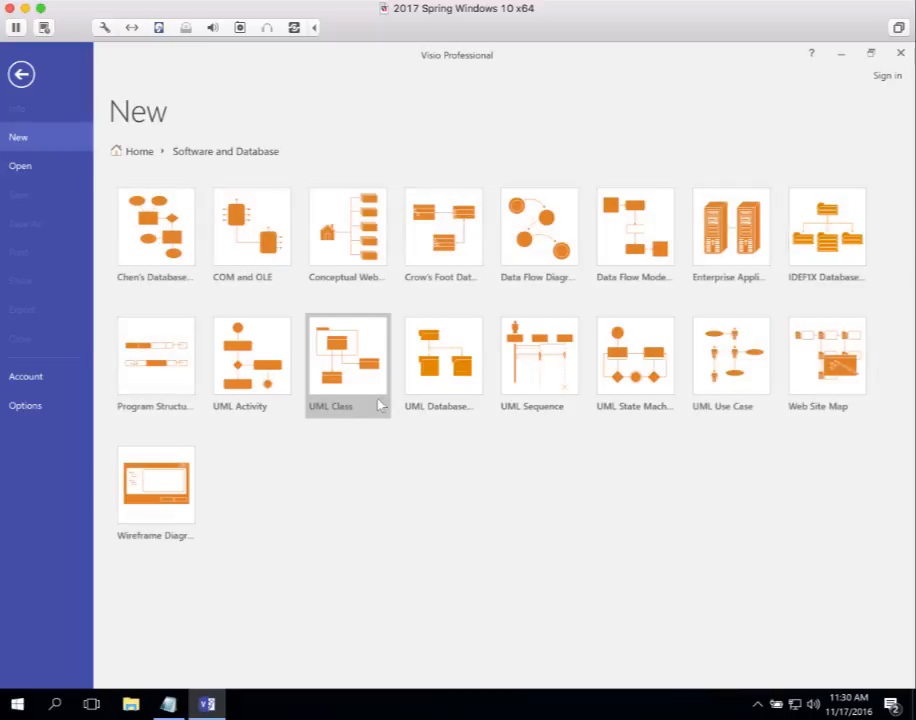
{"action": "mouse_move", "coordinate": [251, 355]}
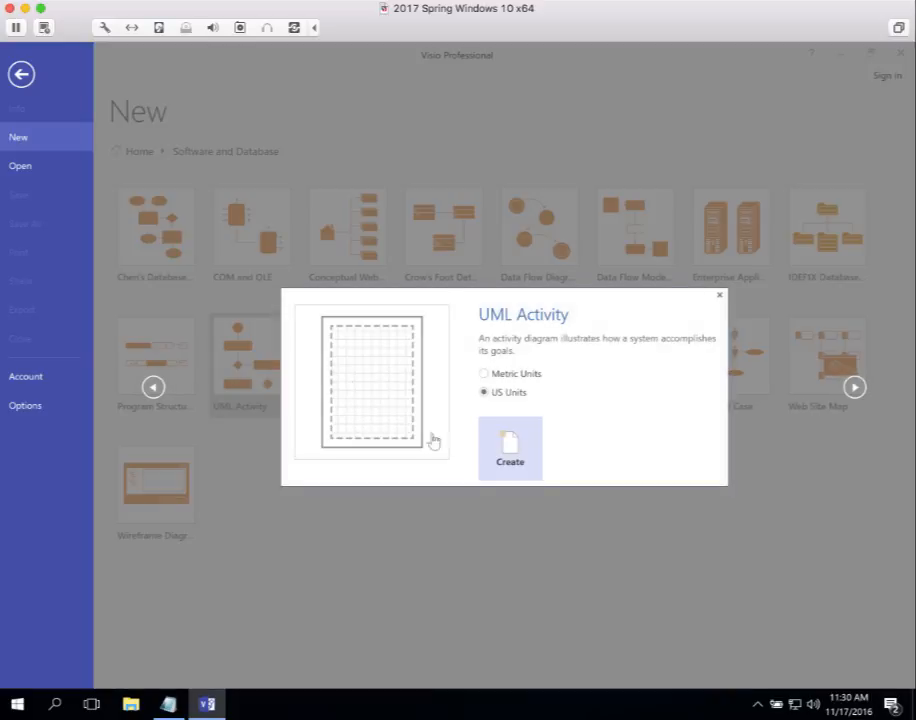
- Create a blank UML Activity drawing from the template preview
{"action": "left_click", "coordinate": [510, 448]}
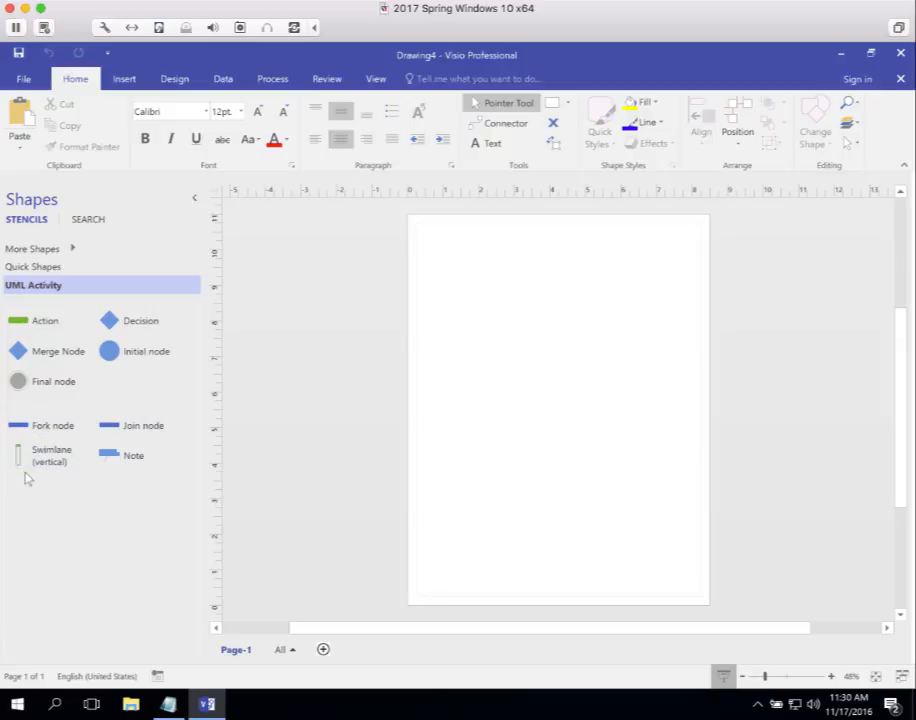
{"action": "mouse_move", "coordinate": [98, 545]}
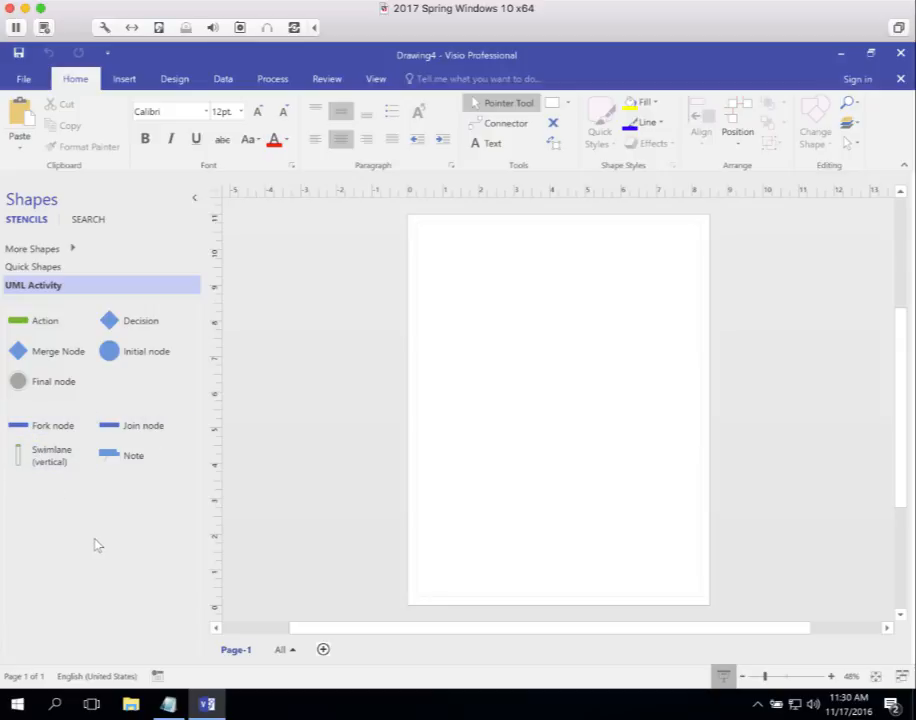
{"action": "mouse_move", "coordinate": [97, 549]}
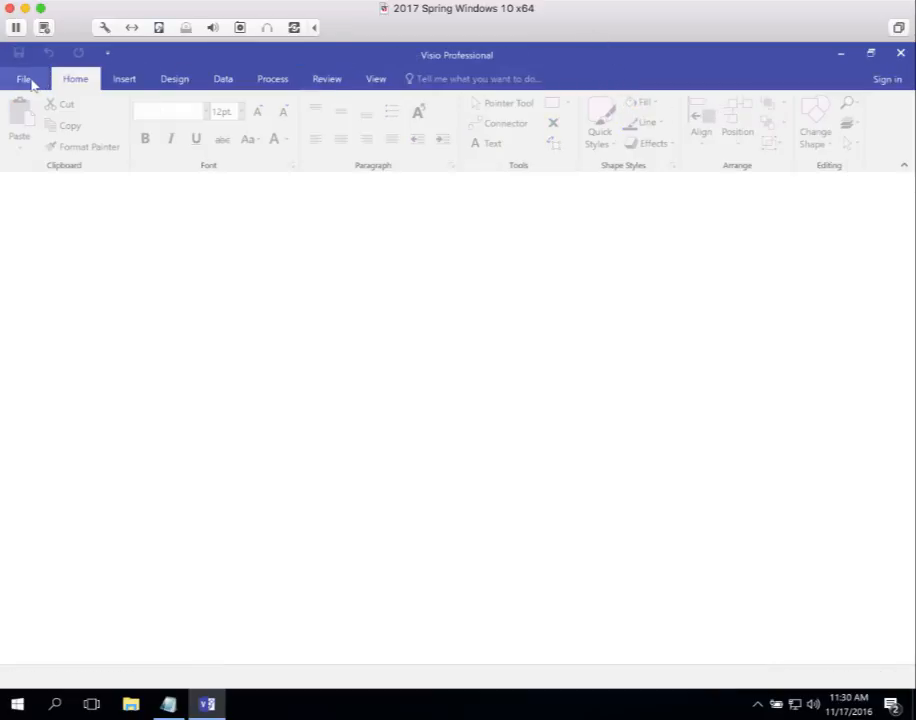
- Preview the UML State Machine template in Software and Database, with US units
{"action": "left_click", "coordinate": [24, 79]}
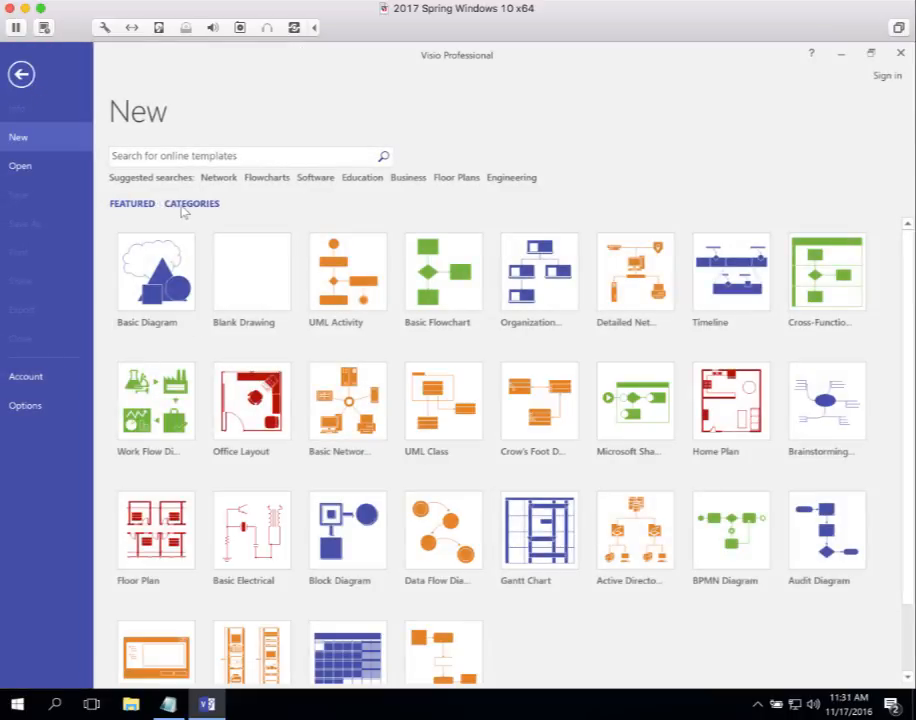
{"action": "left_click", "coordinate": [191, 204]}
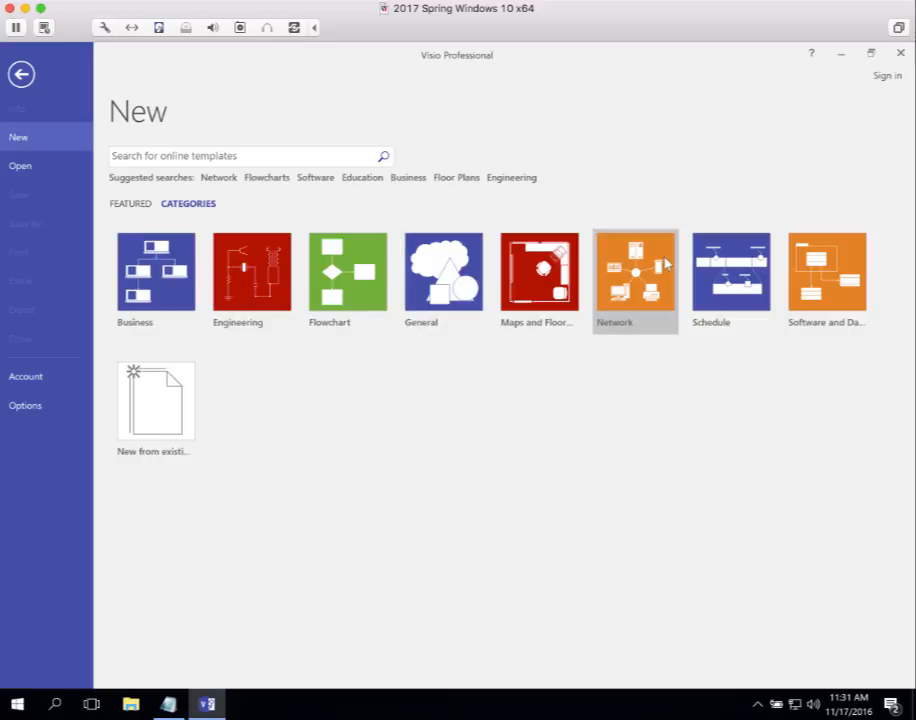
{"action": "left_click", "coordinate": [825, 272]}
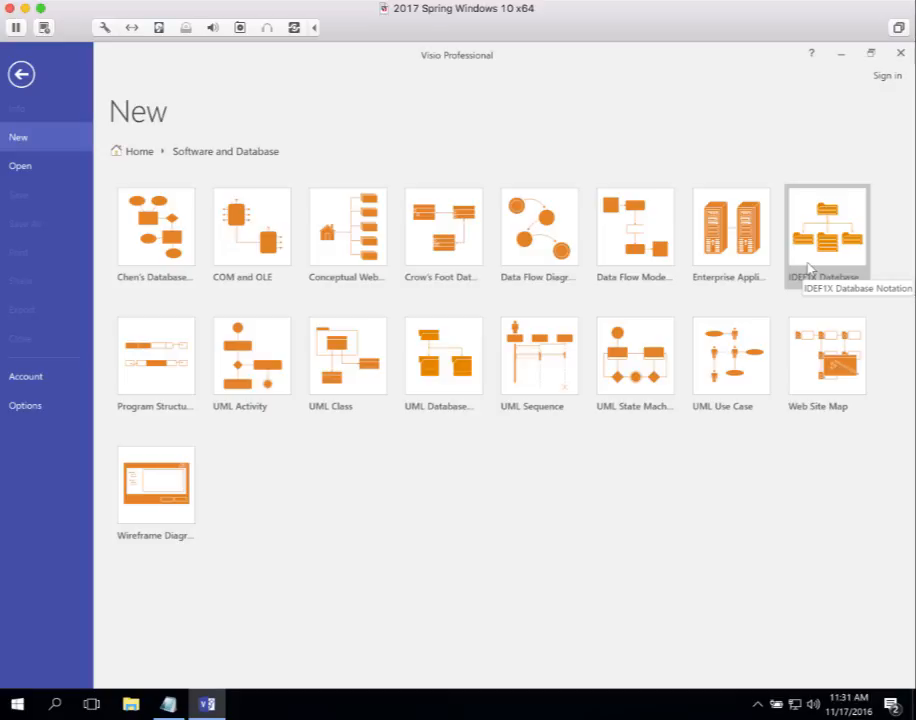
{"action": "mouse_move", "coordinate": [595, 358]}
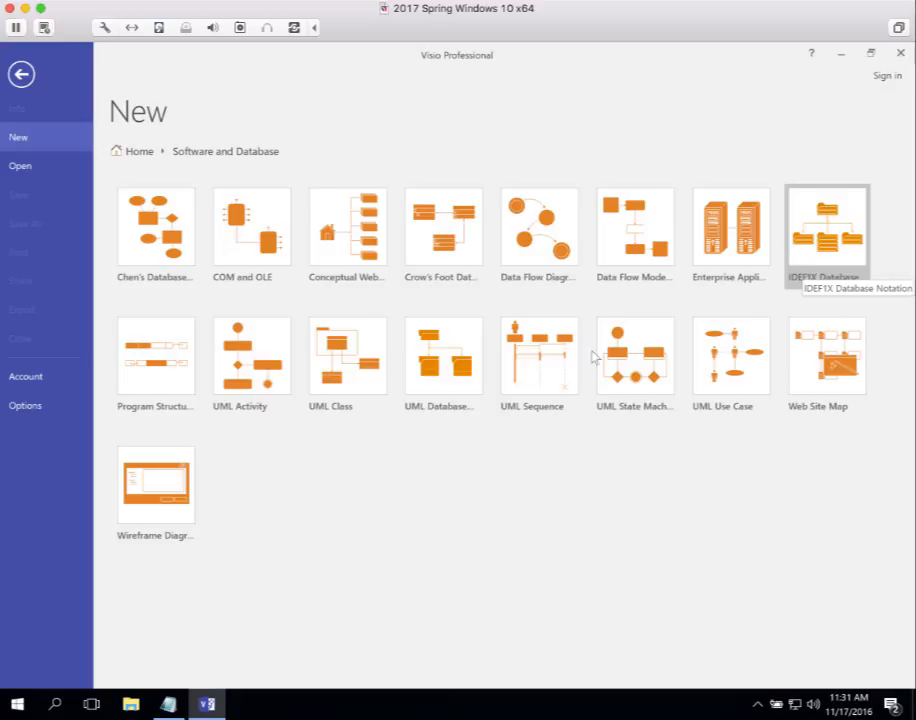
{"action": "mouse_move", "coordinate": [634, 355]}
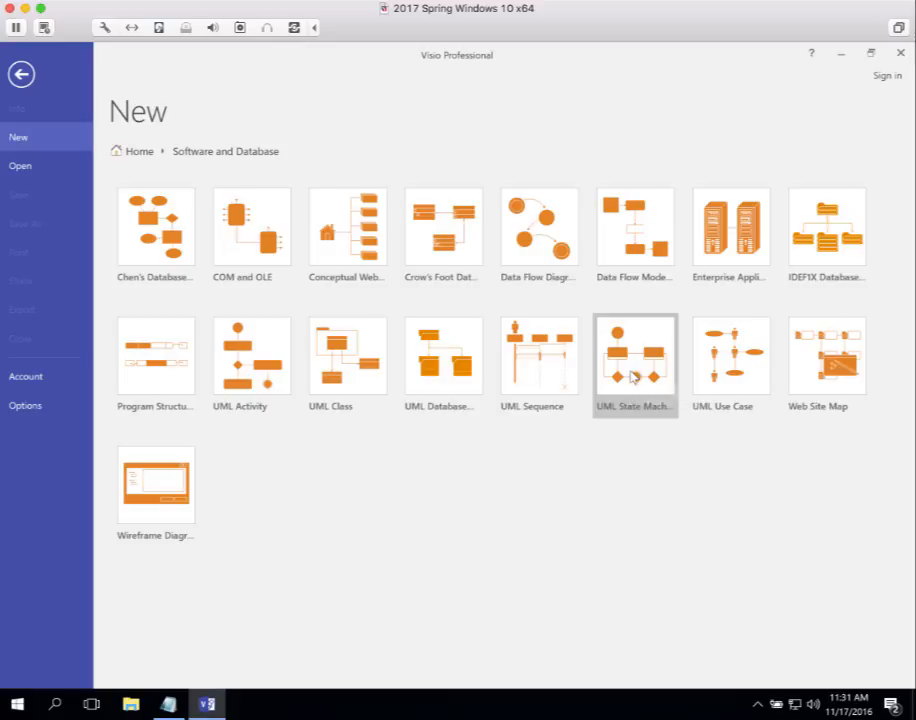
{"action": "left_click", "coordinate": [634, 356]}
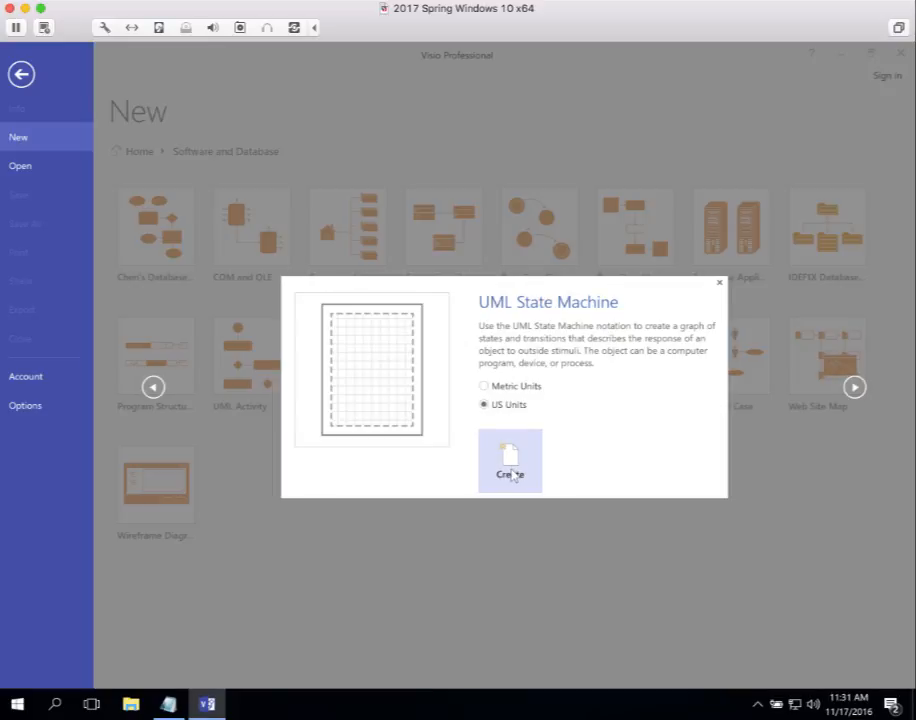
- Create a UML State Machine drawing in US units
{"action": "left_click", "coordinate": [510, 461]}
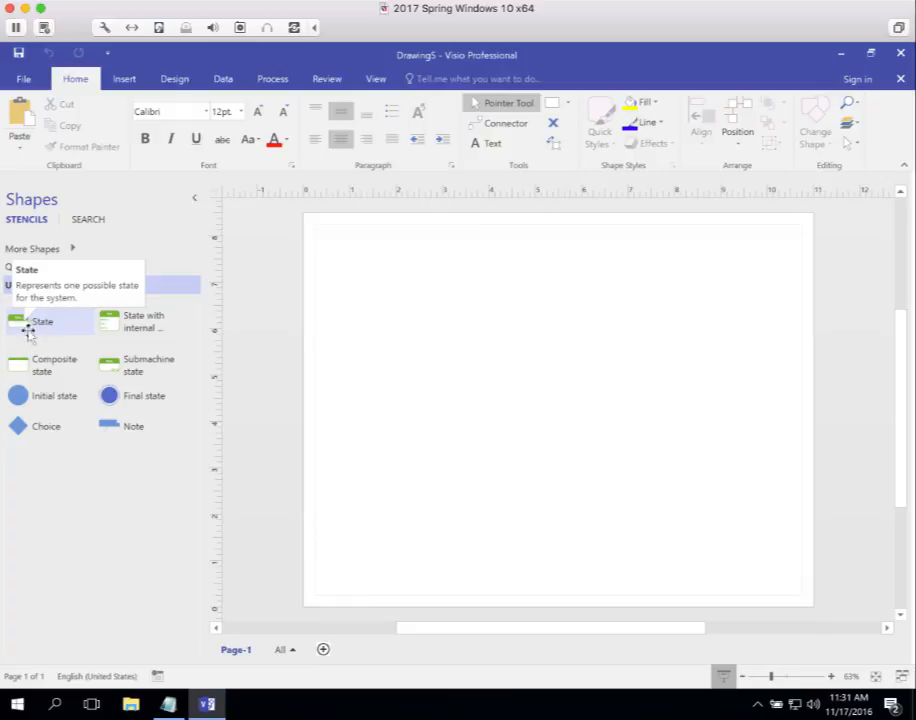
{"action": "mouse_move", "coordinate": [20, 395]}
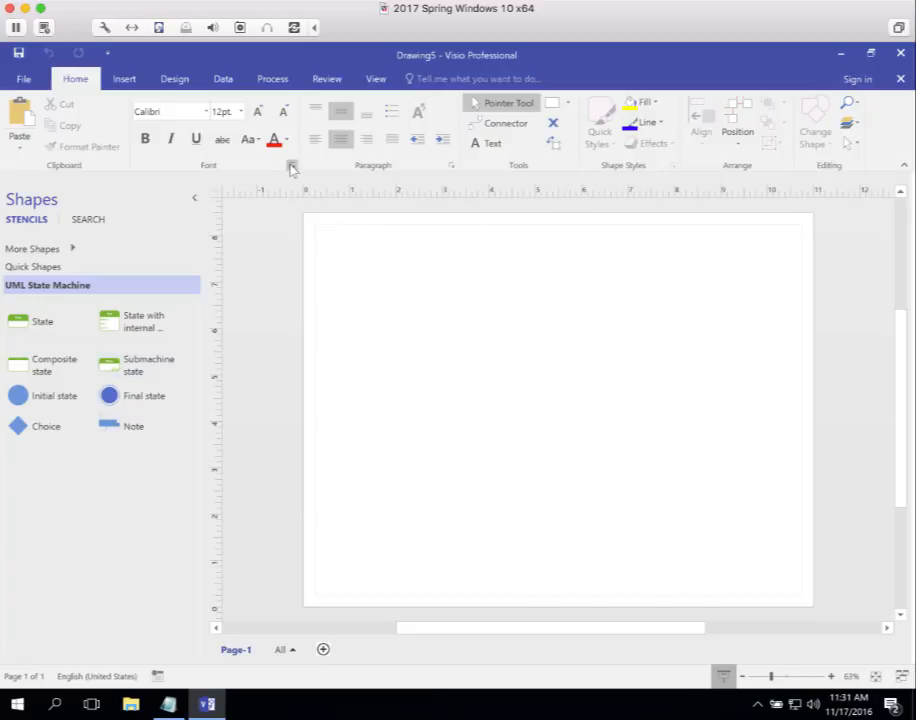
{"action": "mouse_move", "coordinate": [505, 122]}
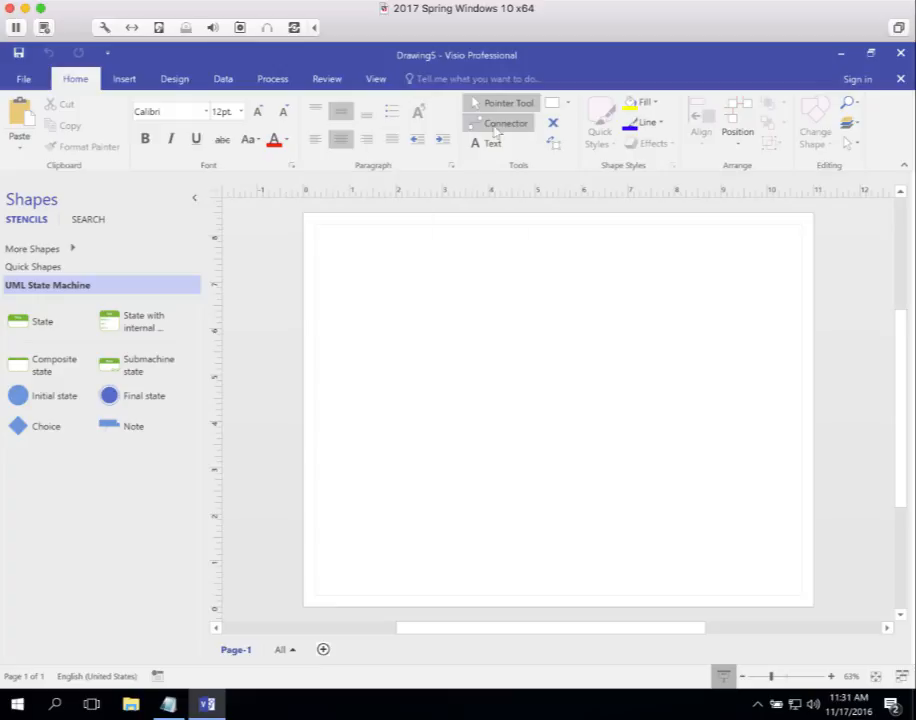
{"action": "mouse_move", "coordinate": [505, 122]}
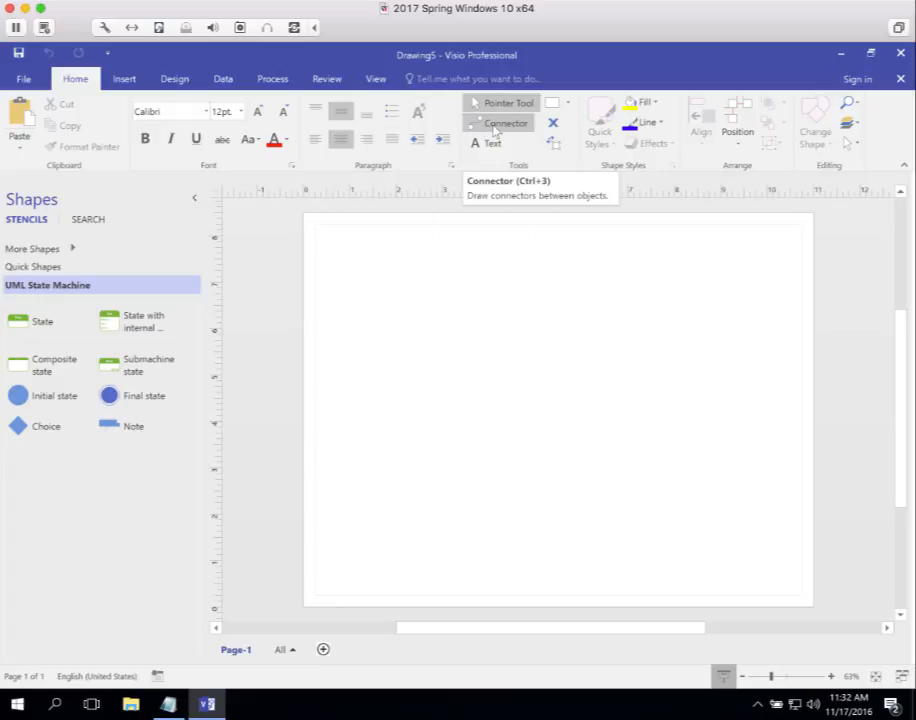
{"action": "mouse_move", "coordinate": [117, 547]}
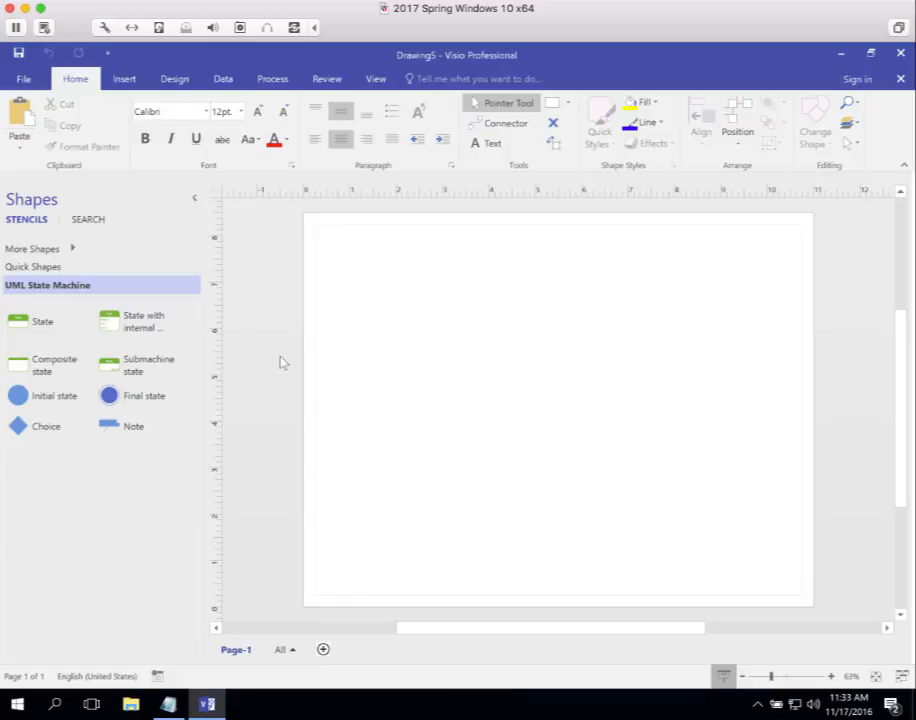
{"action": "mouse_move", "coordinate": [287, 363]}
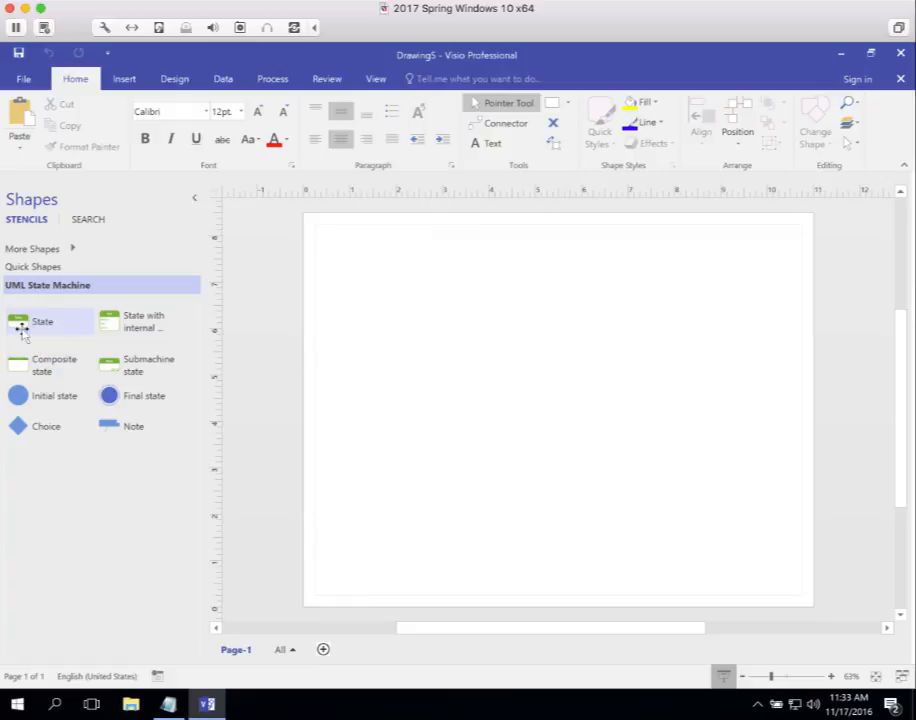
- Place the State shape and join initial, state and final shapes with transition connectors
{"action": "left_click_drag", "start_coordinate": [42, 320], "coordinate": [446, 330]}
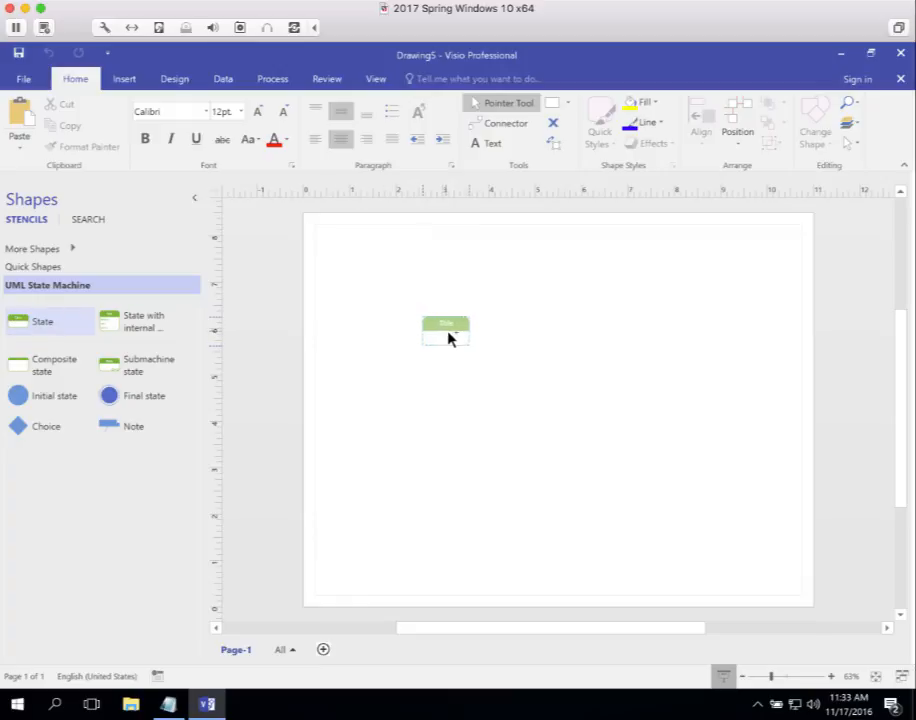
{"action": "left_click", "coordinate": [447, 330]}
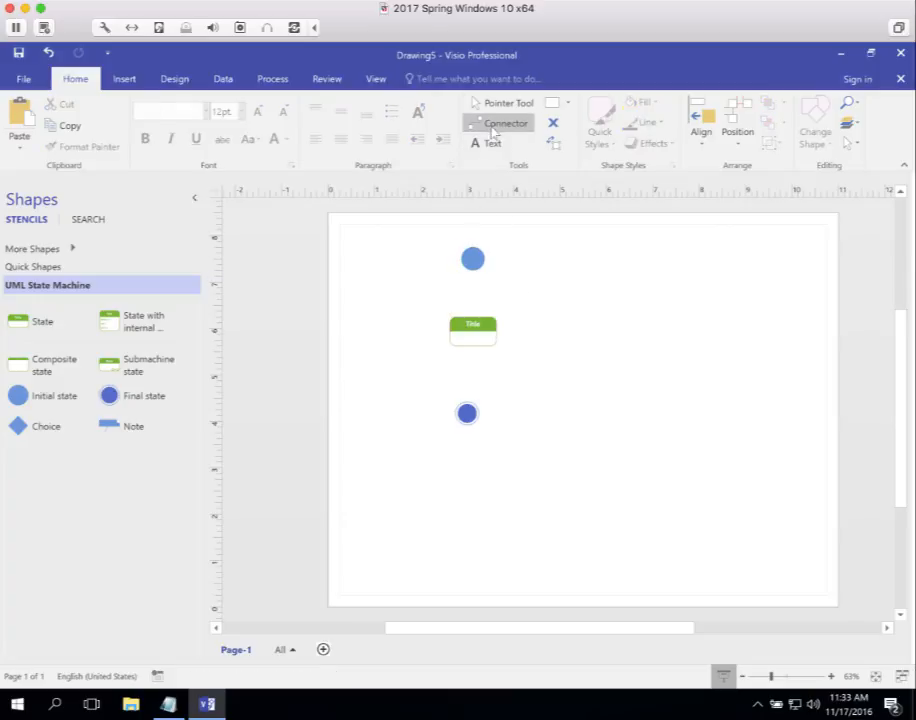
{"action": "left_click", "coordinate": [473, 258]}
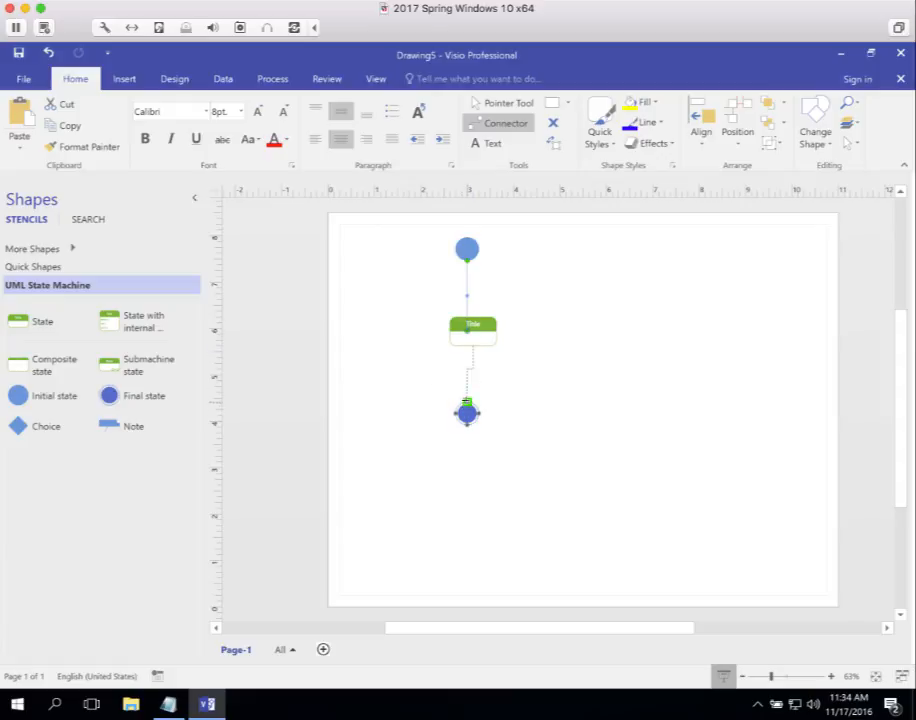
{"action": "left_click", "coordinate": [473, 328]}
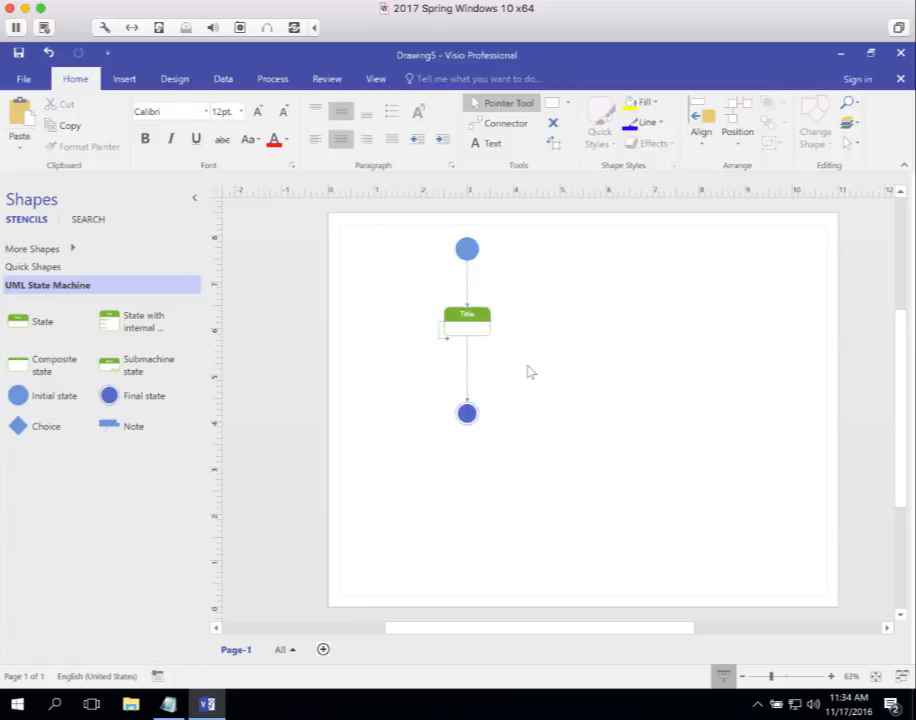
{"action": "mouse_move", "coordinate": [528, 375]}
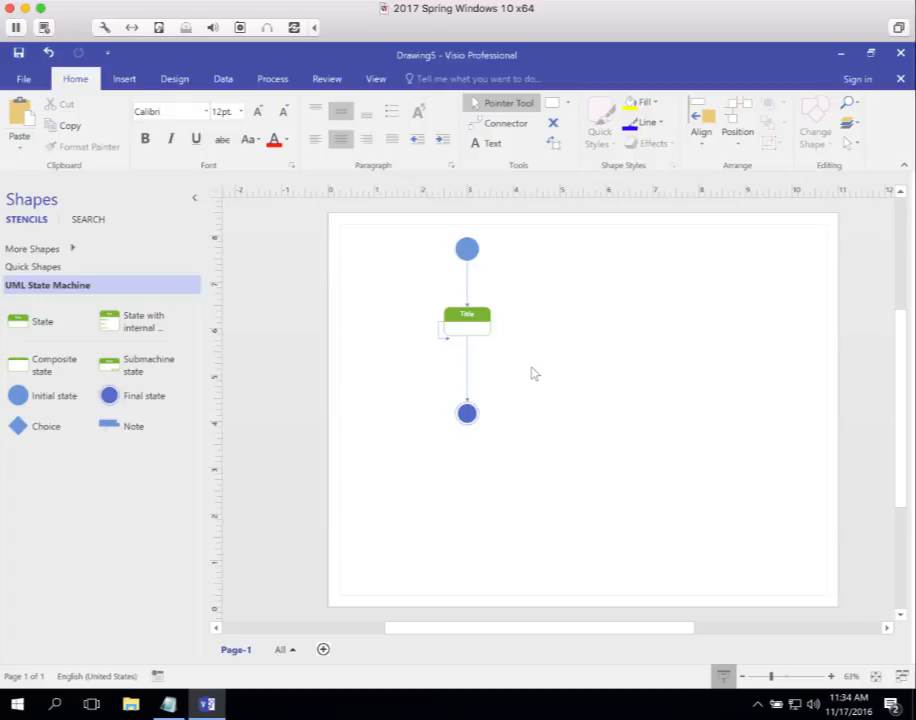
{"action": "mouse_move", "coordinate": [533, 377]}
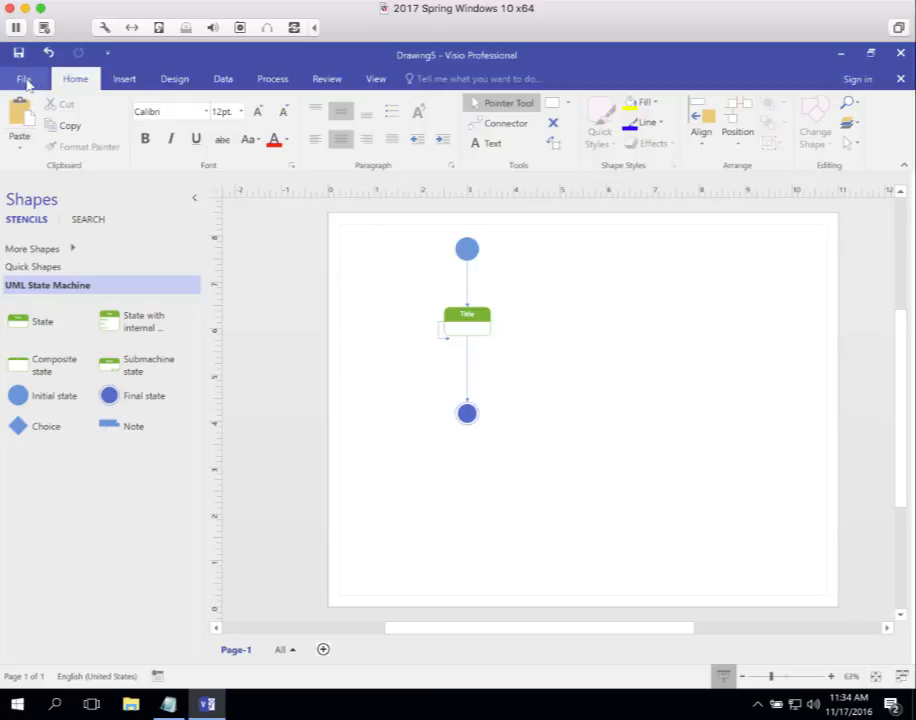
- Open the Print screen with a preview of the state machine diagram
{"action": "left_click", "coordinate": [24, 78]}
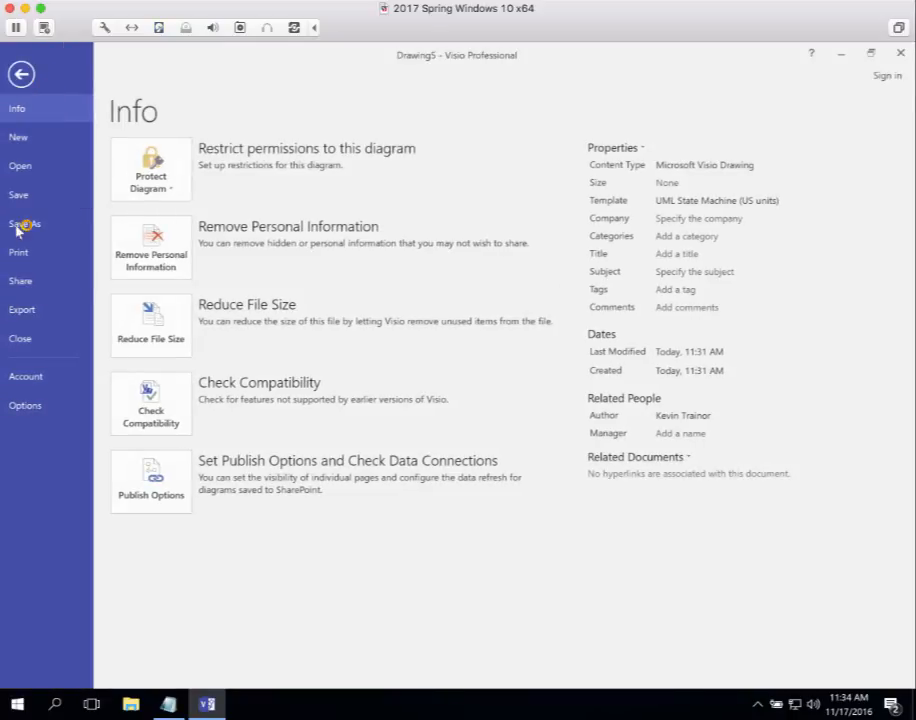
{"action": "left_click", "coordinate": [24, 223]}
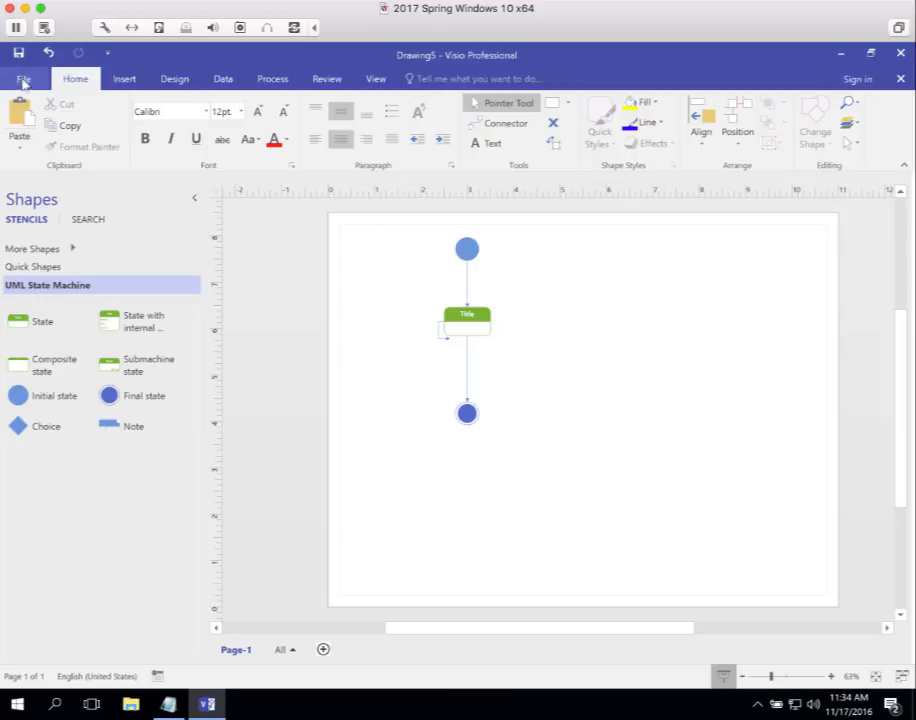
{"action": "left_click", "coordinate": [23, 78]}
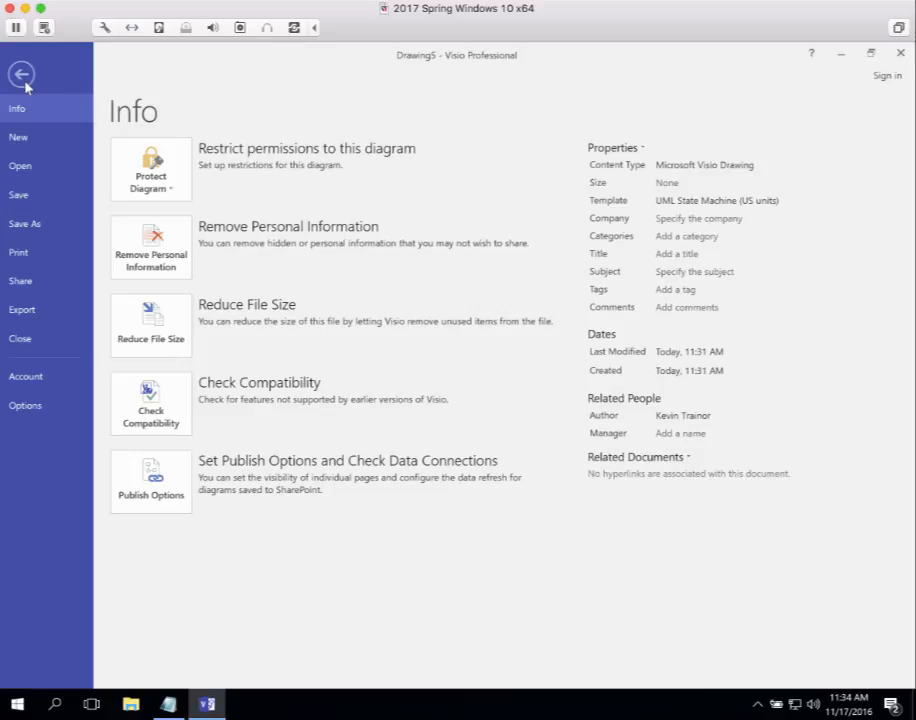
{"action": "left_click", "coordinate": [18, 252]}
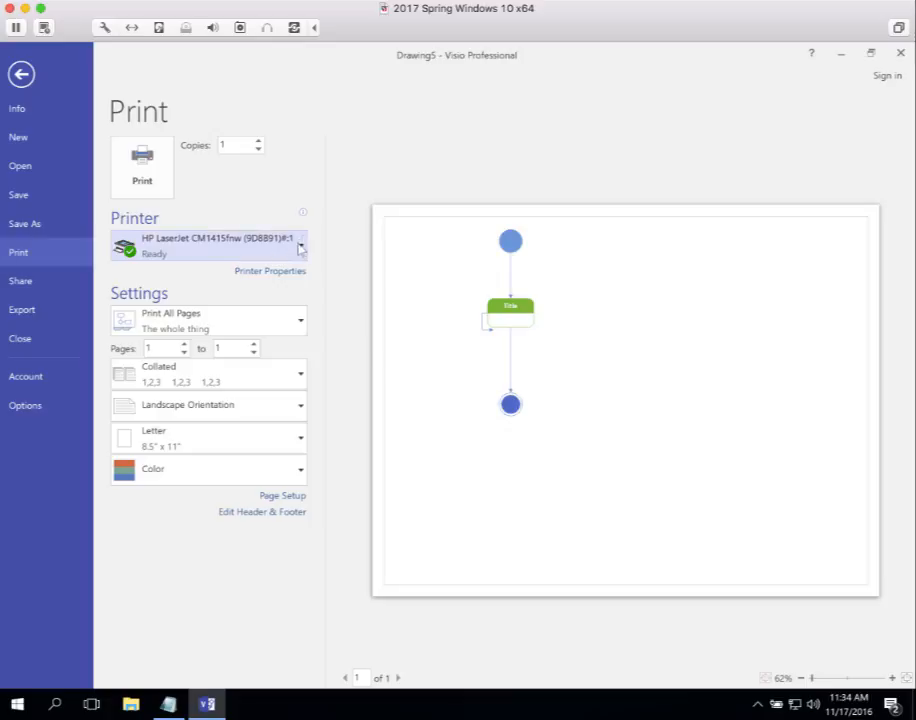
- Select Microsoft Print to PDF as the printer
{"action": "left_click", "coordinate": [208, 245]}
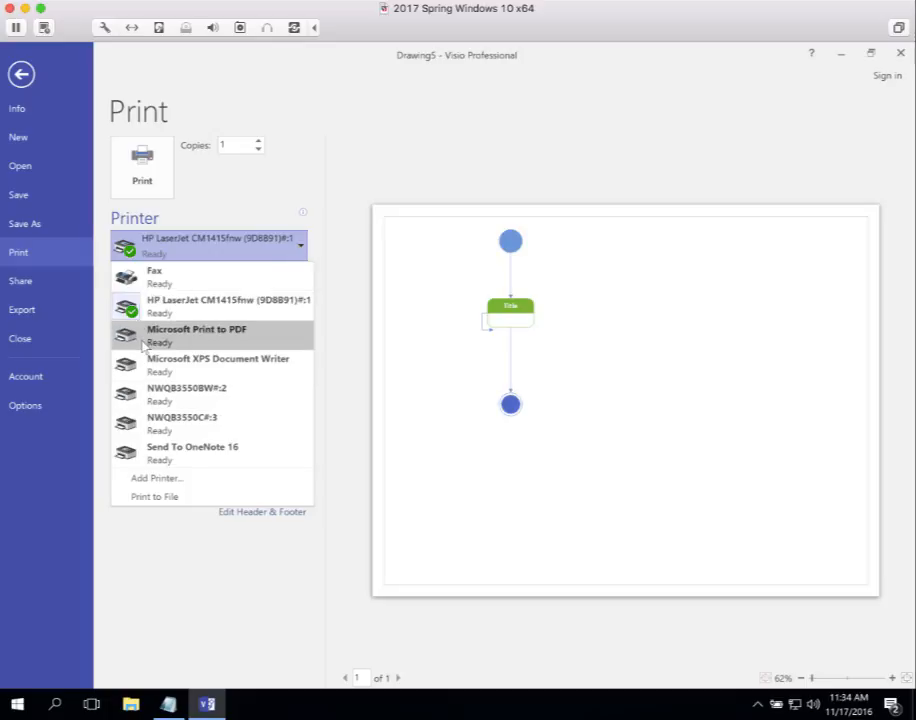
{"action": "left_click", "coordinate": [210, 244]}
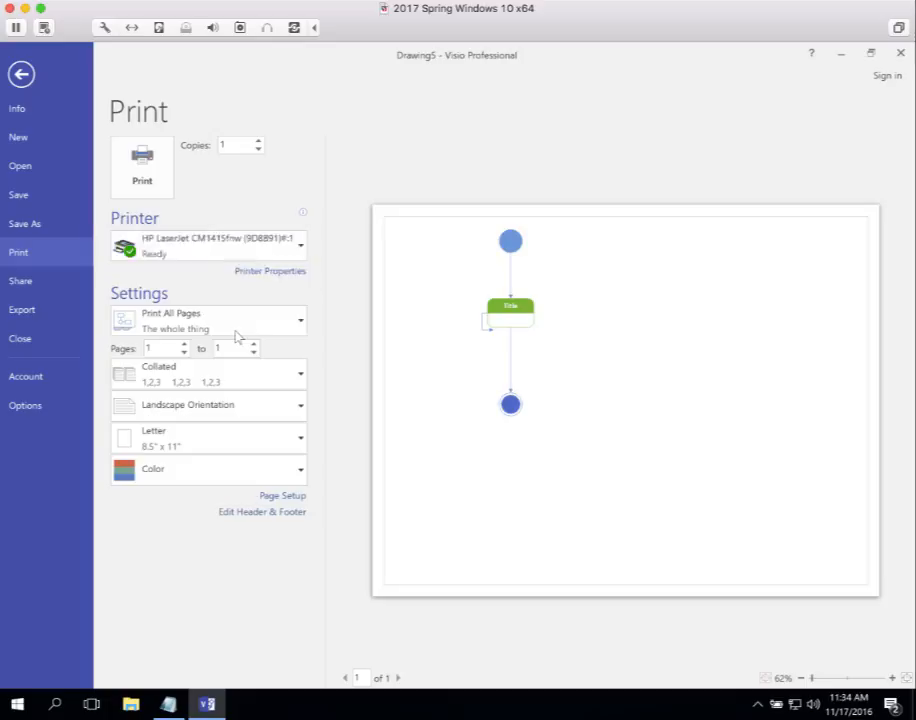
{"action": "left_click", "coordinate": [210, 245]}
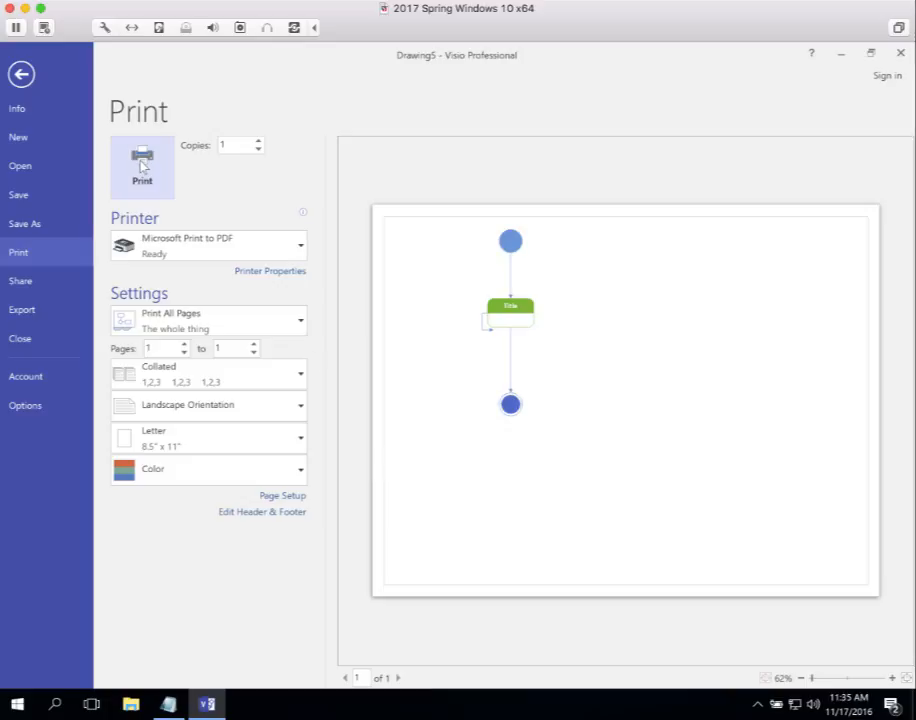
- Print the diagram to PDF and dismiss the Save Print Output As dialog
{"action": "left_click", "coordinate": [142, 167]}
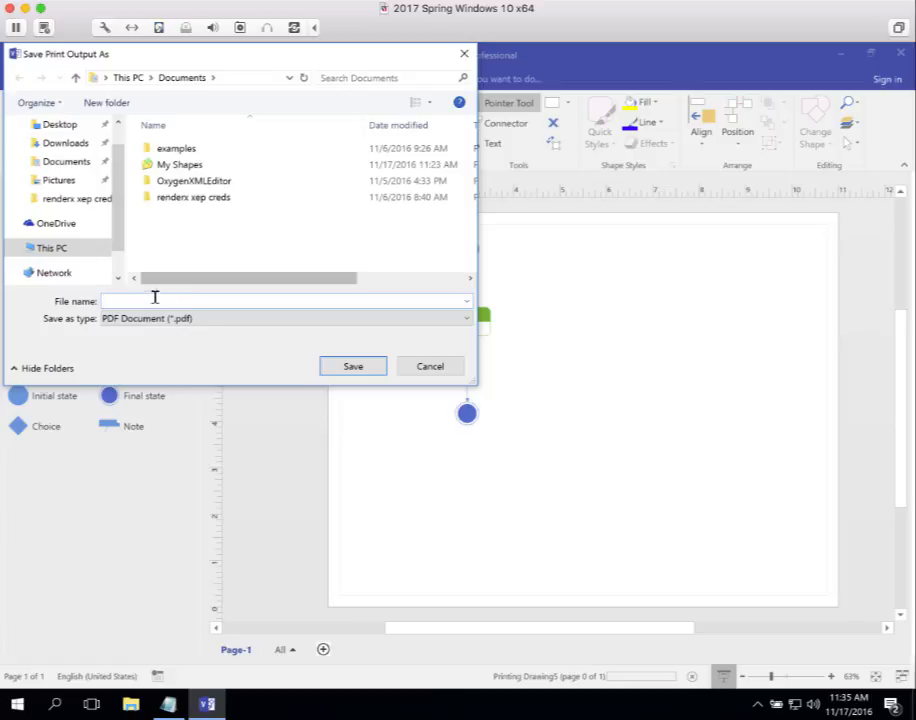
{"action": "left_click", "coordinate": [285, 318]}
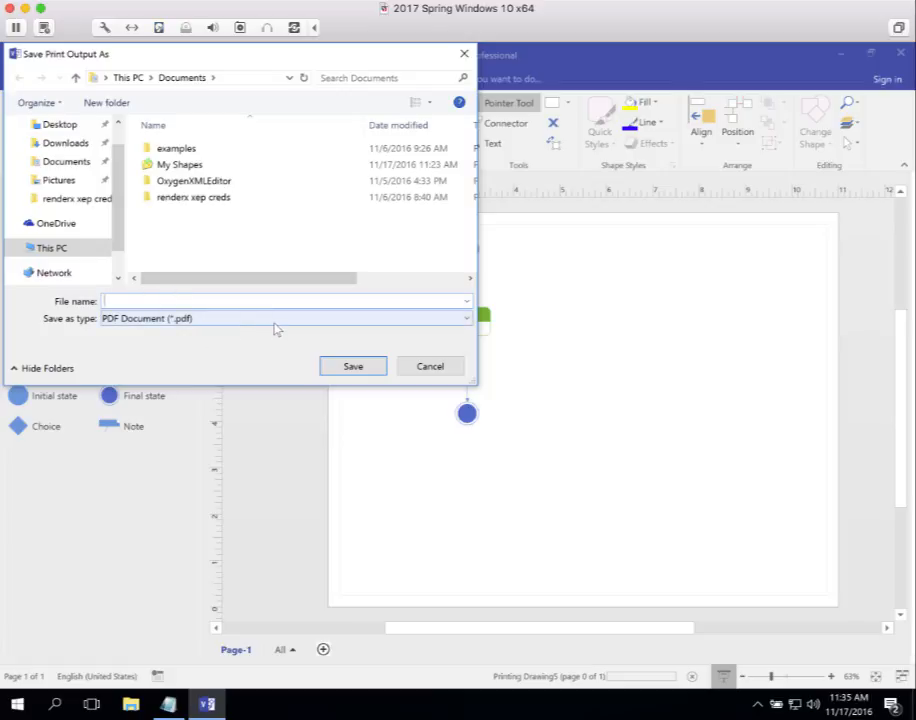
{"action": "left_click", "coordinate": [430, 366]}
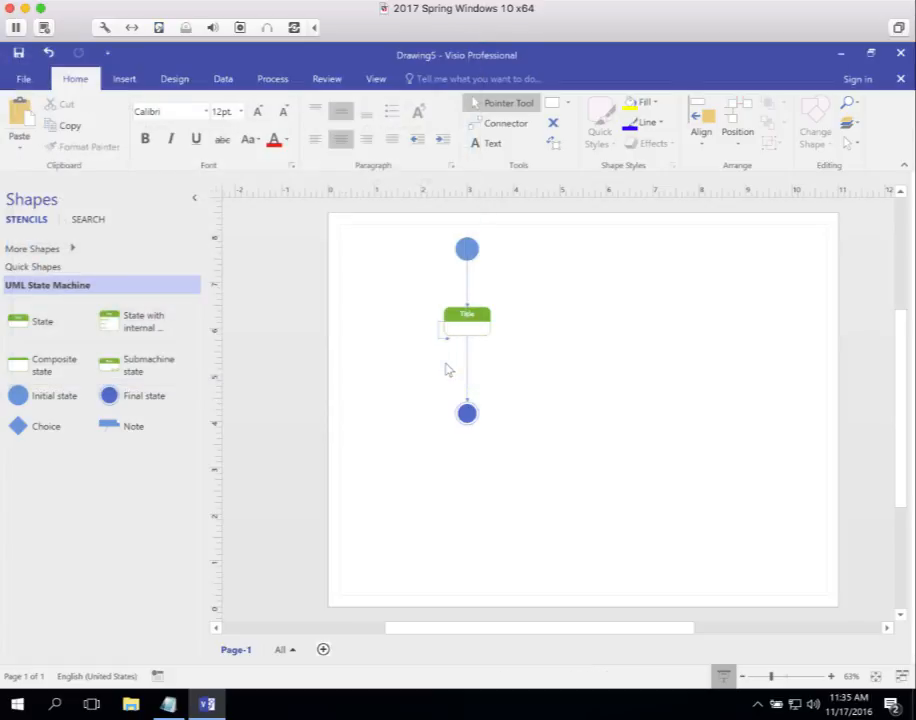